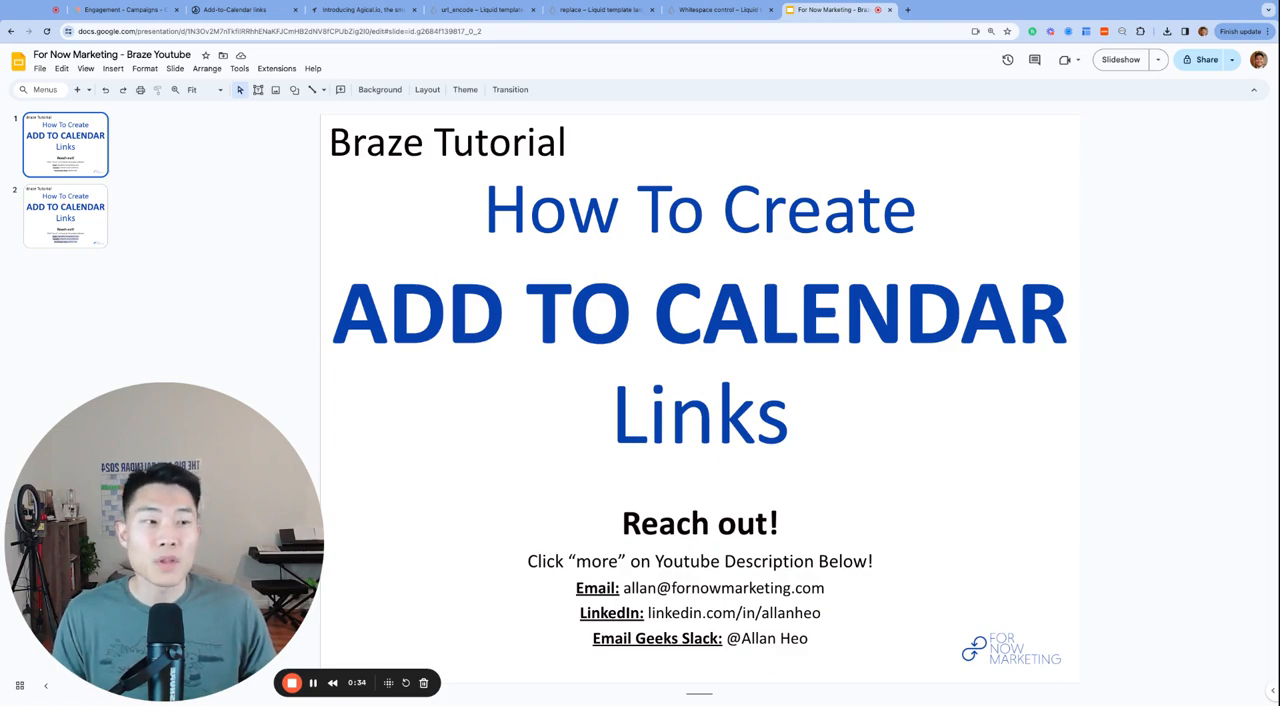
pyautogui.moveTo(1104, 386)
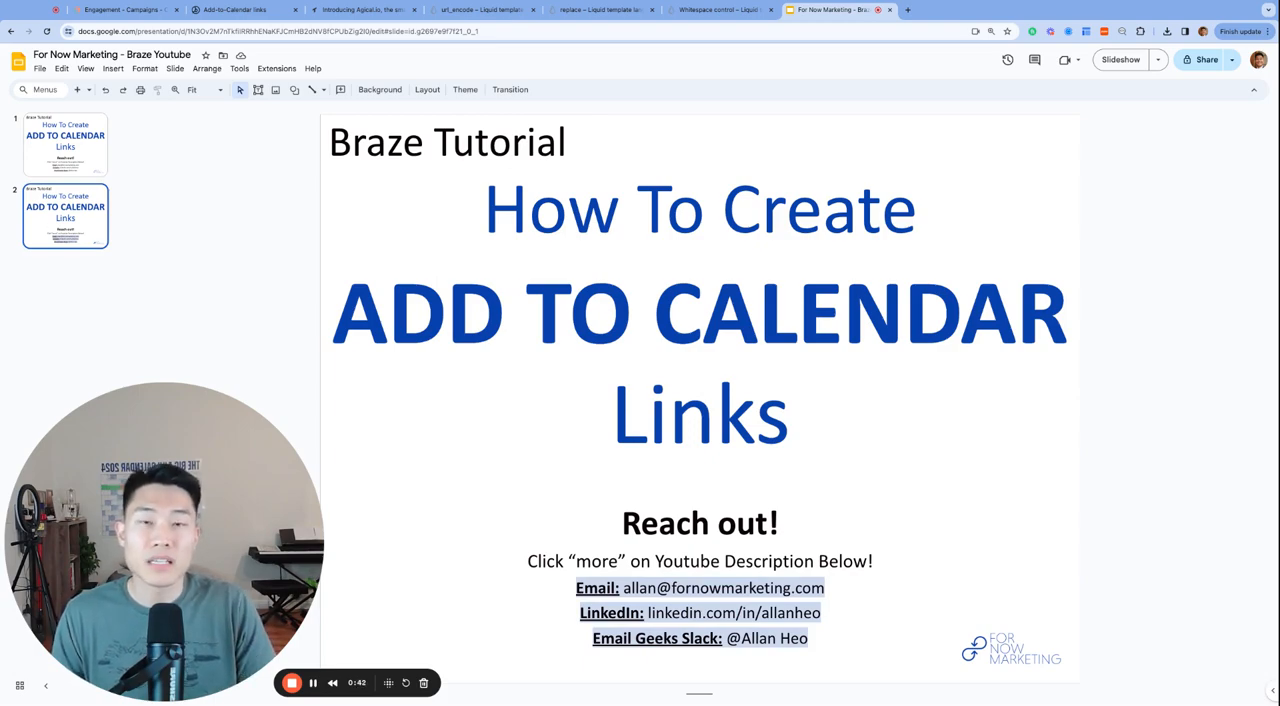
# Step: Open the Add-to-Calendar links docs and compare the Google Calendar and iCal/Outlook URL formats
pyautogui.click(248, 16)
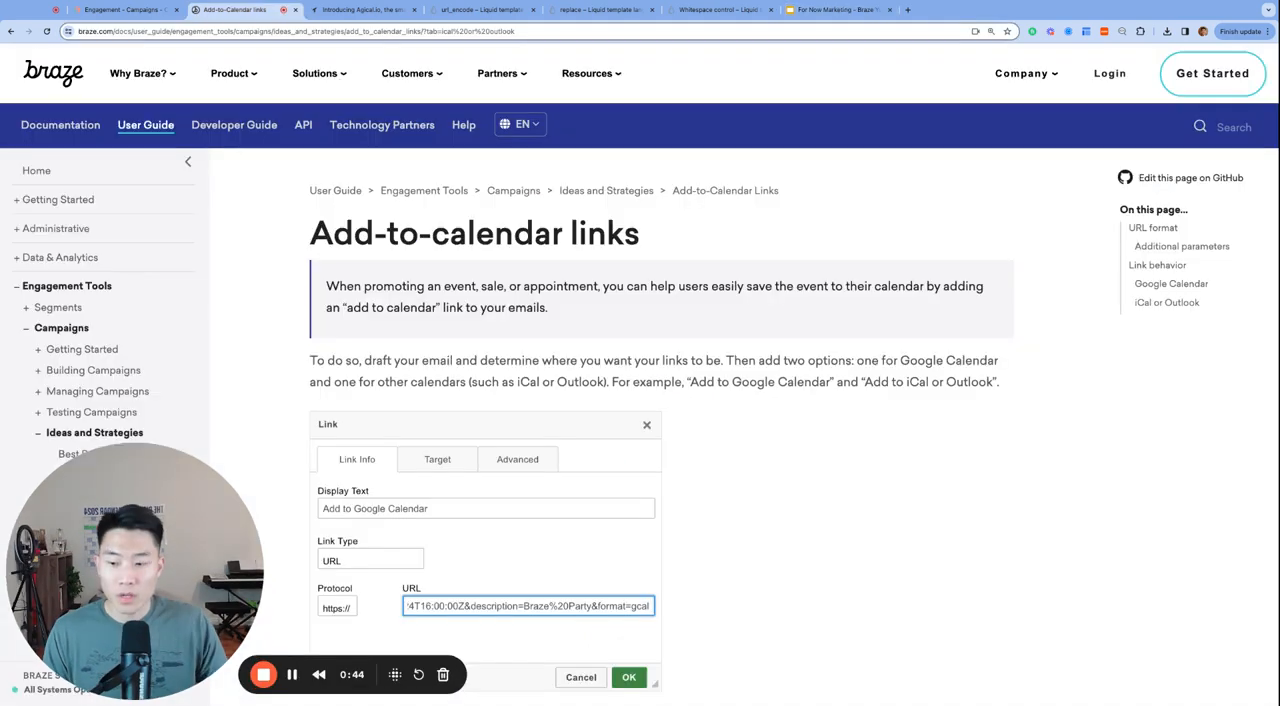
pyautogui.scroll(-3)
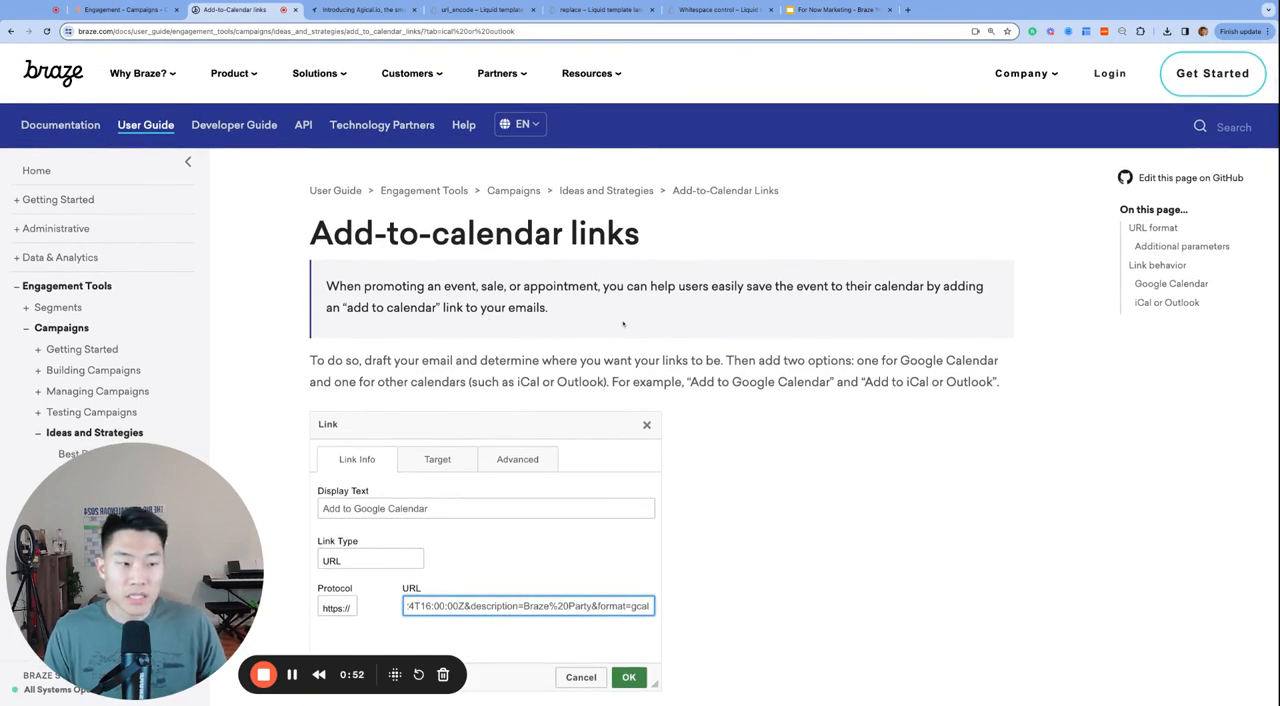
pyautogui.scroll(-3)
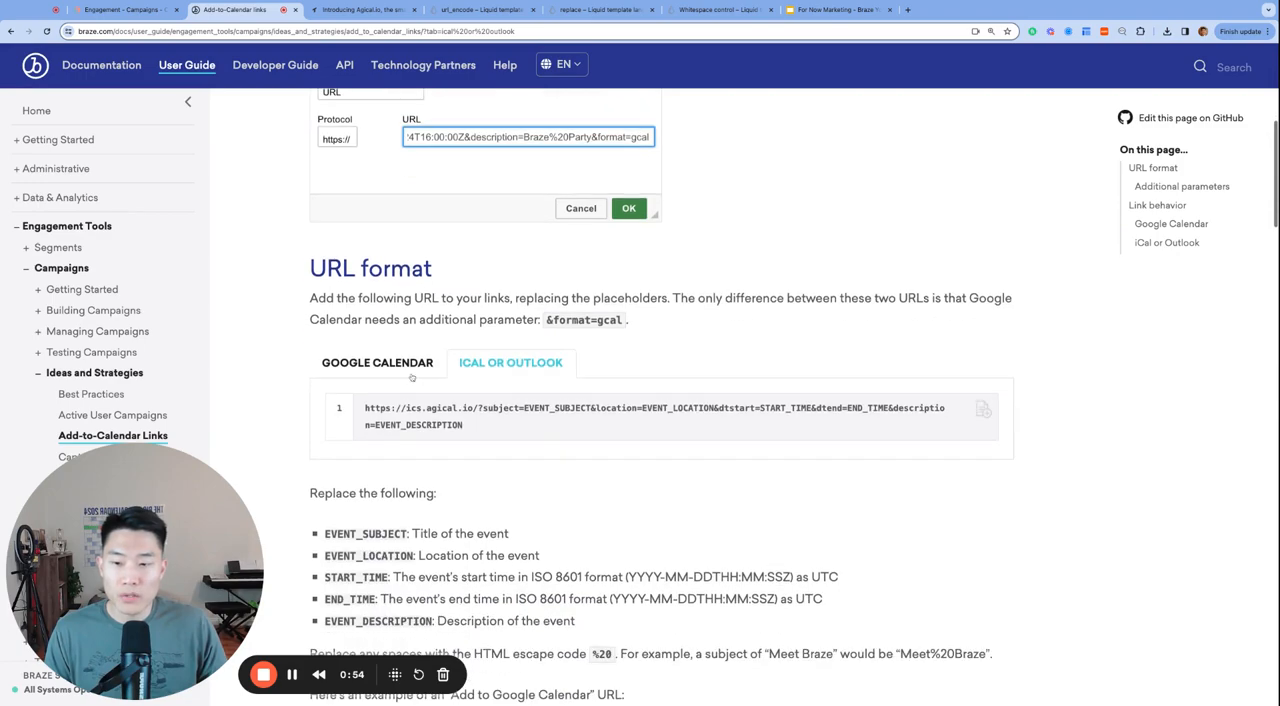
pyautogui.click(377, 363)
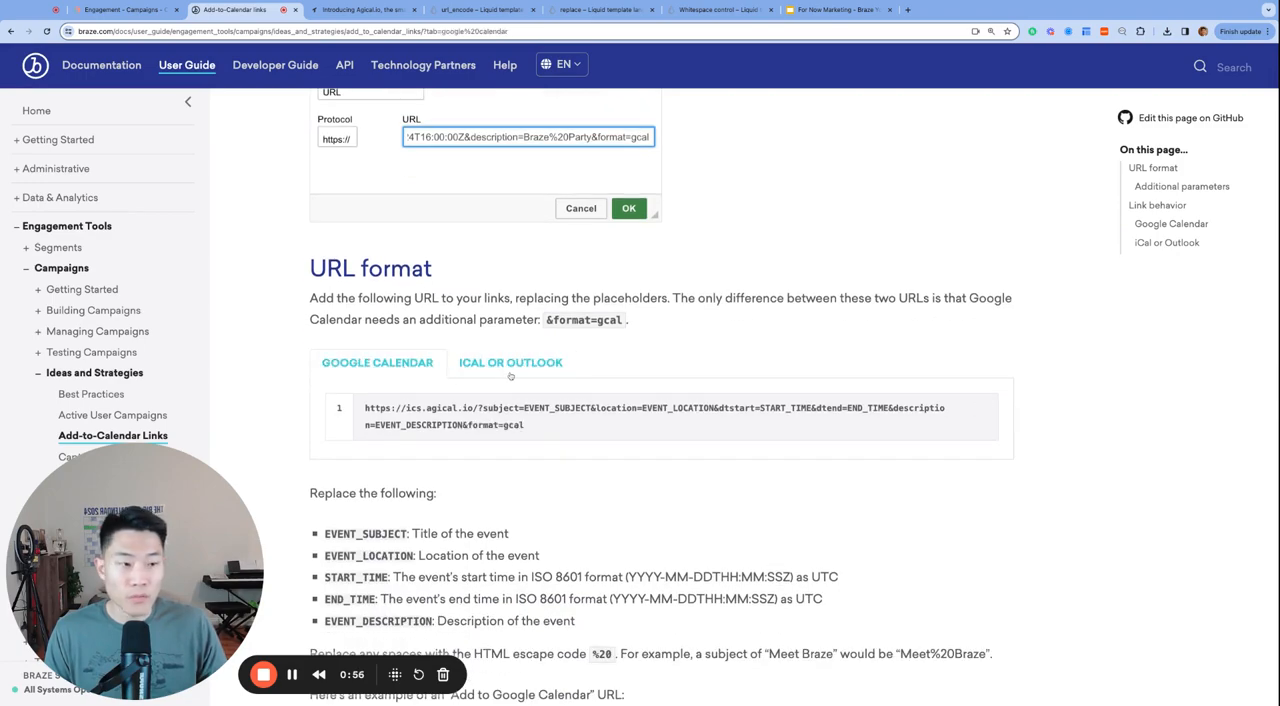
pyautogui.click(510, 362)
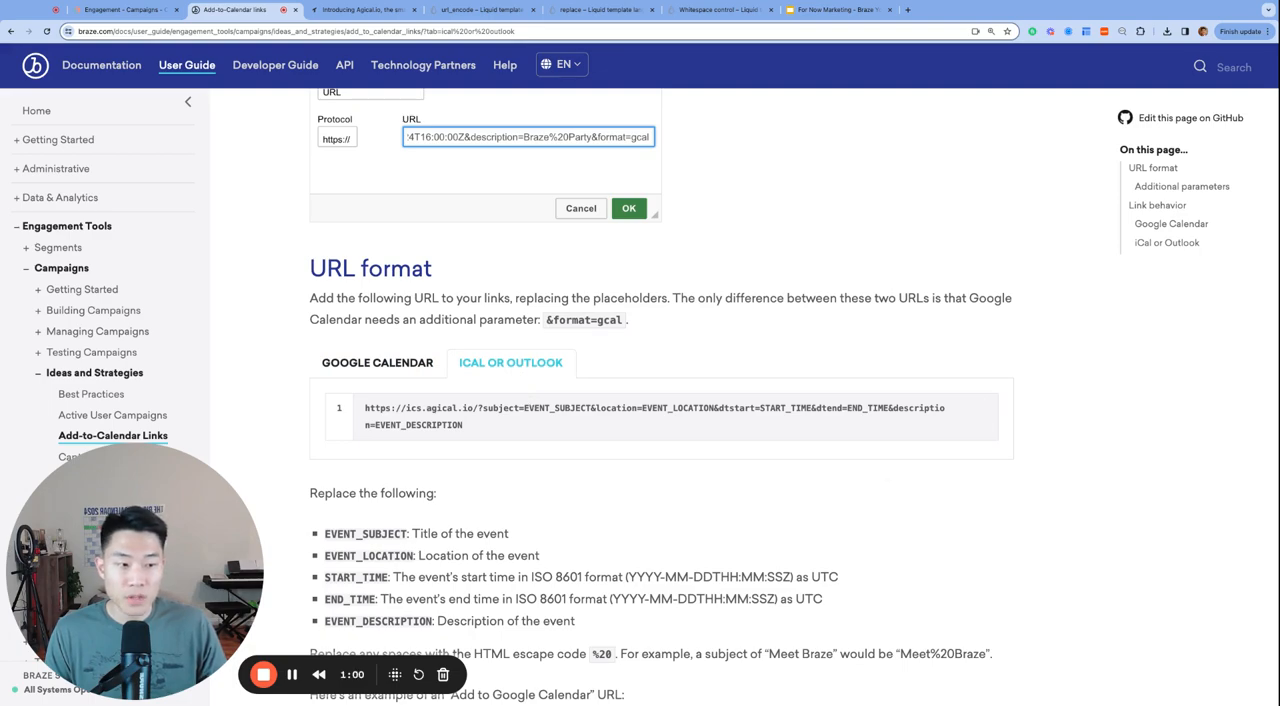
# Step: Highlight the format=gcal parameter and ics.agical.io domain, then open the Agical.io blog post
pyautogui.scroll(-3)
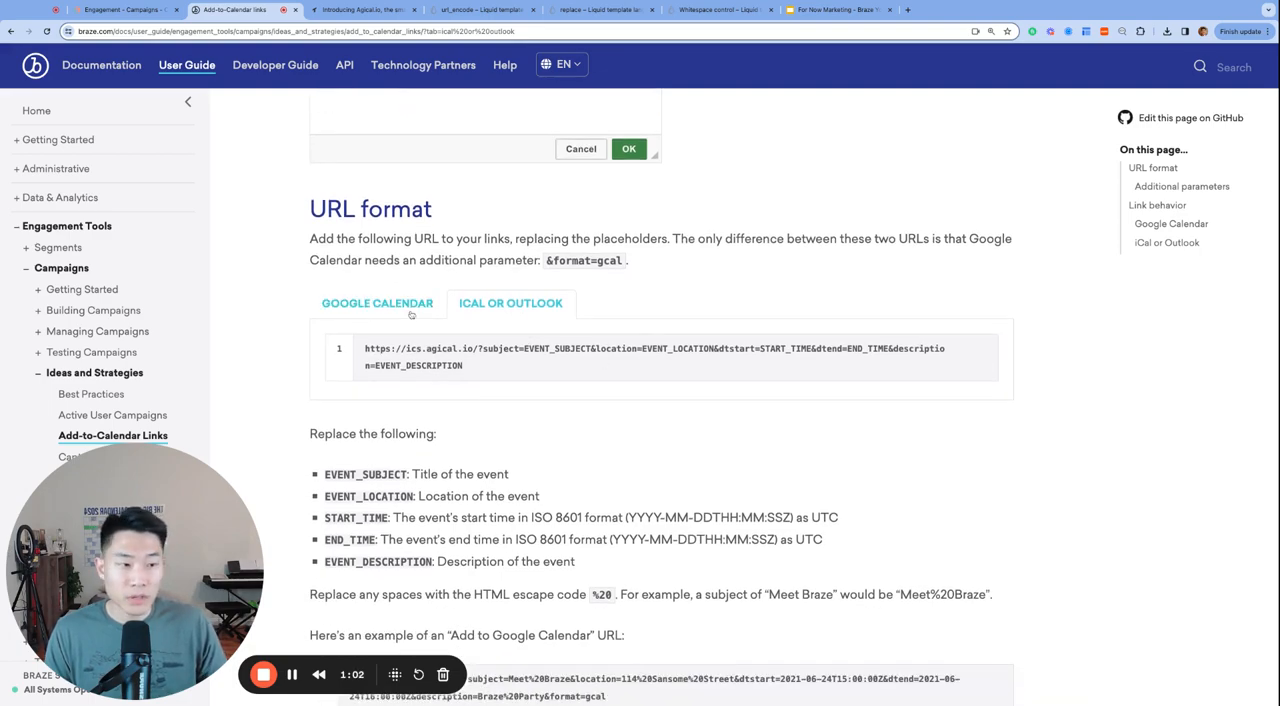
pyautogui.click(377, 303)
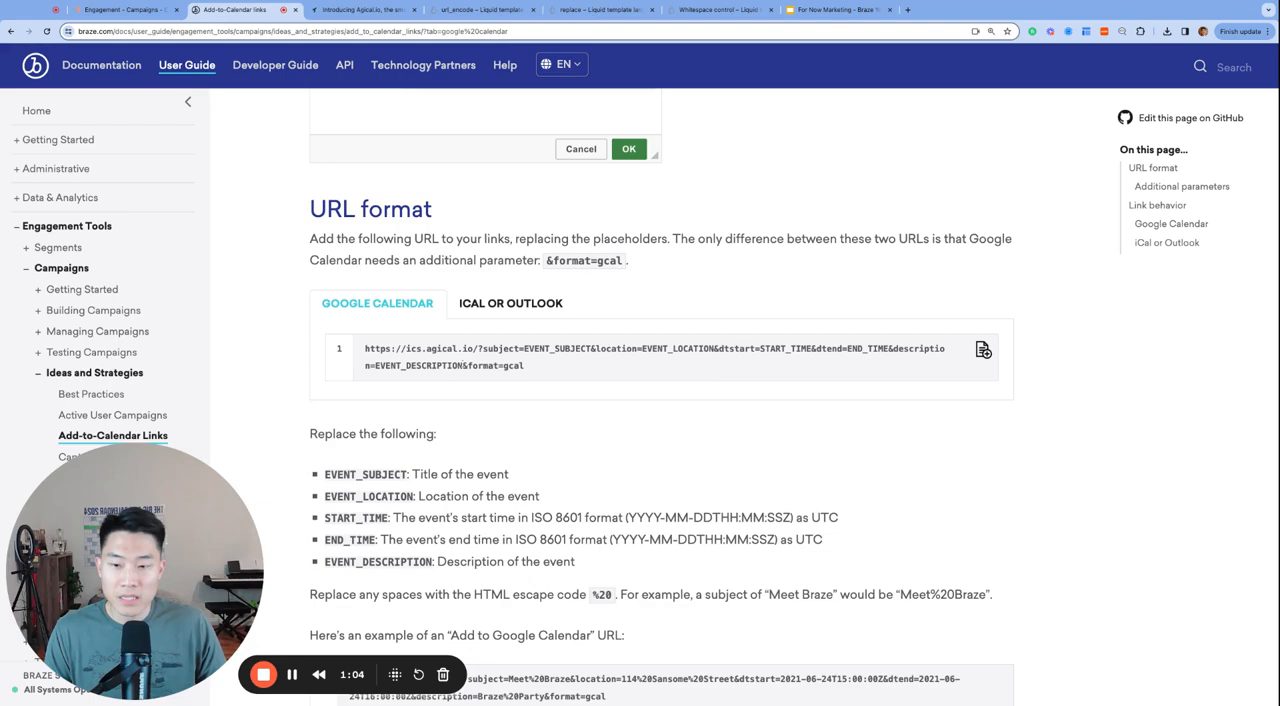
pyautogui.doubleClick(492, 365)
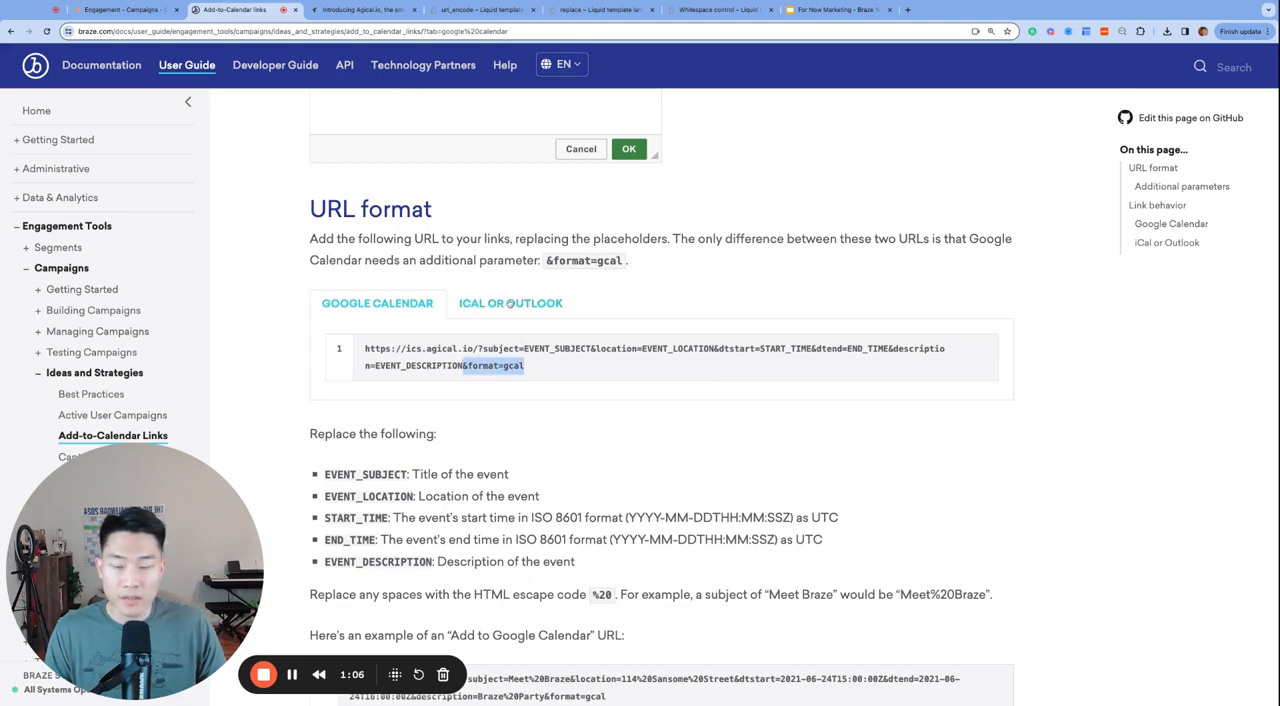
pyautogui.click(510, 303)
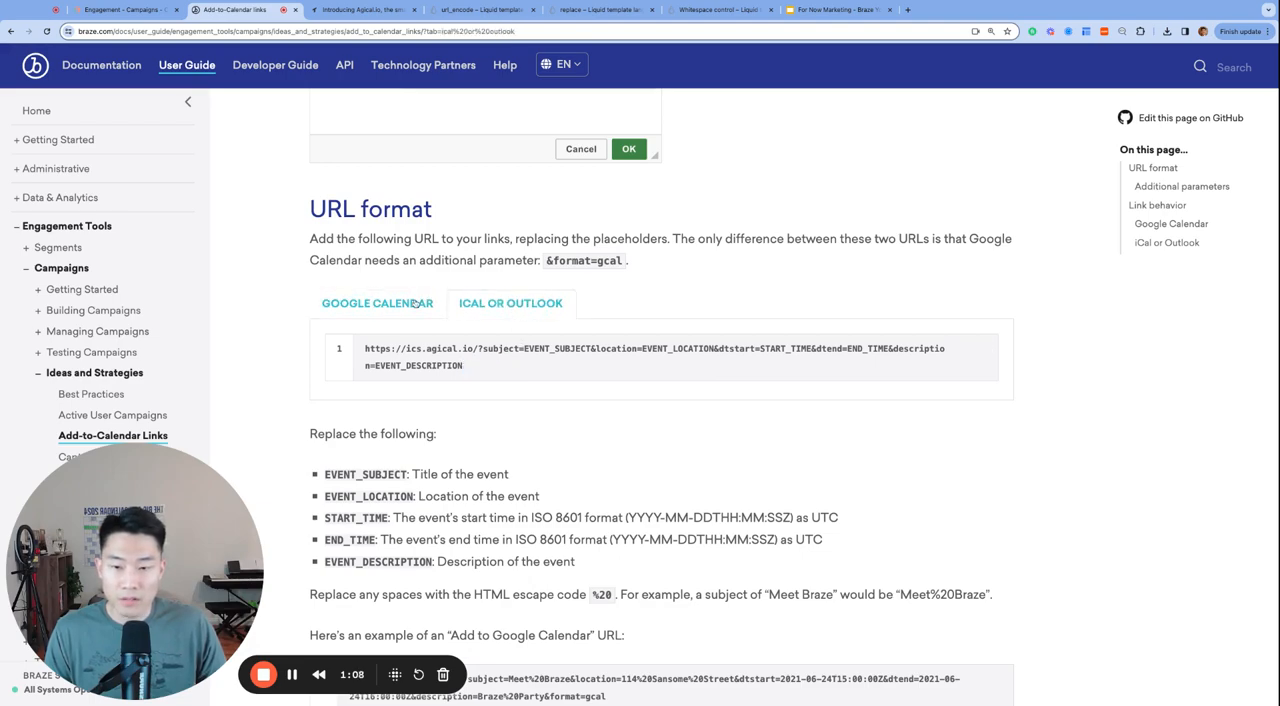
pyautogui.scroll(-3)
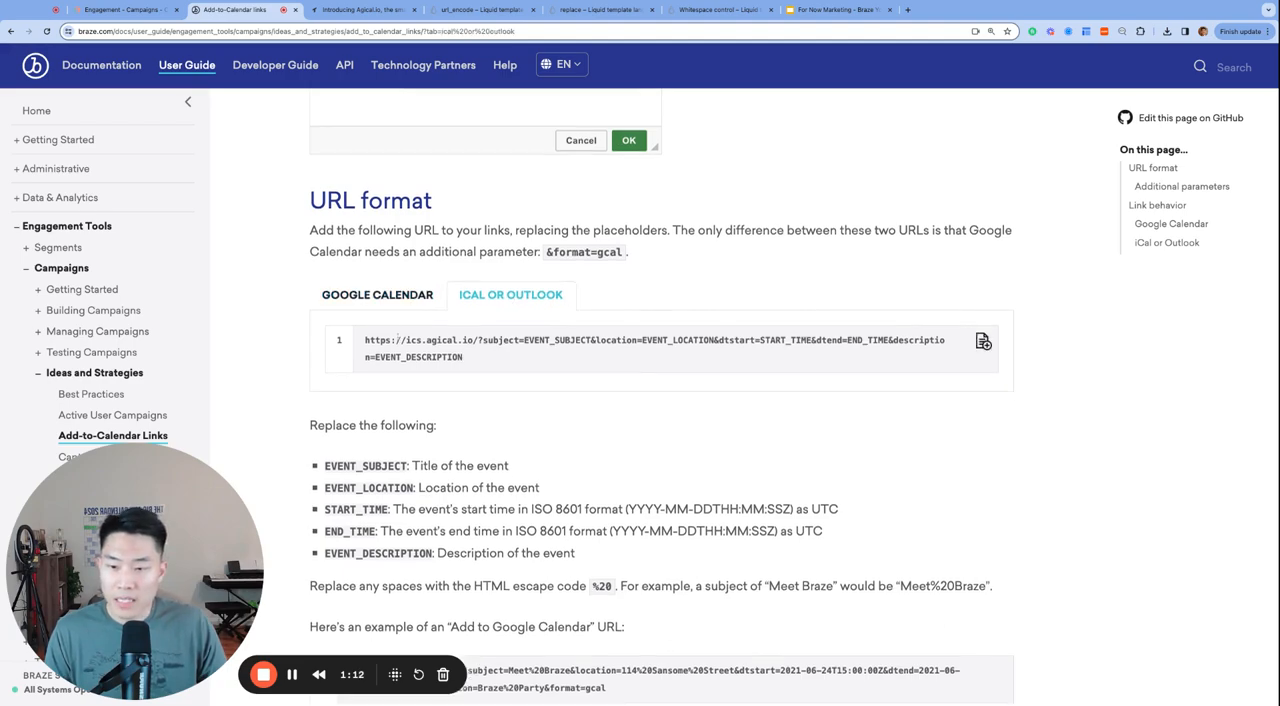
pyautogui.doubleClick(425, 340)
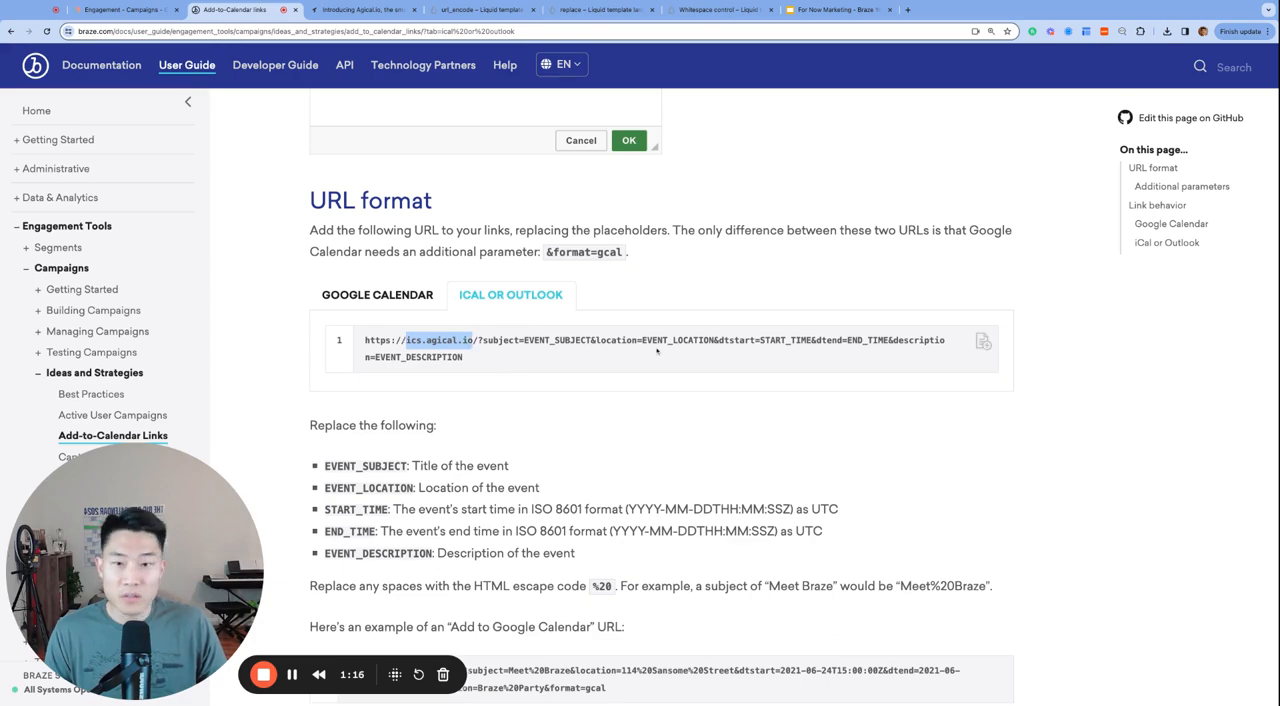
pyautogui.click(363, 11)
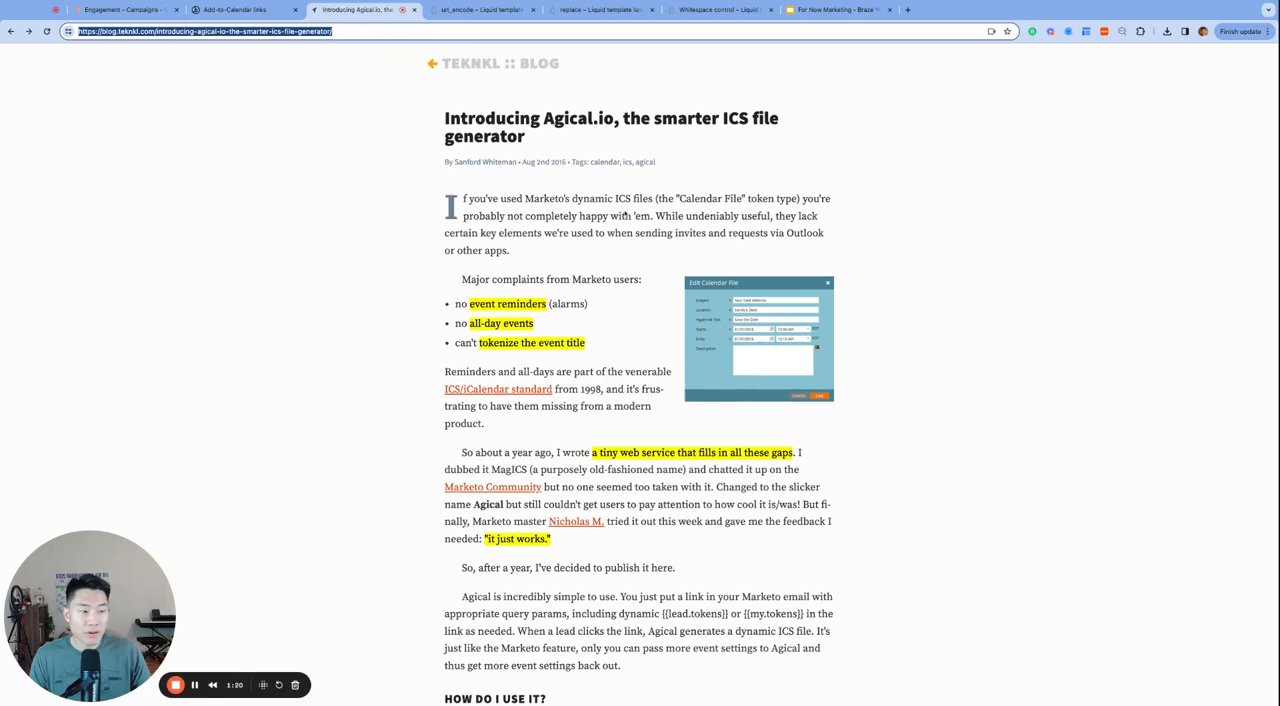
# Step: Scroll the Agical.io post to its 'How do I use it?' section and base URL
pyautogui.scroll(-3)
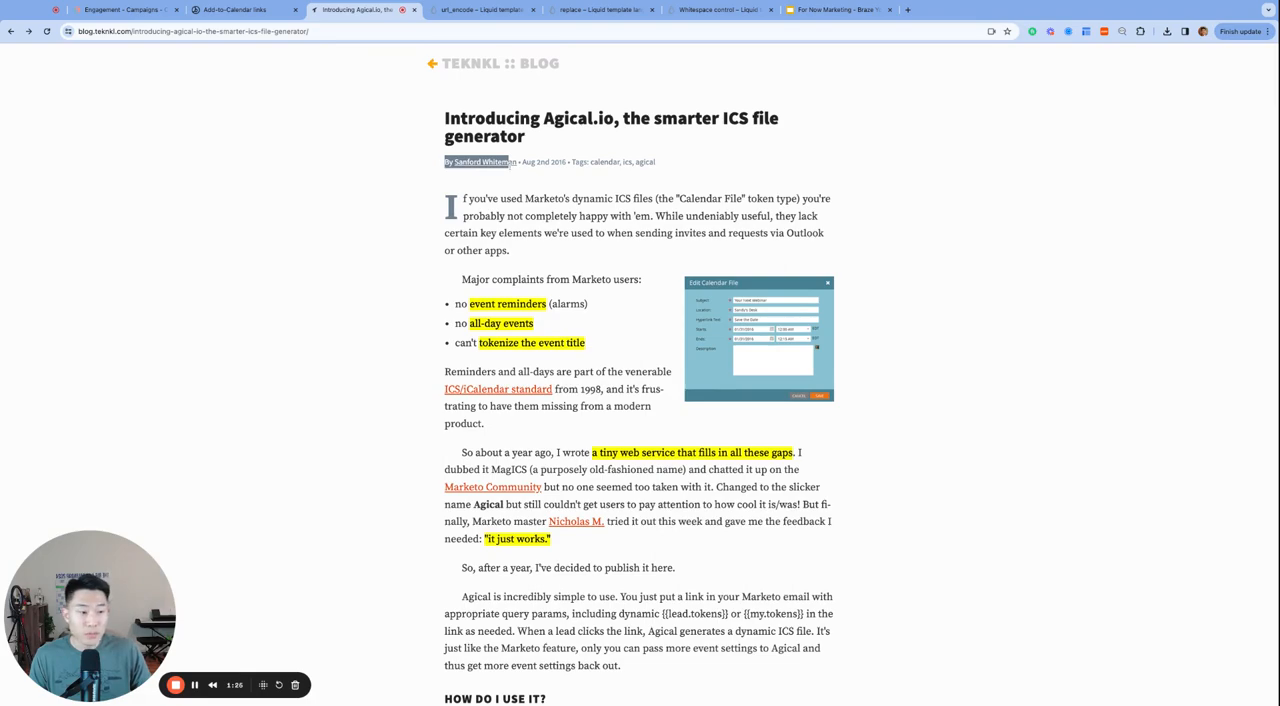
pyautogui.scroll(-3)
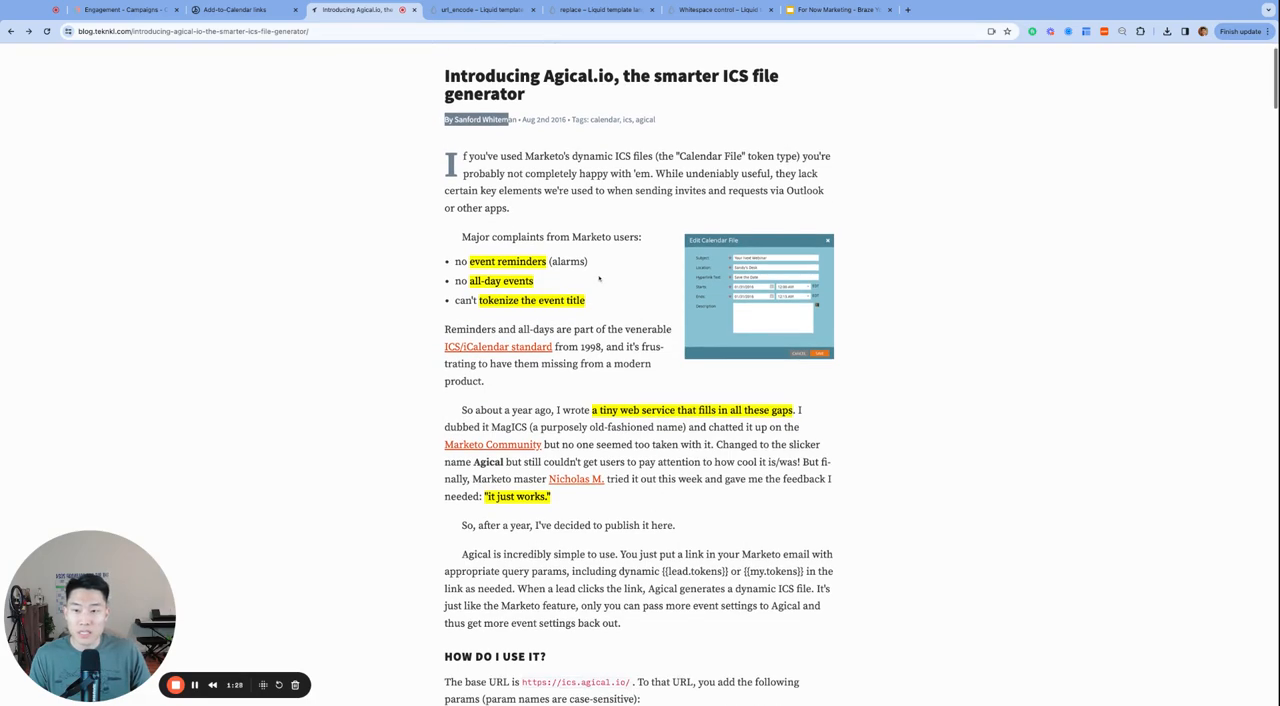
# Step: Return to the Add-to-Calendar docs and scroll to the placeholders and Additional parameters
pyautogui.click(238, 14)
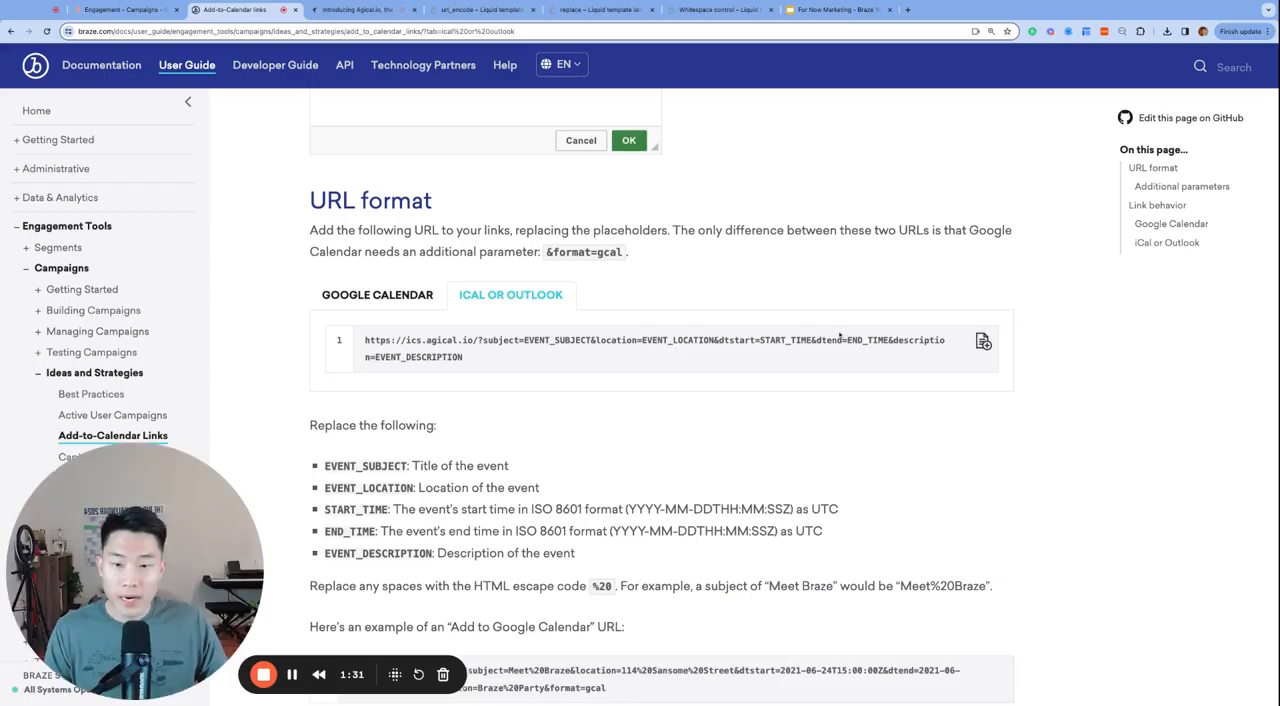
pyautogui.scroll(-3)
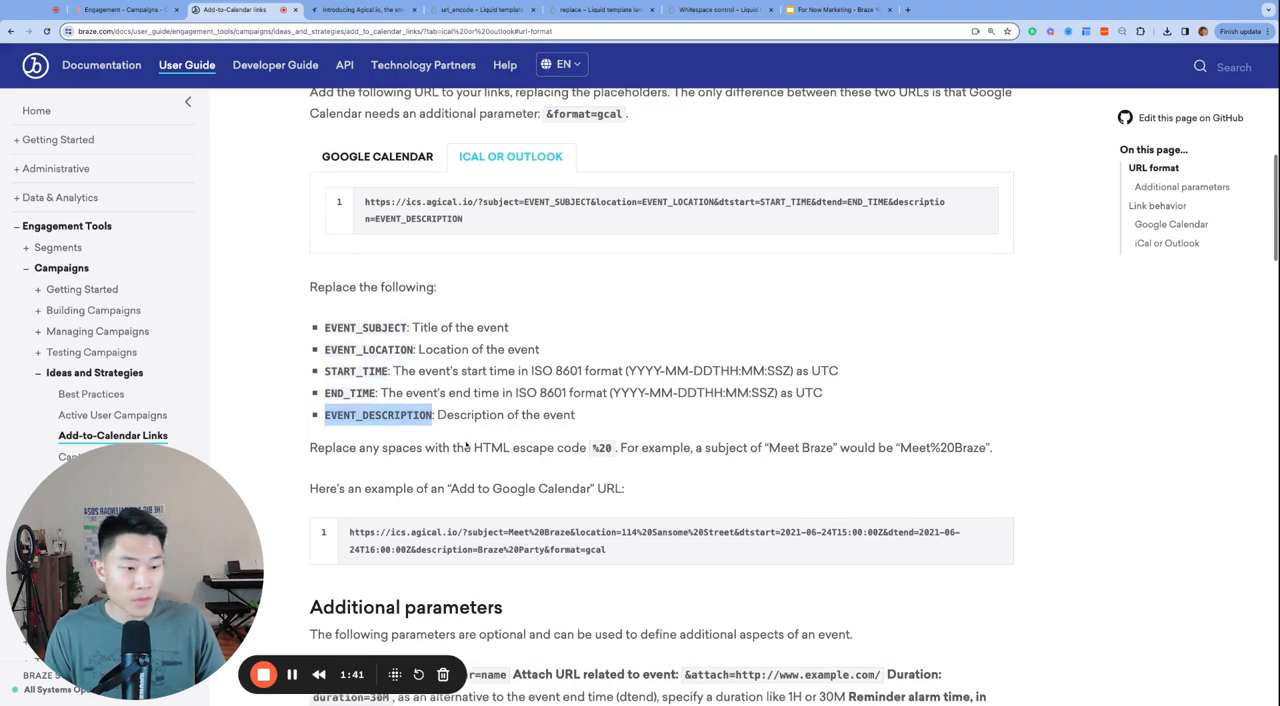
pyautogui.scroll(-3)
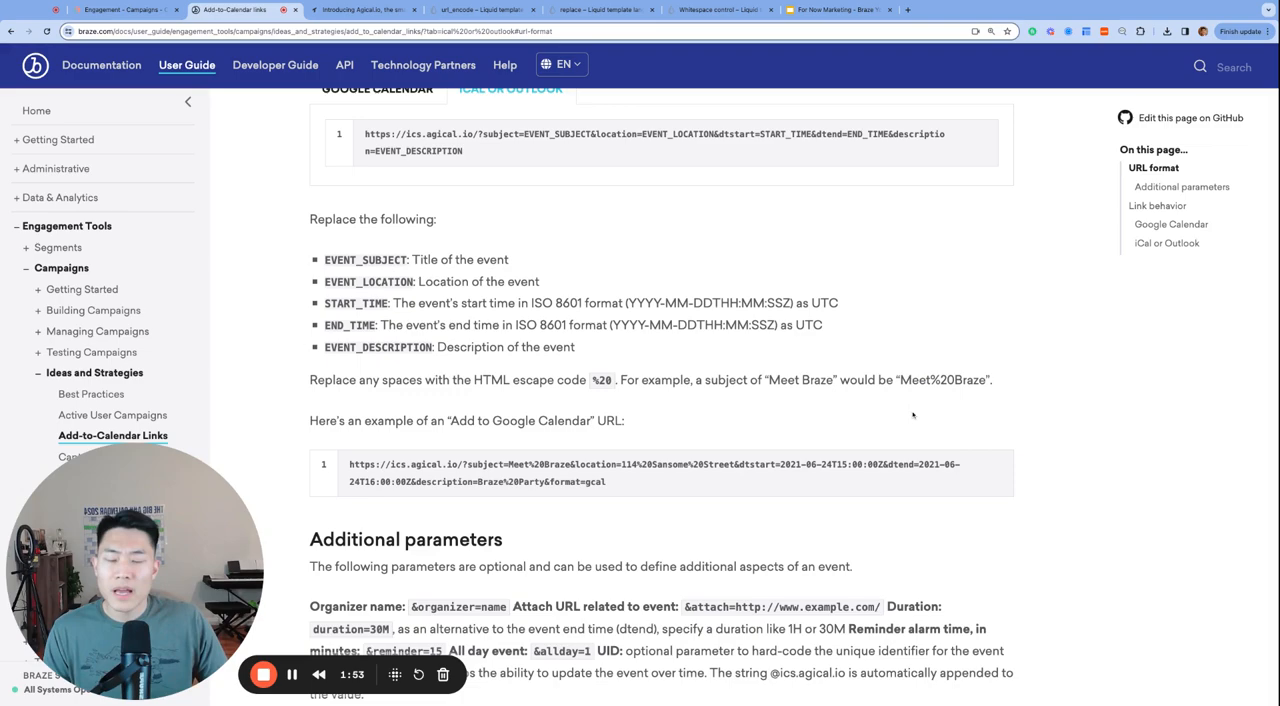
pyautogui.scroll(-3)
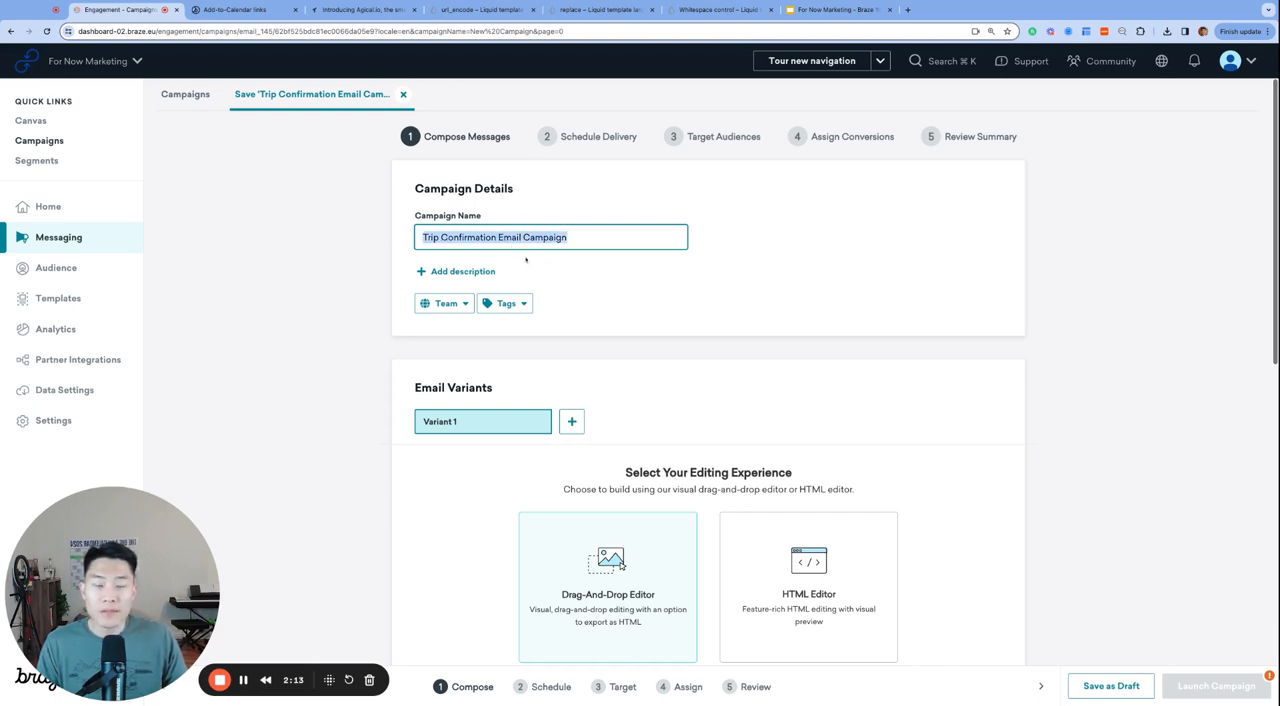
pyautogui.moveTo(547, 267)
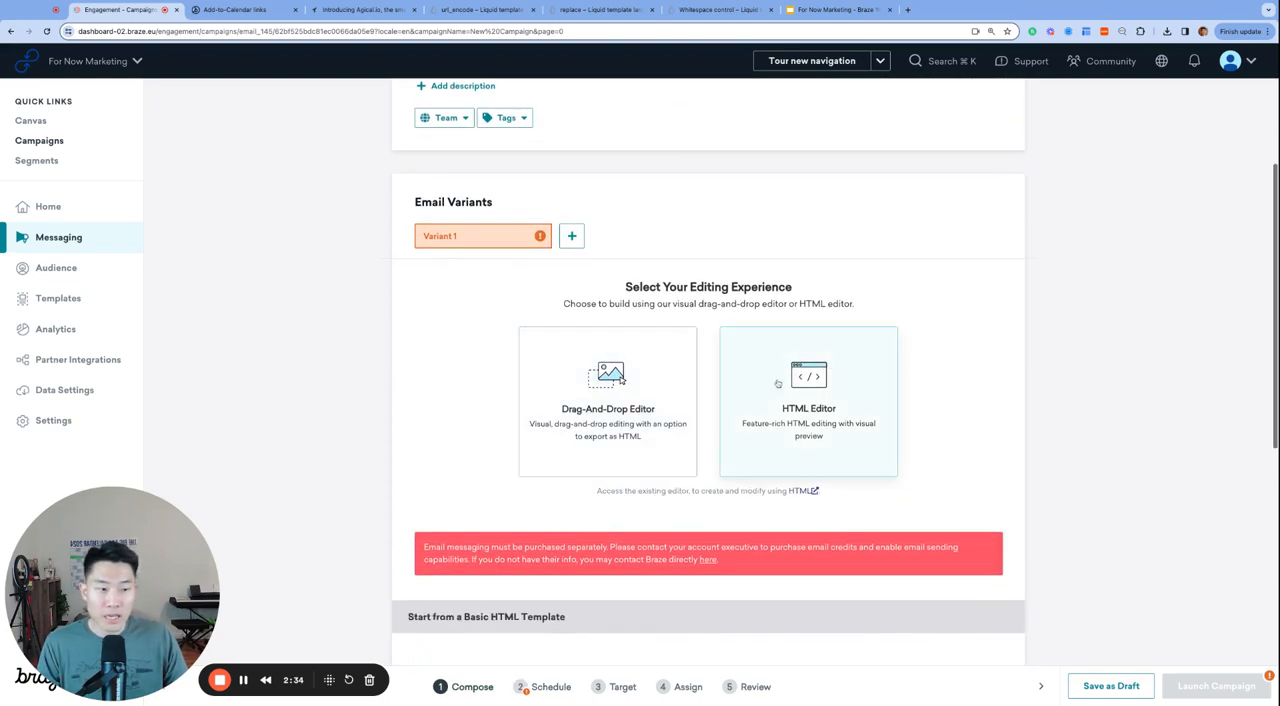
# Step: Choose the Welcome 1 basic HTML template for the Trip Confirmation email
pyautogui.scroll(-3)
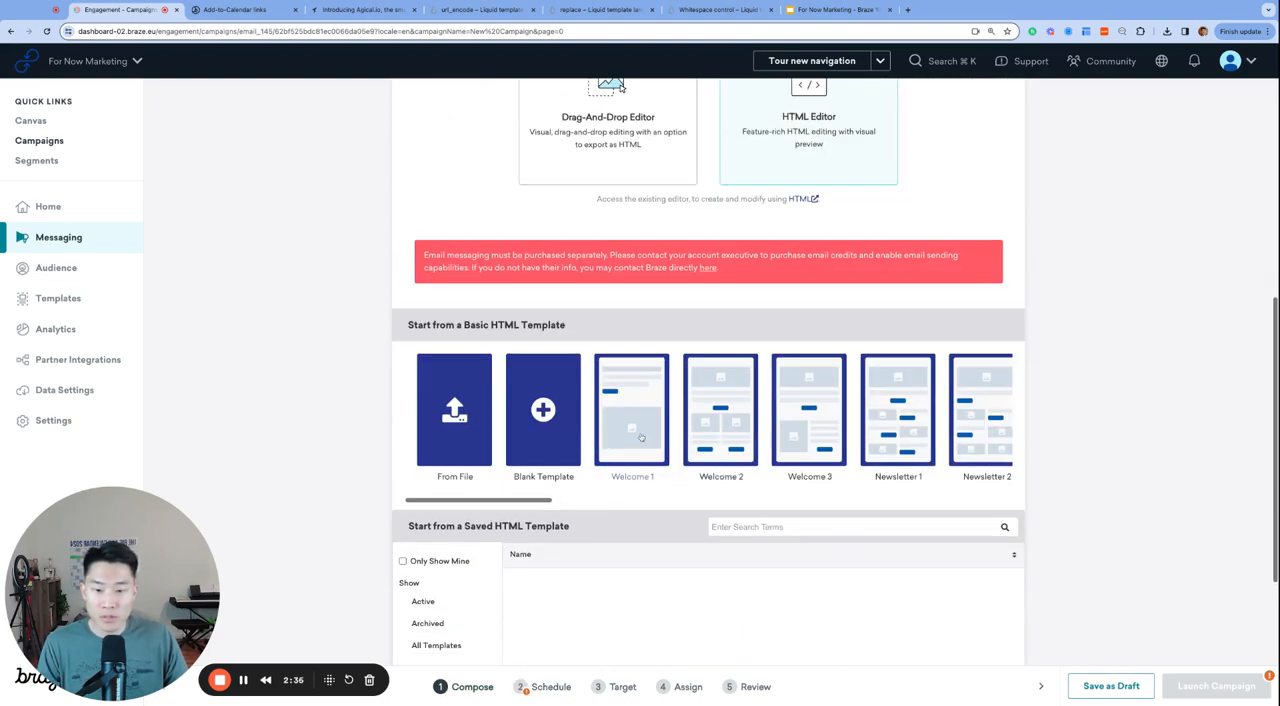
pyautogui.click(632, 410)
pyautogui.write('login')
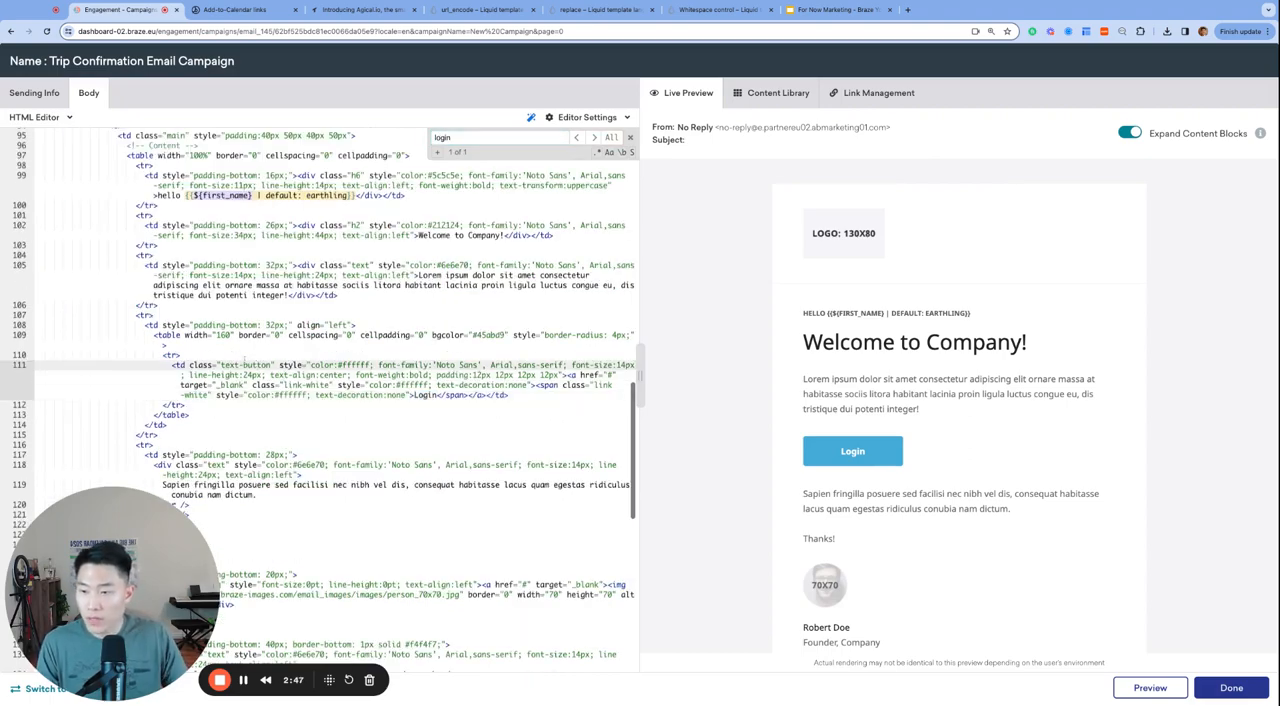
# Step: Duplicate the Login button code and relabel the buttons 'Add to Google Calendar' and 'Add to iCal/Outlook'
pyautogui.moveTo(153, 324); pyautogui.dragTo(136, 405)
pyautogui.write('Add to Google Calendar')
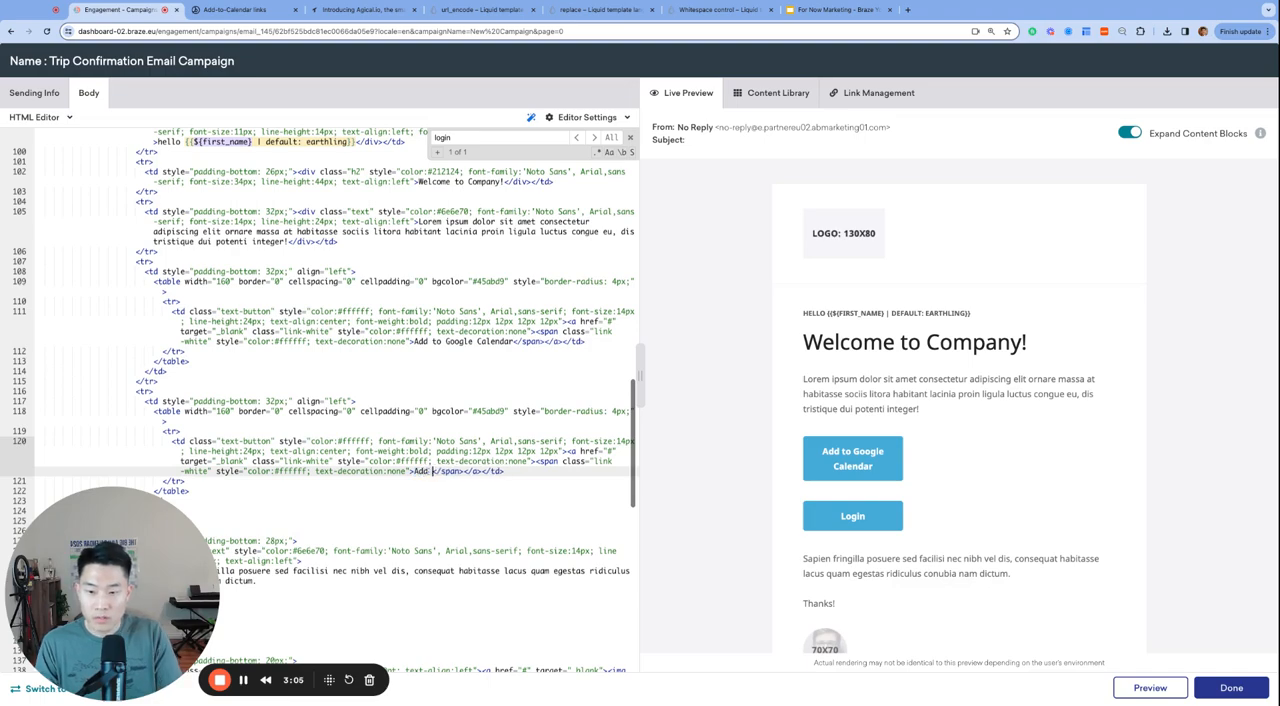
pyautogui.write('to iCal/Outlook')
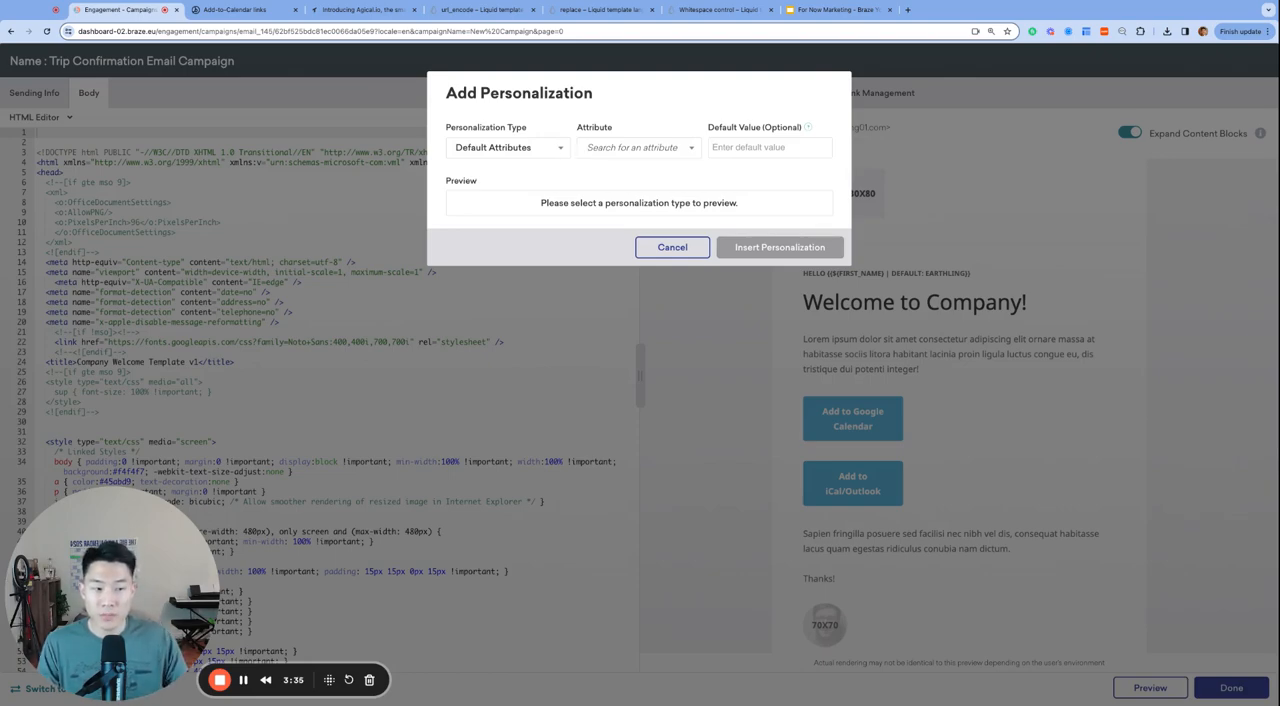
# Step: Insert EVENT_SUBJECT, EVENT_LOCATION, START_TIME, END_TIME and EVENT_DESCRIPTION Event Properties tags atop the HTML
pyautogui.click(507, 147)
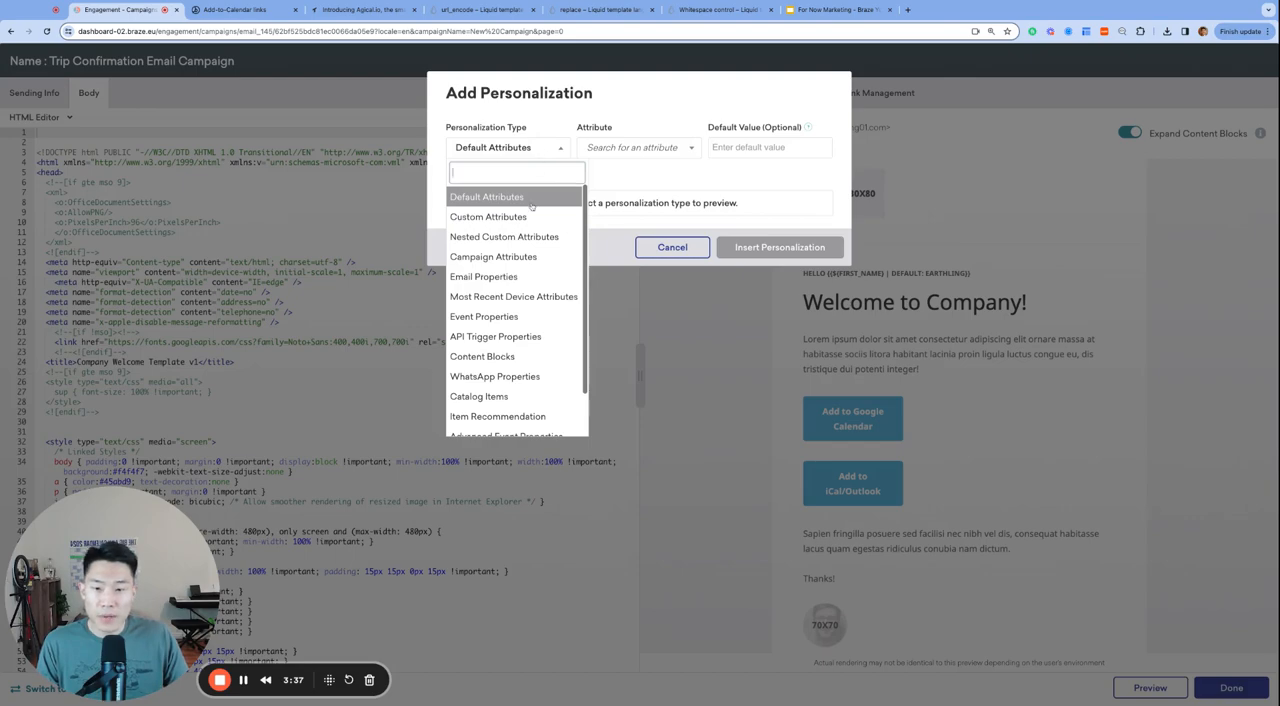
pyautogui.moveTo(484, 316)
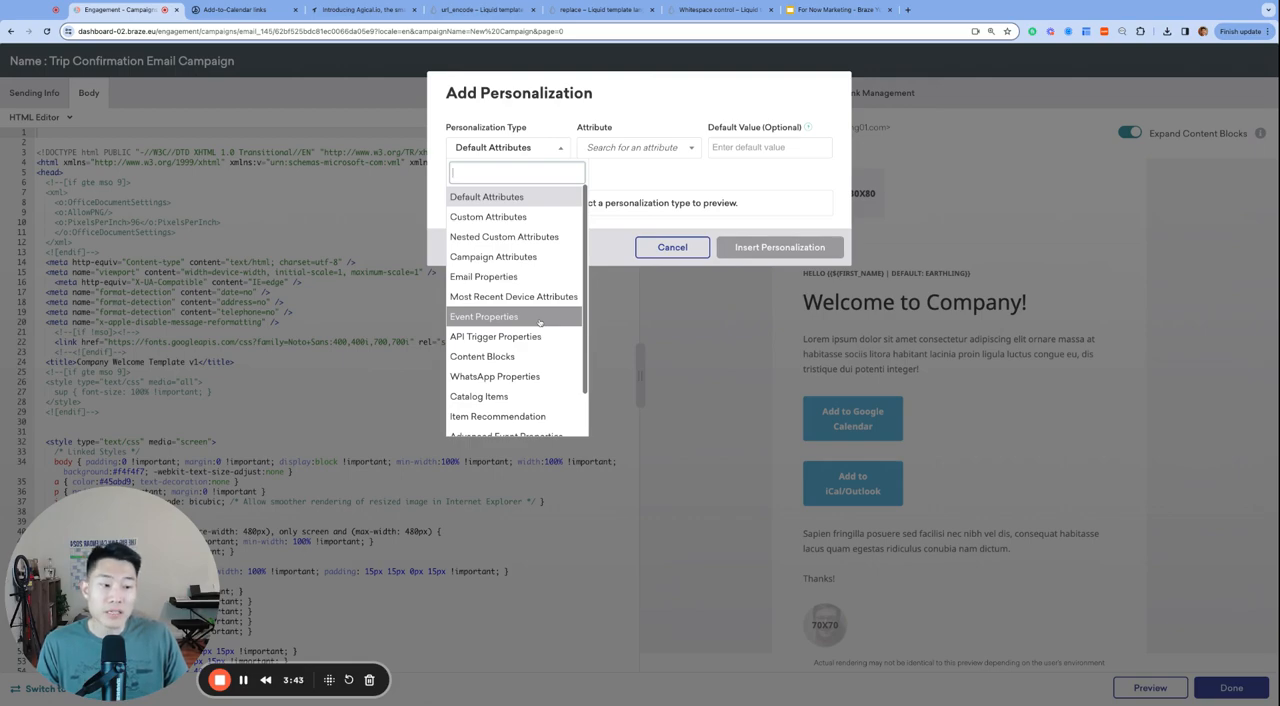
pyautogui.moveTo(495, 336)
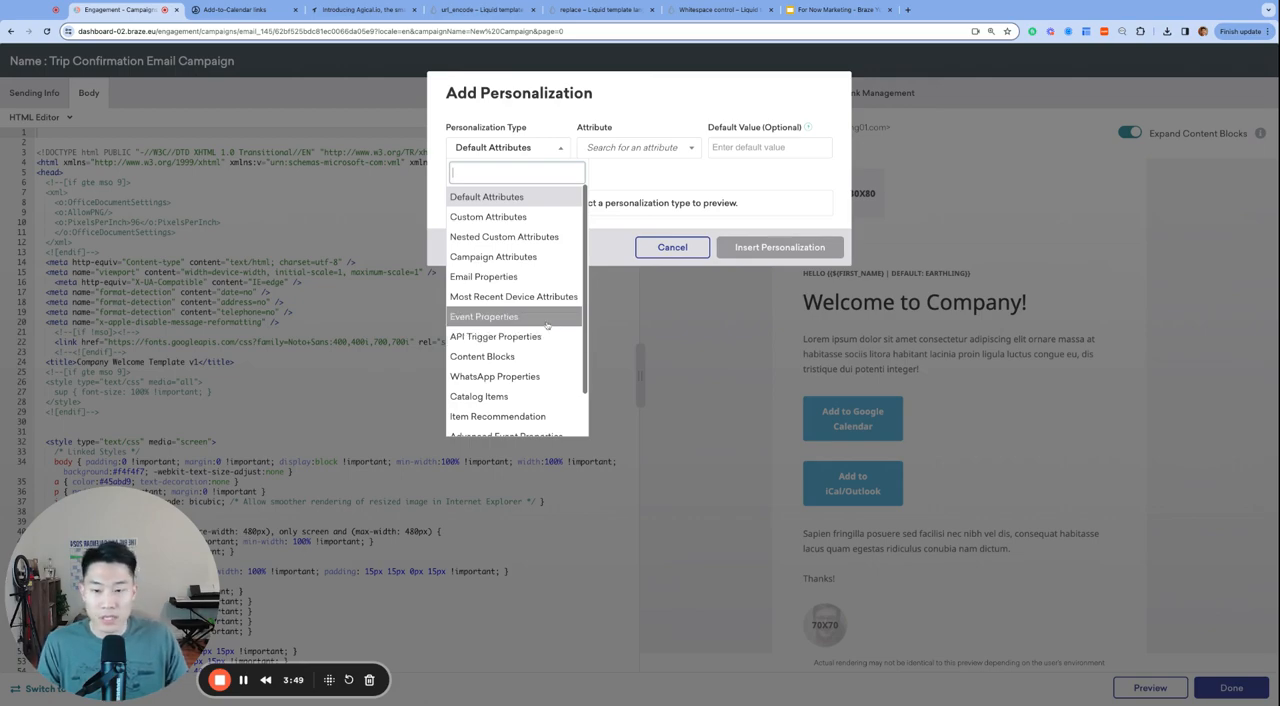
pyautogui.click(486, 316)
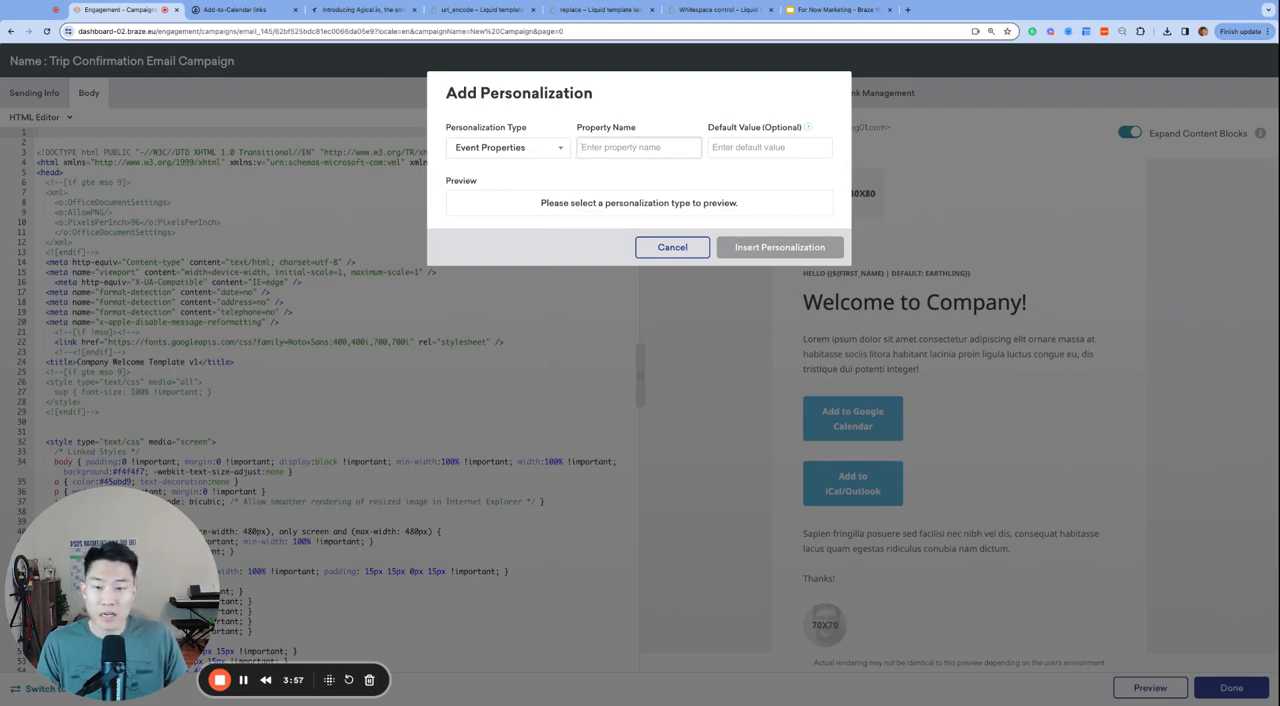
pyautogui.write('EVENT_SUBJECT')
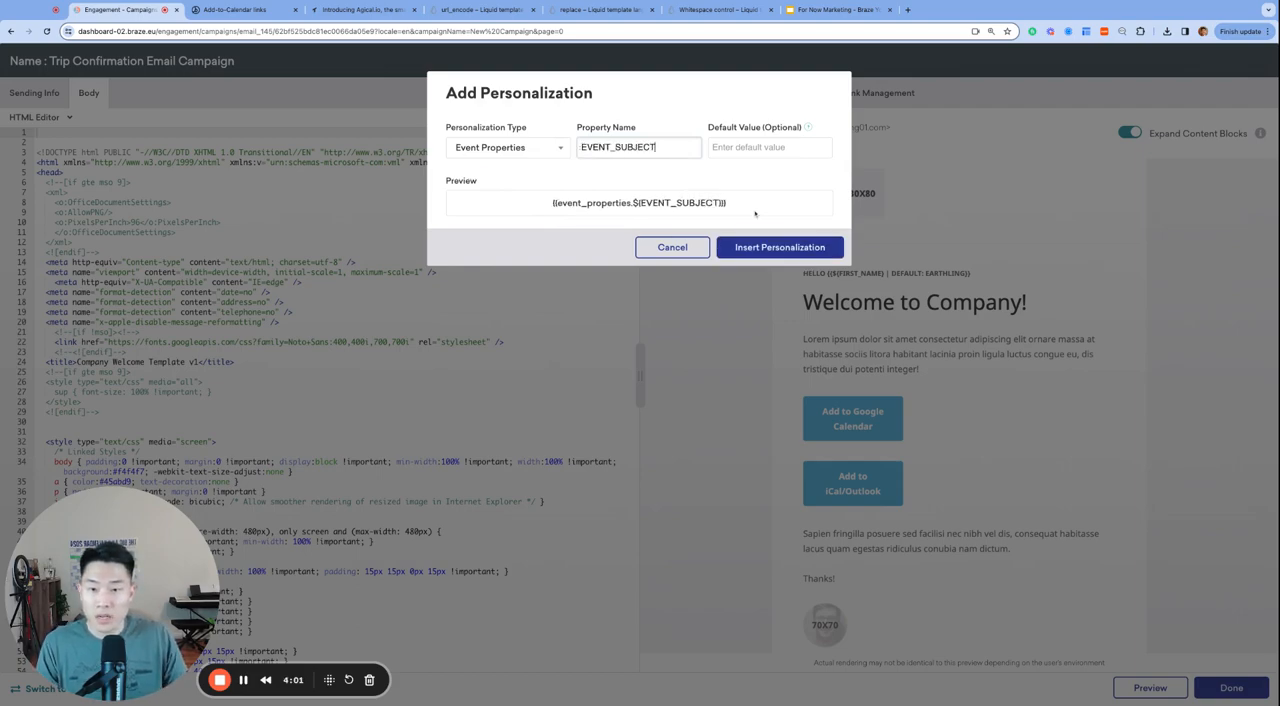
pyautogui.click(778, 247)
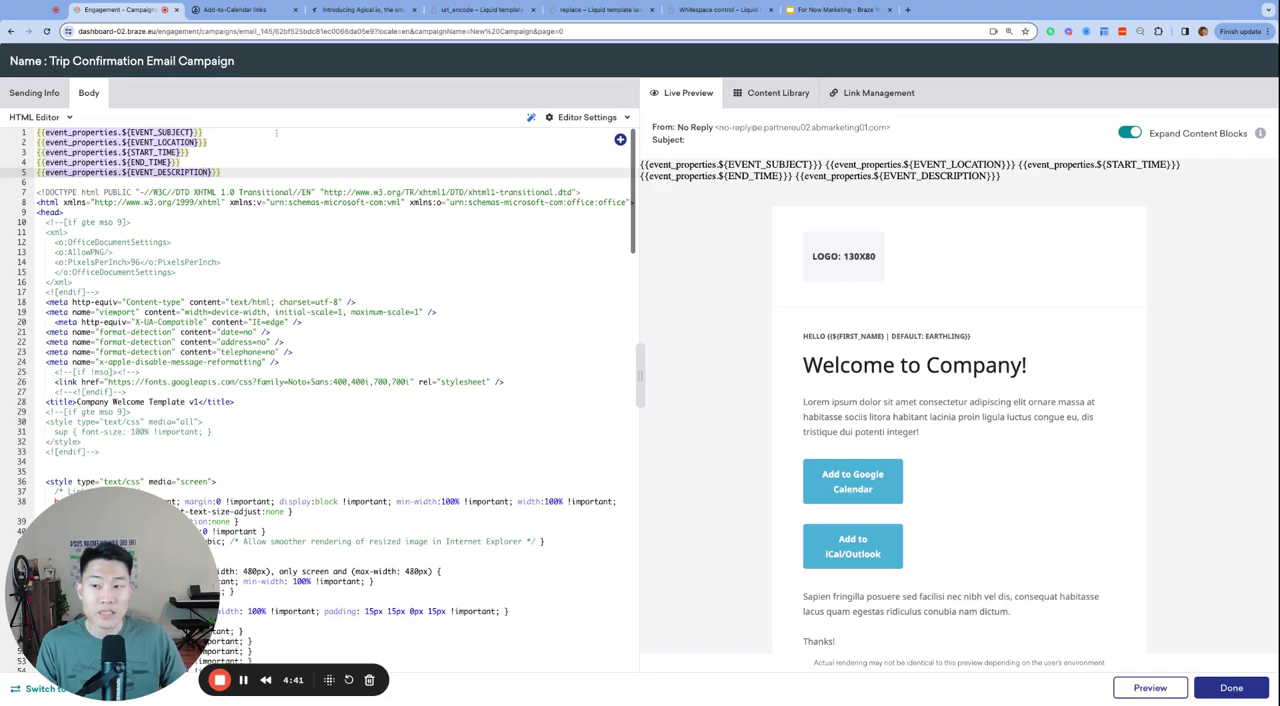
pyautogui.click(232, 17)
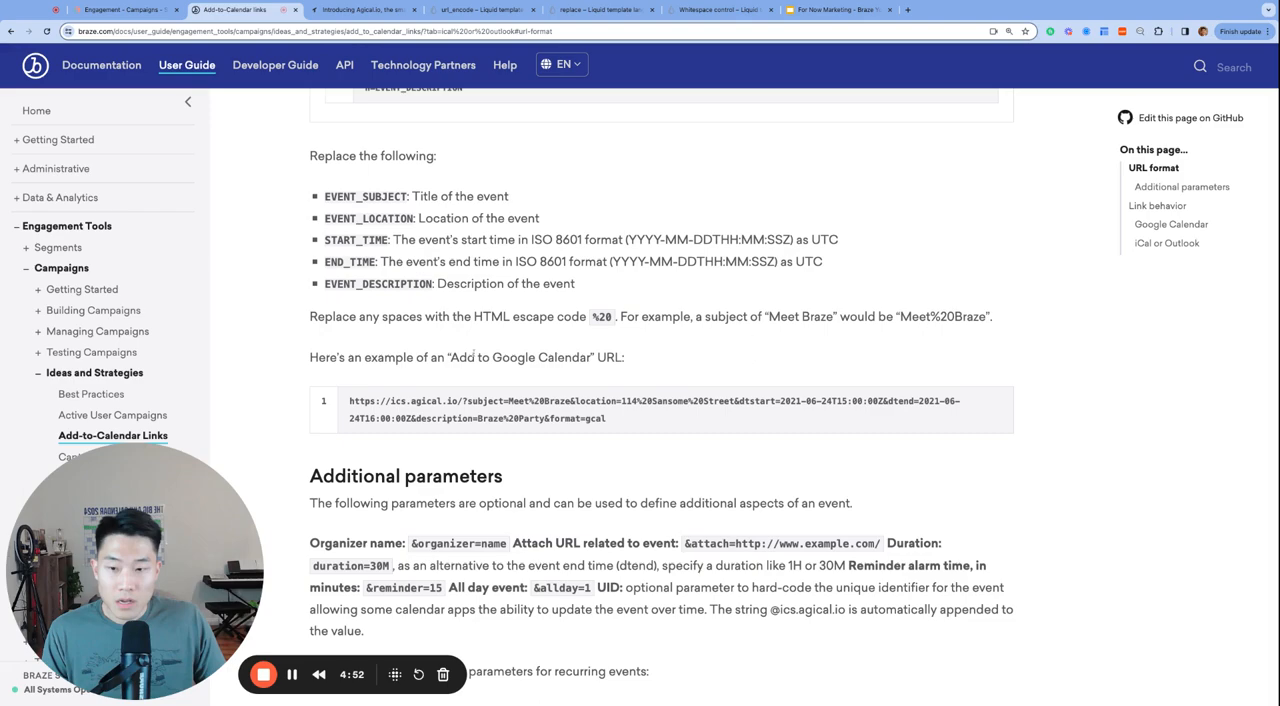
# Step: Review the placeholder list and %20 spacing note, then move to the Liquid url_encode reference
pyautogui.moveTo(309, 316); pyautogui.dragTo(993, 316)
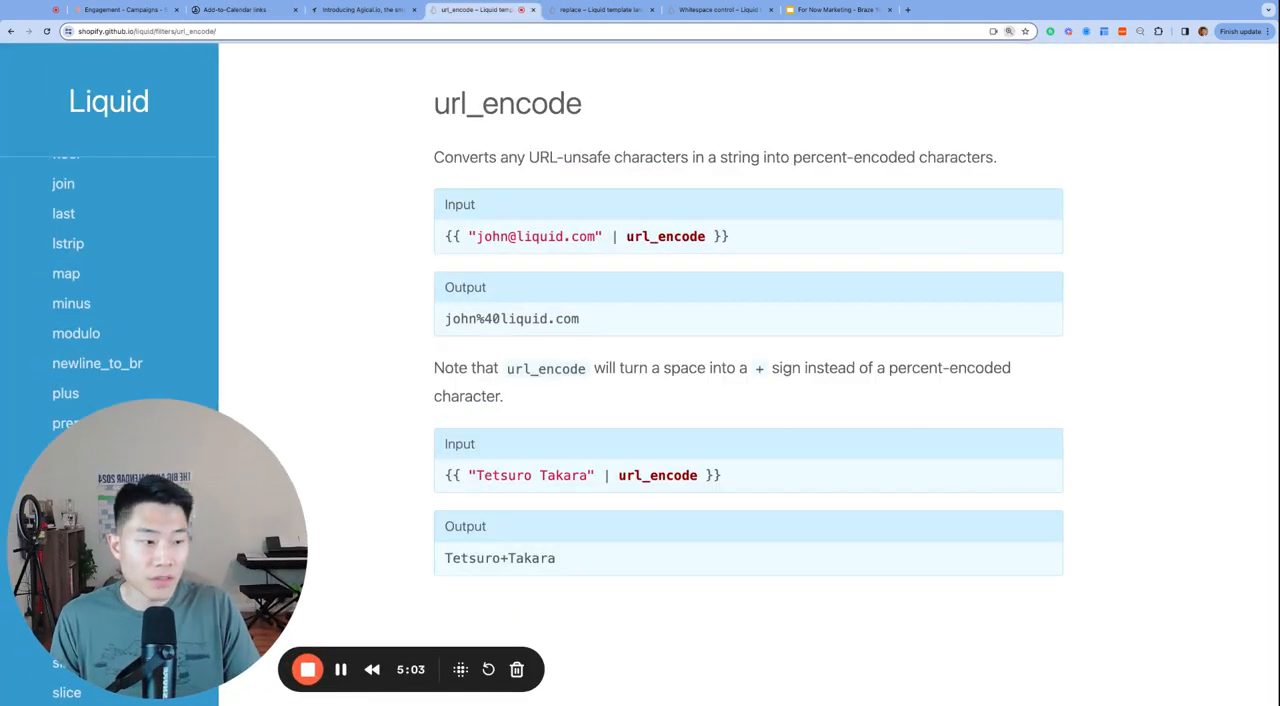
# Step: Compare the Liquid url_encode and replace filter references, then return to the Braze campaign
pyautogui.doubleClick(507, 103)
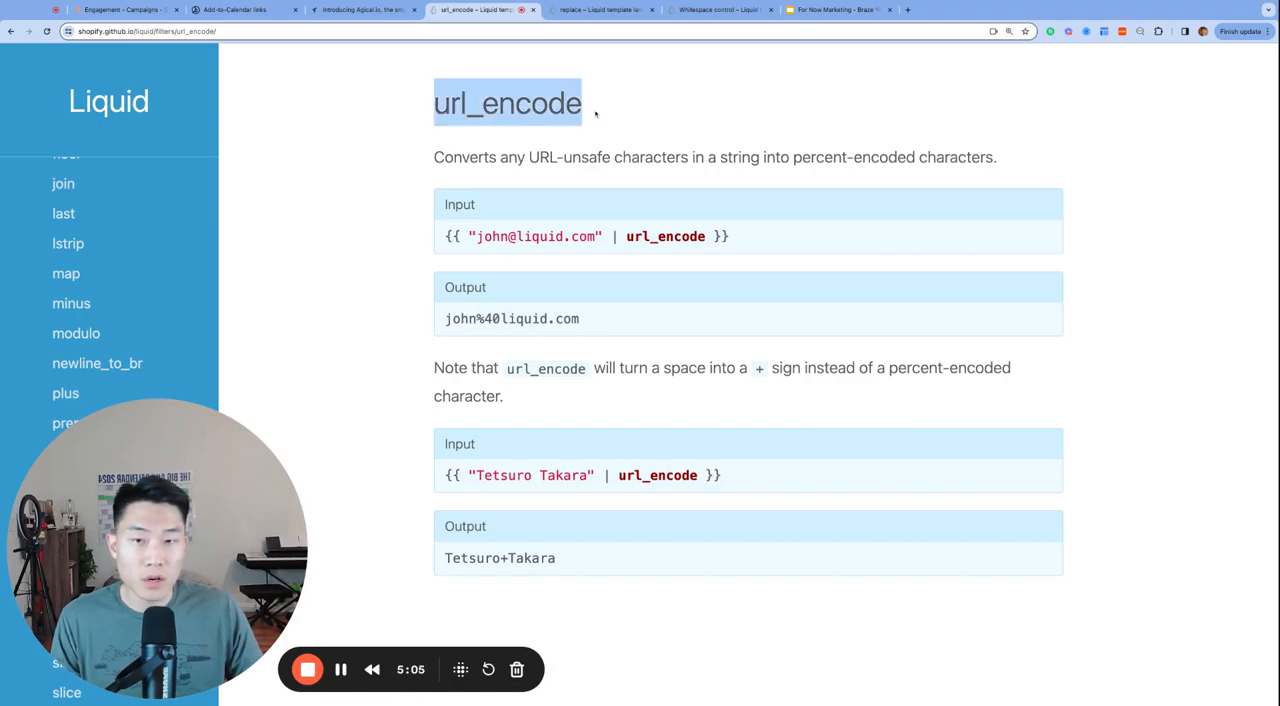
pyautogui.click(605, 11)
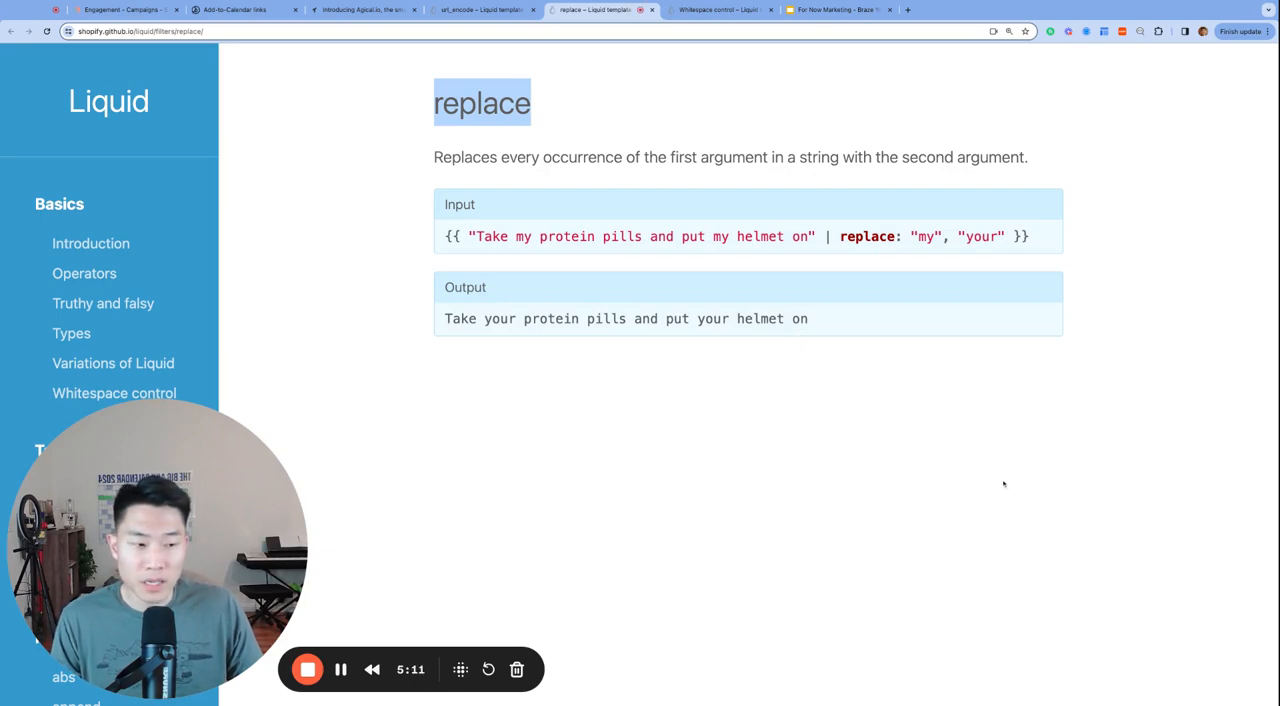
pyautogui.click(480, 10)
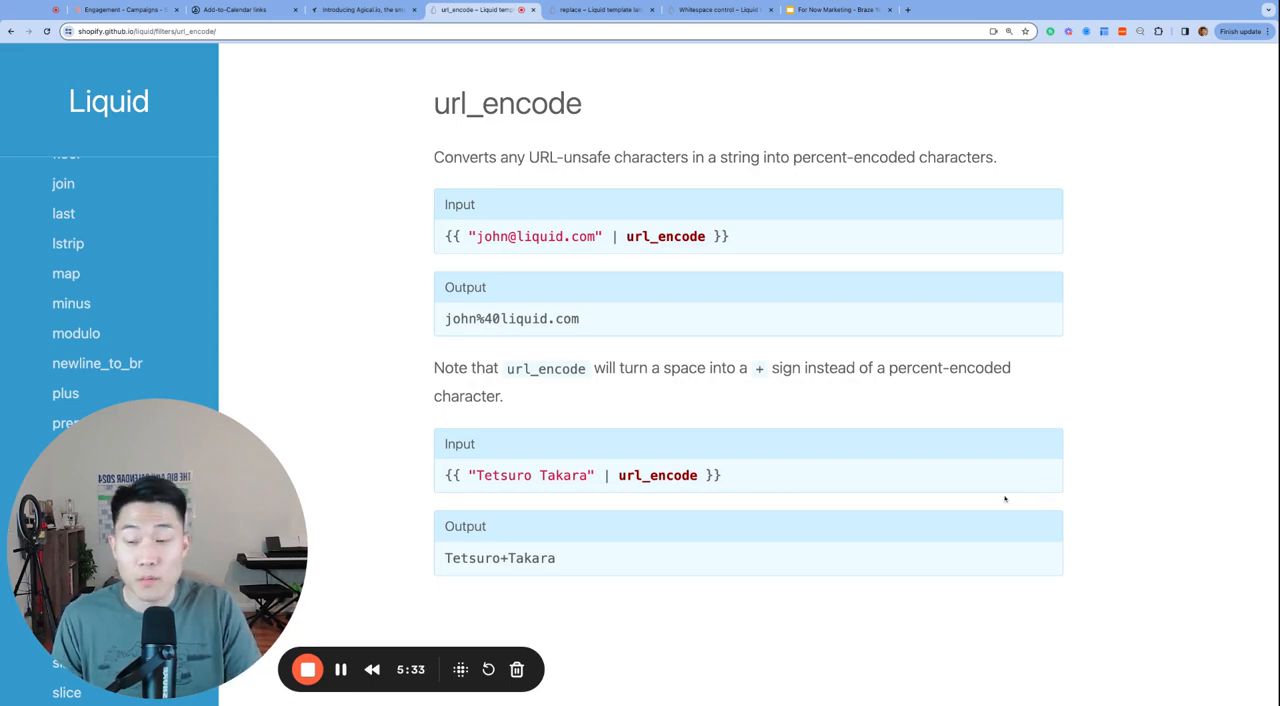
pyautogui.click(130, 19)
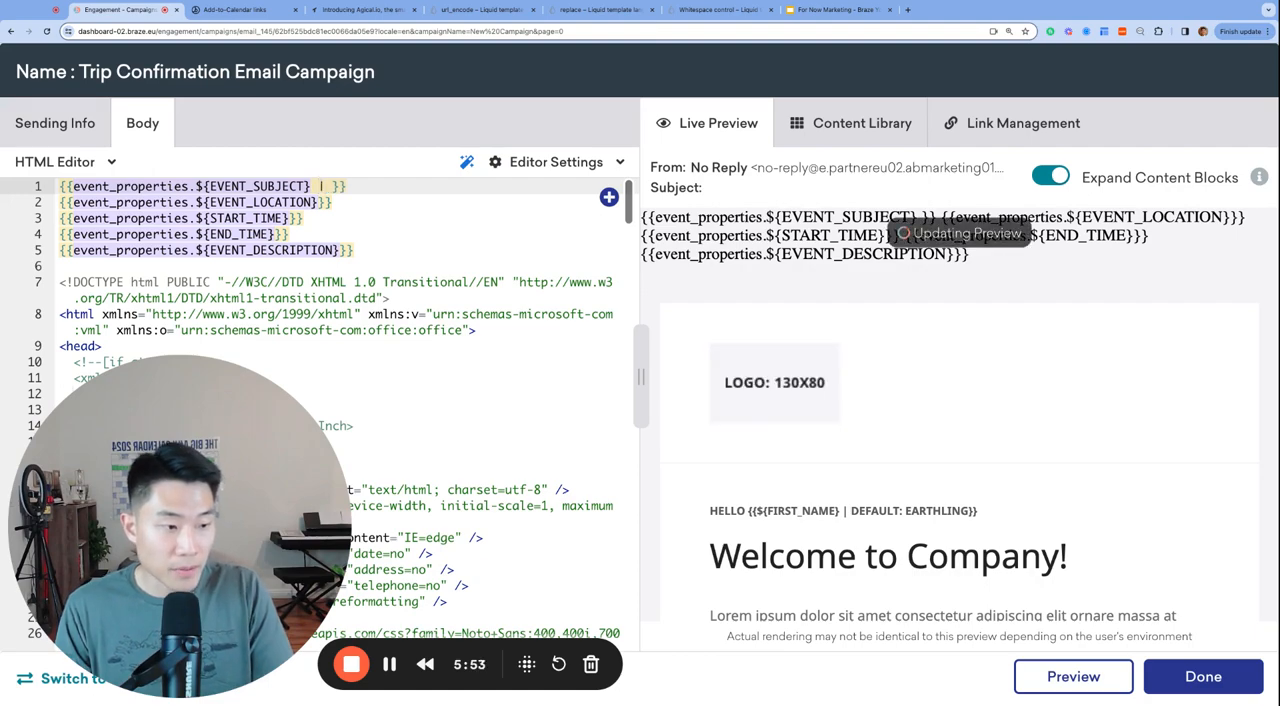
# Step: Append '| url_encode' to EVENT_SUBJECT and EVENT_LOCATION, and start a pipe after EVENT_DESCRIPTION
pyautogui.write('u')
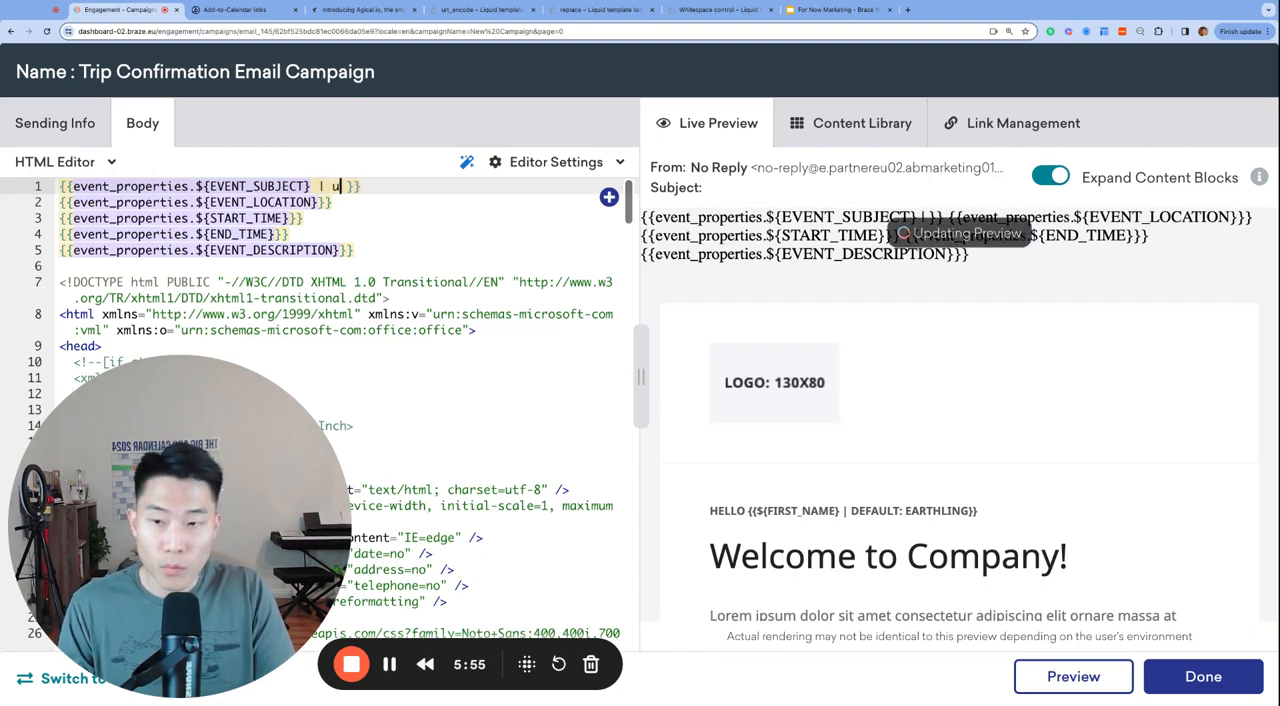
pyautogui.write('url_encode')
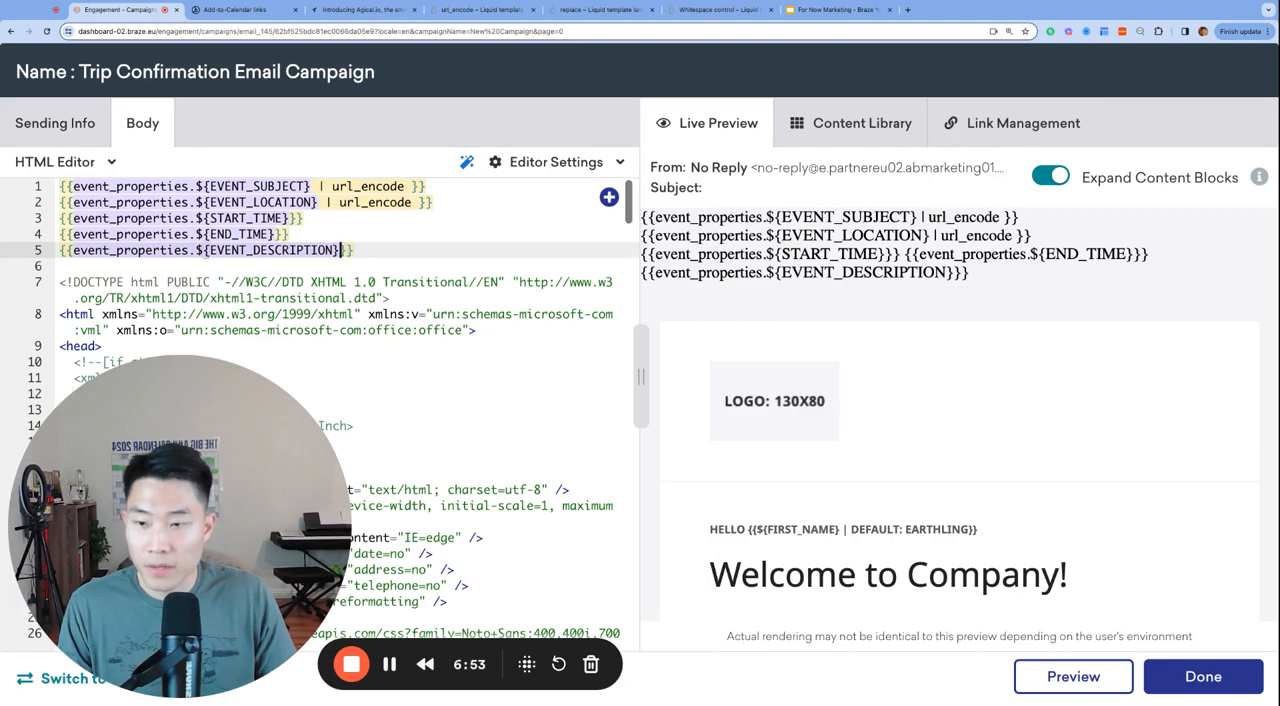
pyautogui.write('|')
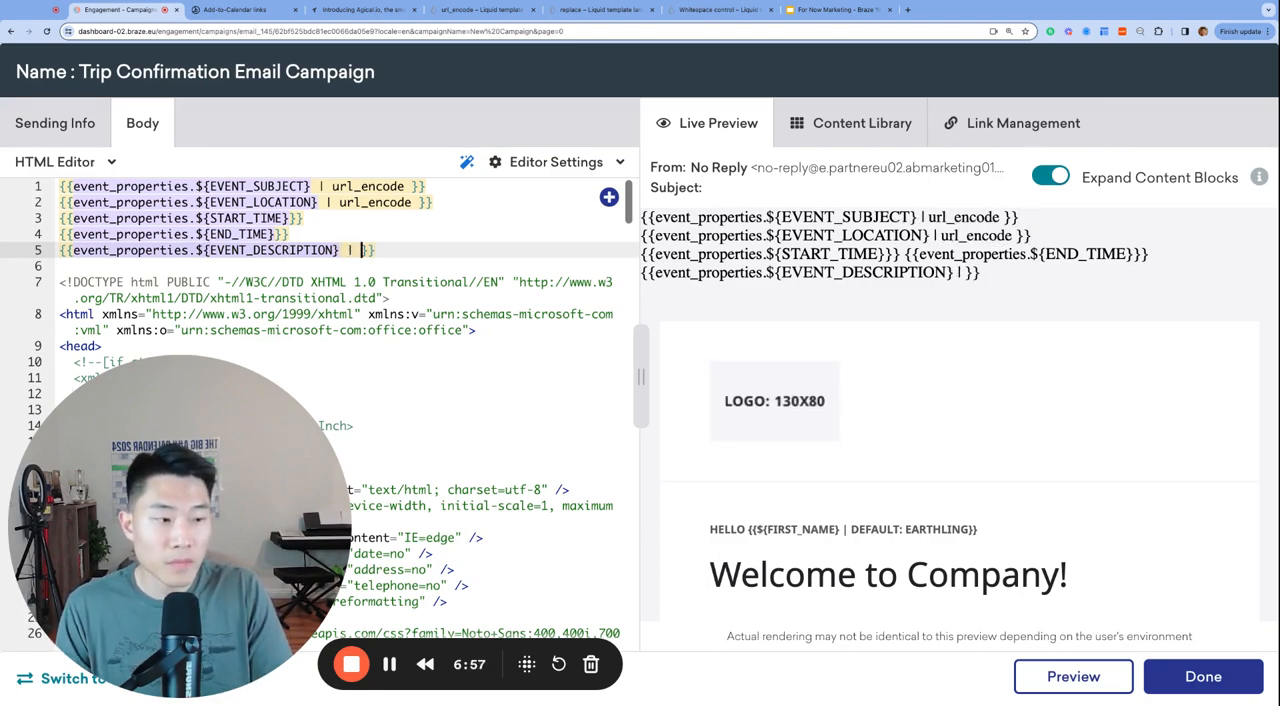
# Step: Add replace: " ","%20" to the EVENT_DESCRIPTION tag, then return to the Add-to-Calendar docs
pyautogui.write('replace')
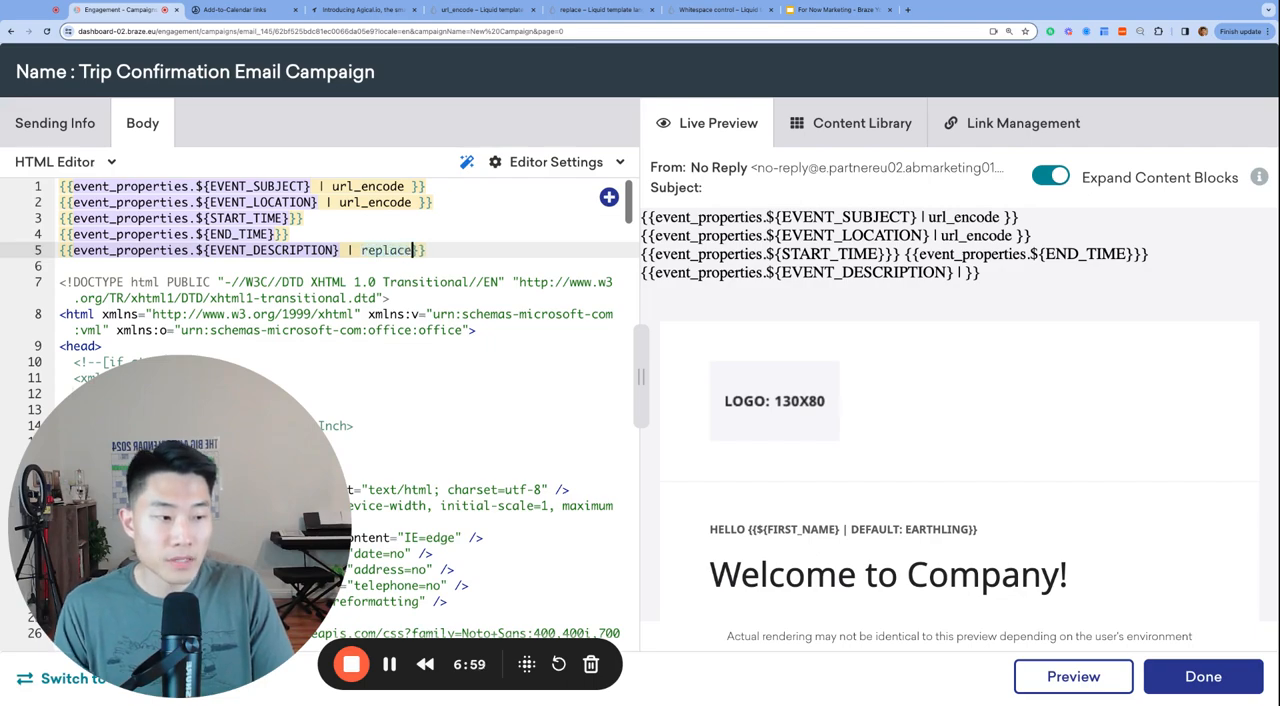
pyautogui.write(':')
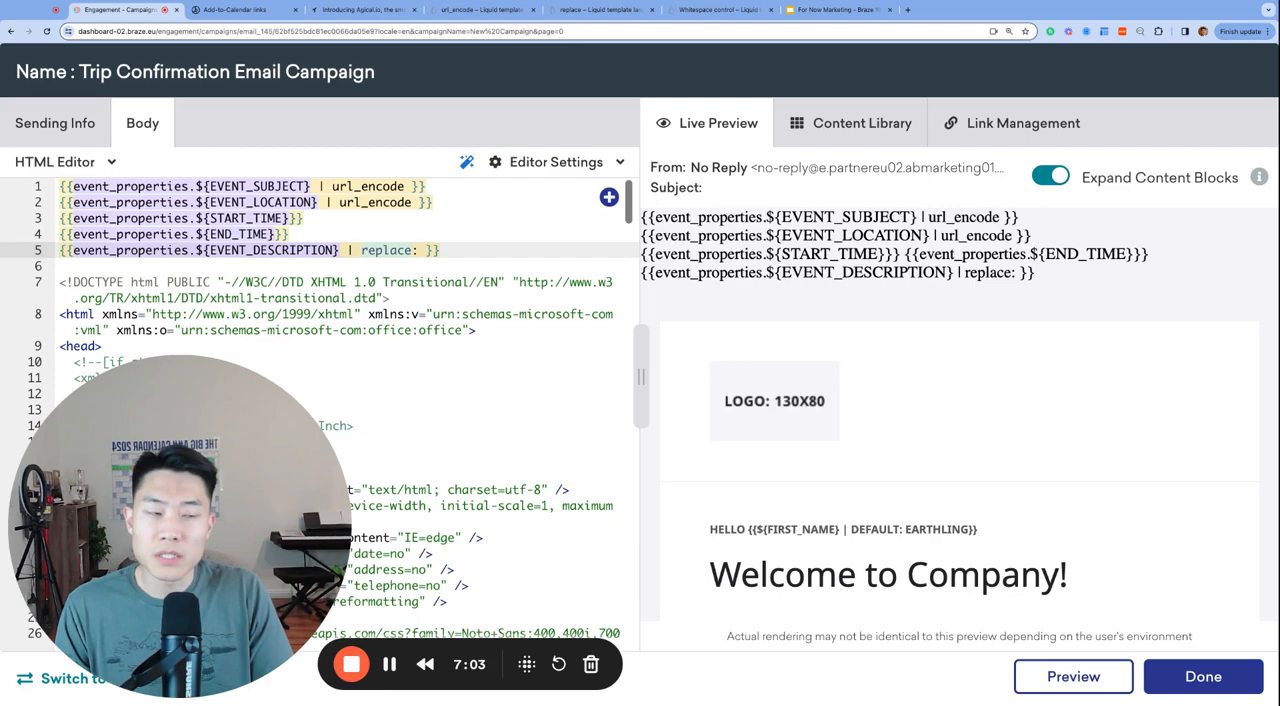
pyautogui.click(605, 11)
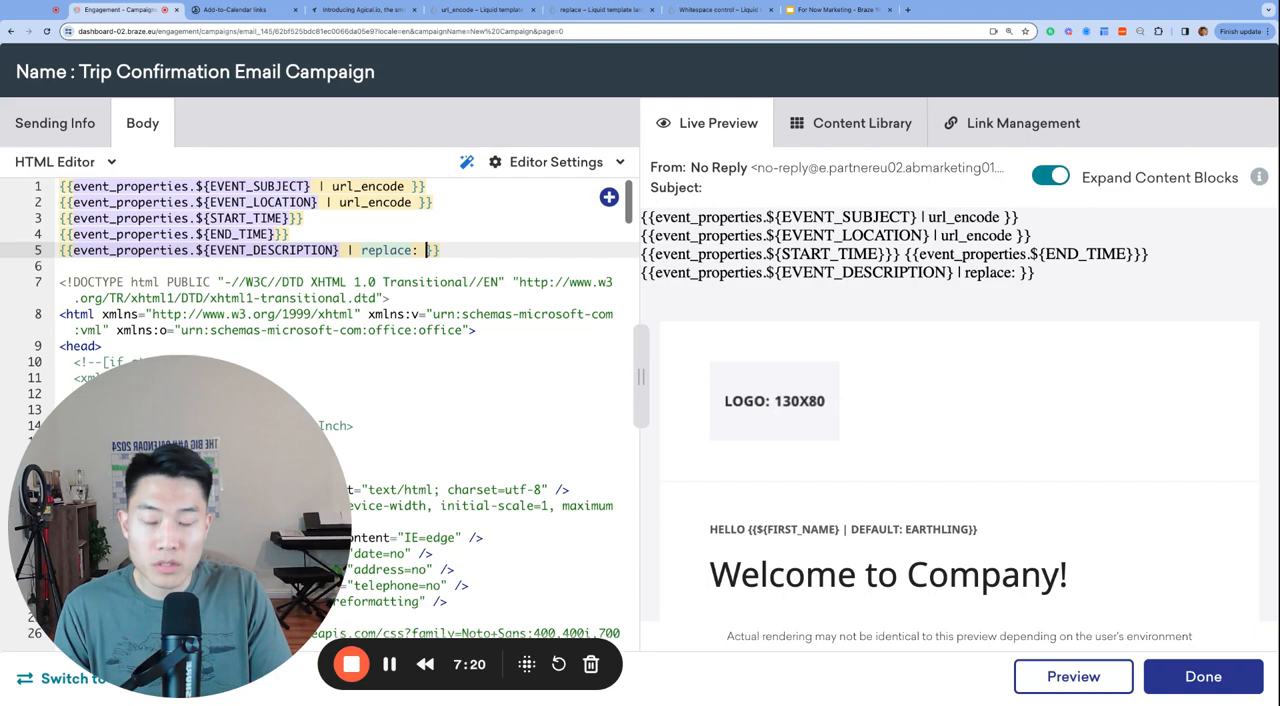
pyautogui.write('" ","')
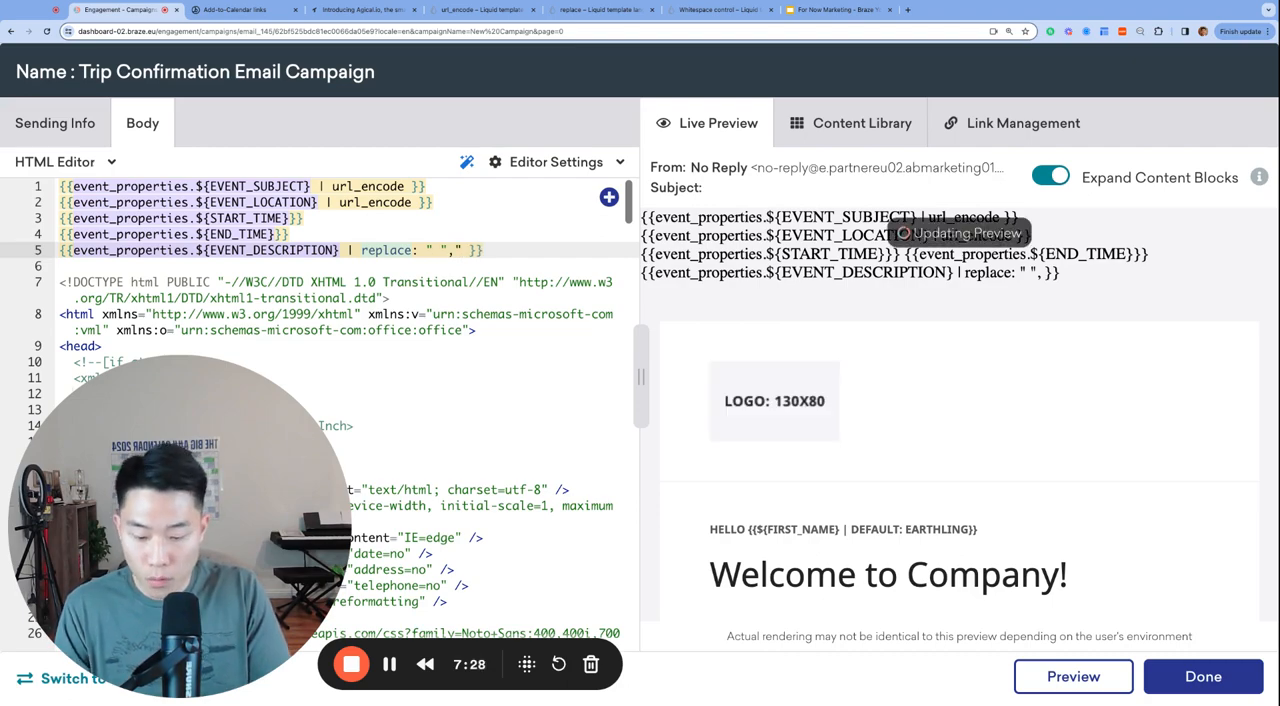
pyautogui.write('%20"')
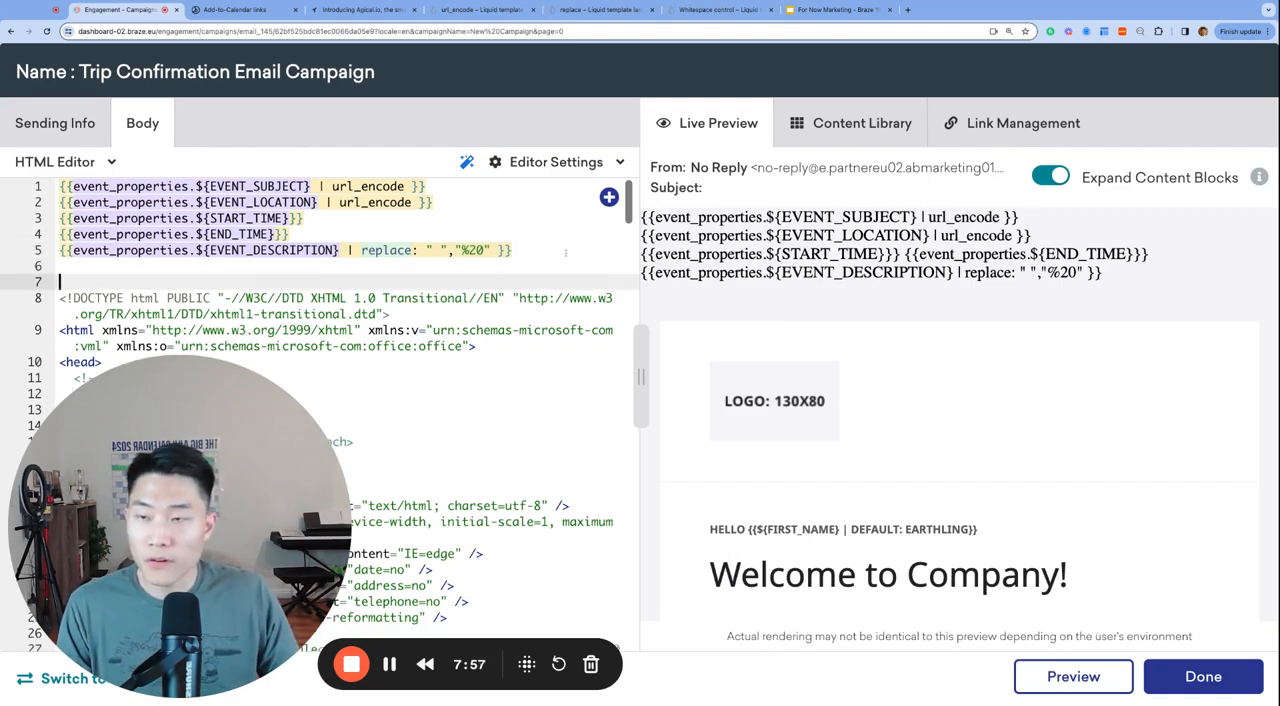
pyautogui.click(230, 10)
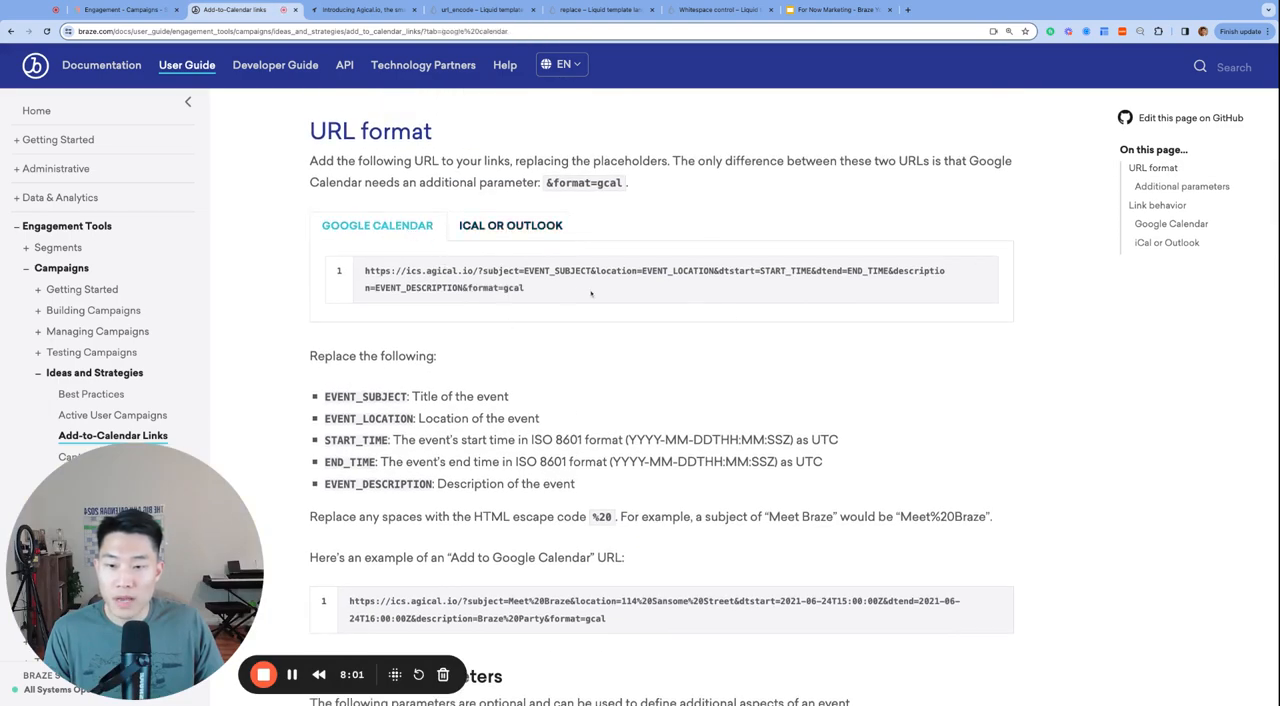
# Step: Paste the ics.agical.io calendar URL into the HTML and start replacing its EVENT_ placeholders
pyautogui.click(124, 11)
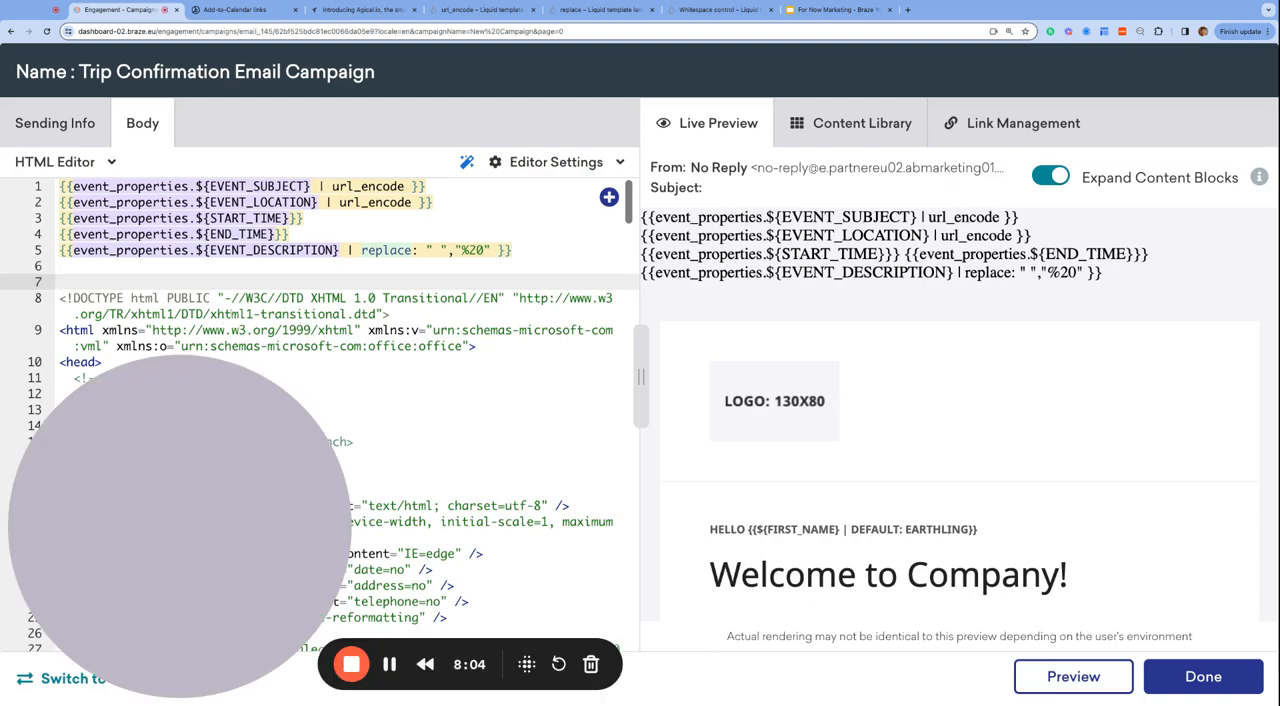
pyautogui.write('https://ics.agical.io/?subject=EVENT_SUBJECT&location=EVENT_LOCATION&dtstart=START_TIME&dtend=END_TIME&description=EVENT_DESCRIPTION&format=gcal')
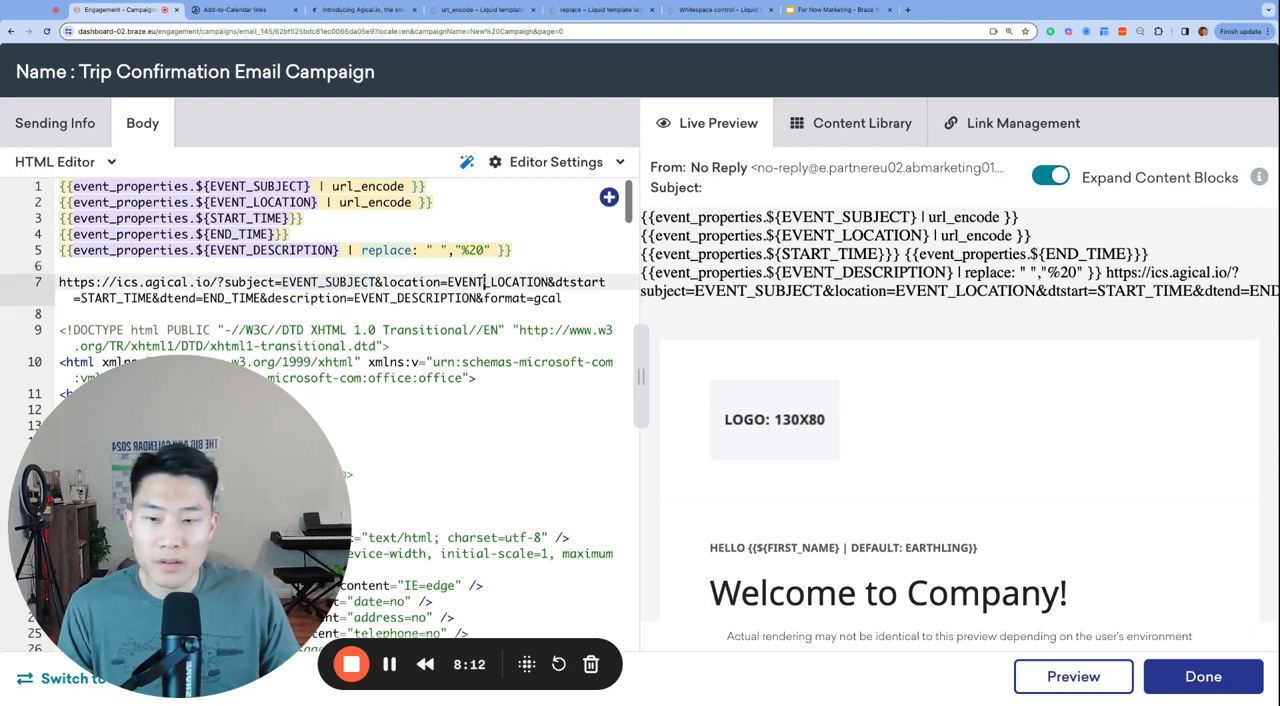
pyautogui.doubleClick(498, 281)
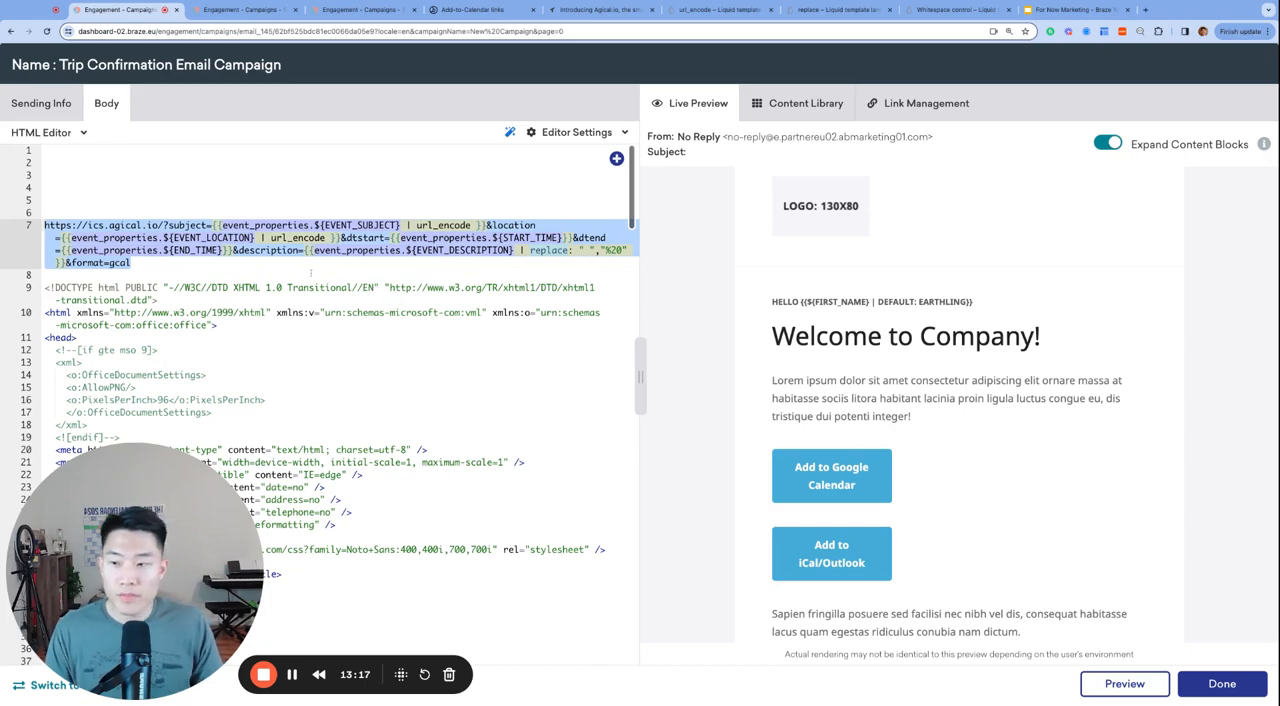
# Step: Select the finished calendar link at the top of the HTML and cut it
pyautogui.click(248, 250)
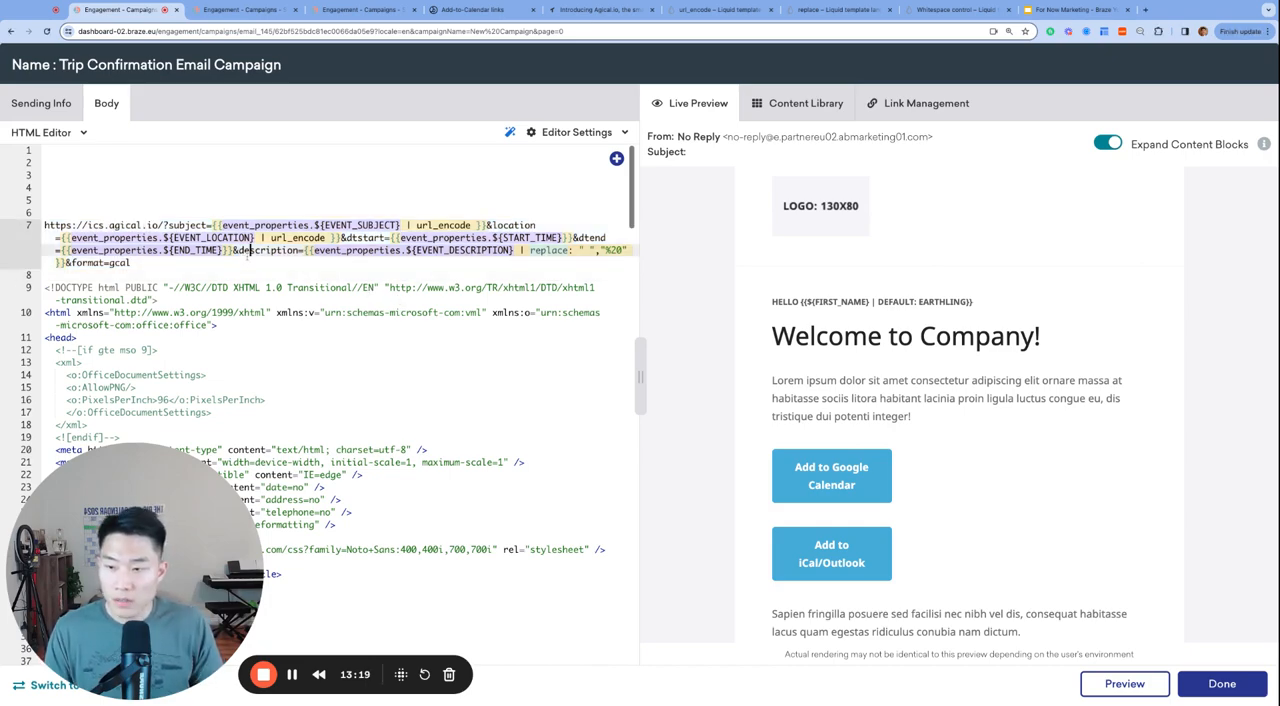
pyautogui.moveTo(45, 224); pyautogui.dragTo(128, 262)
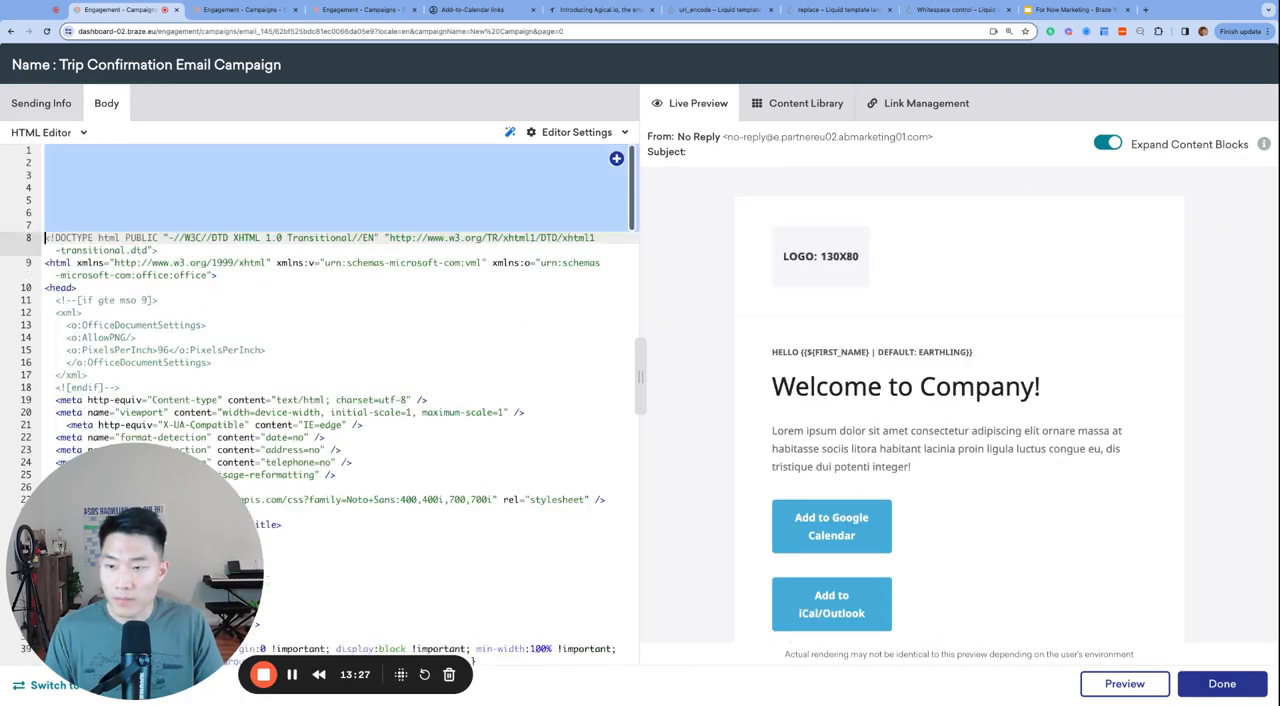
pyautogui.scroll(-3)
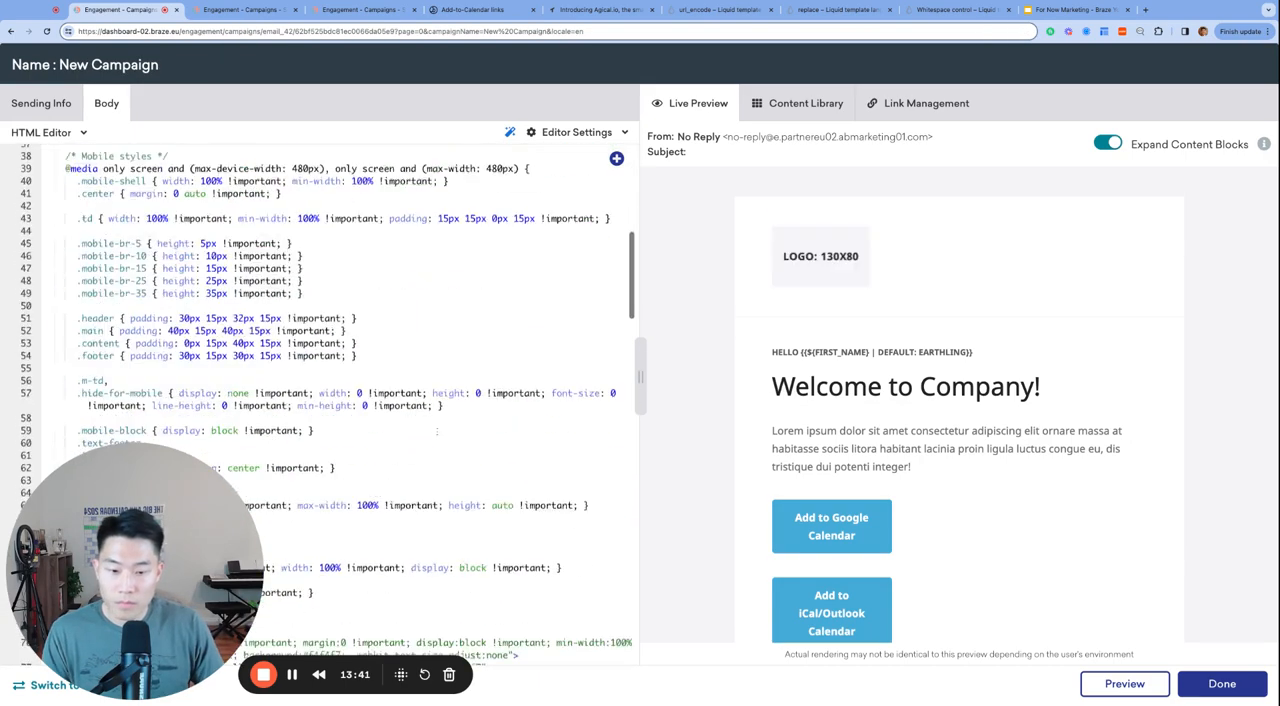
# Step: Add replace " ","%20" to the description and &format=gcal to the Google Calendar href
pyautogui.scroll(-3)
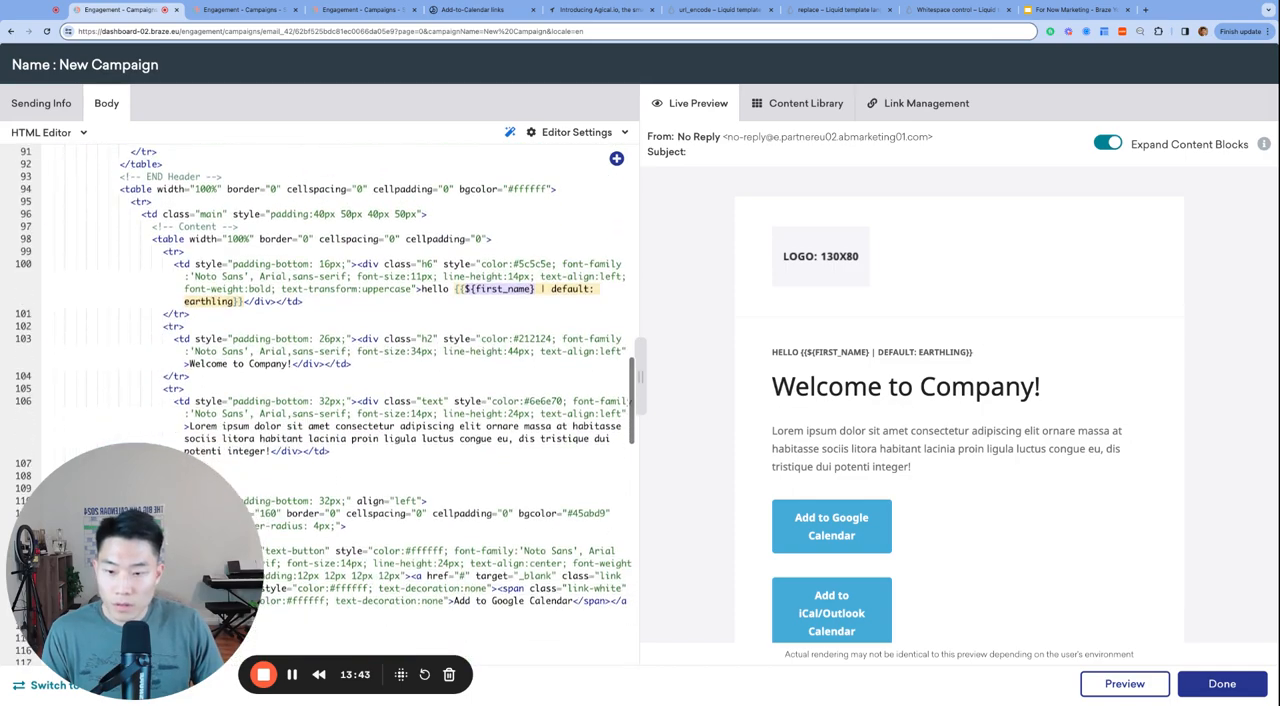
pyautogui.write('add to')
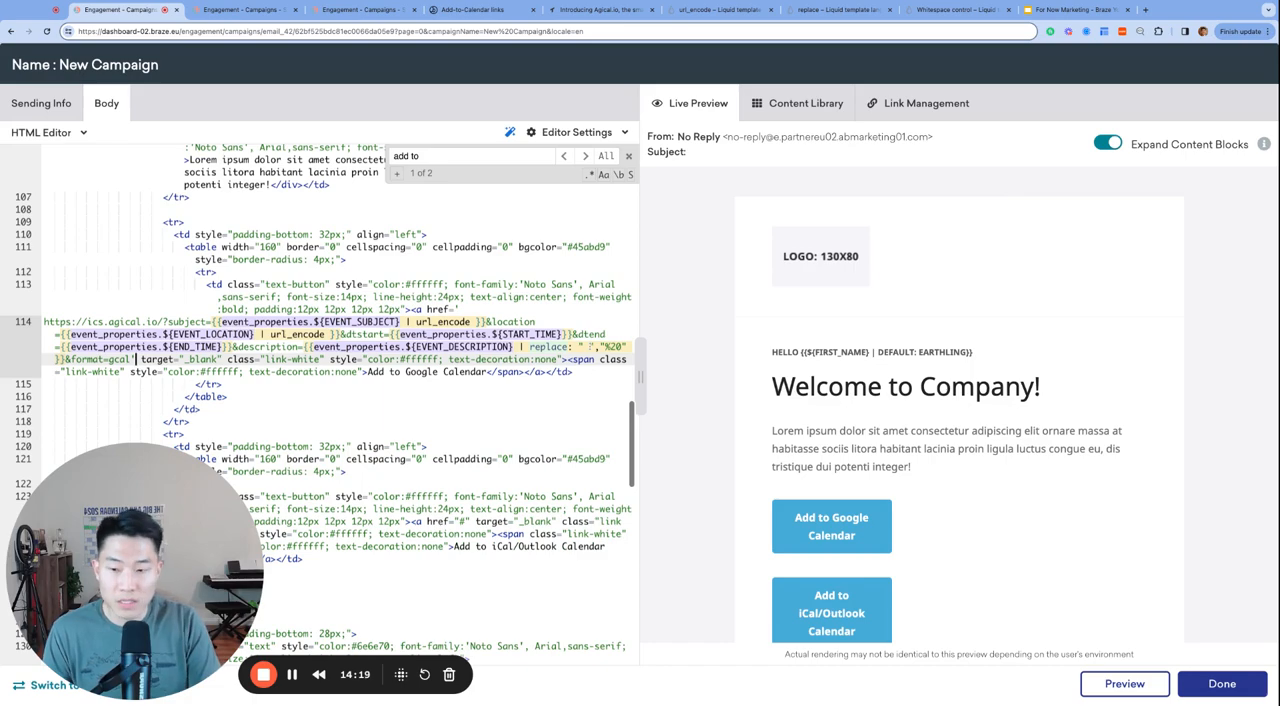
pyautogui.scroll(-3)
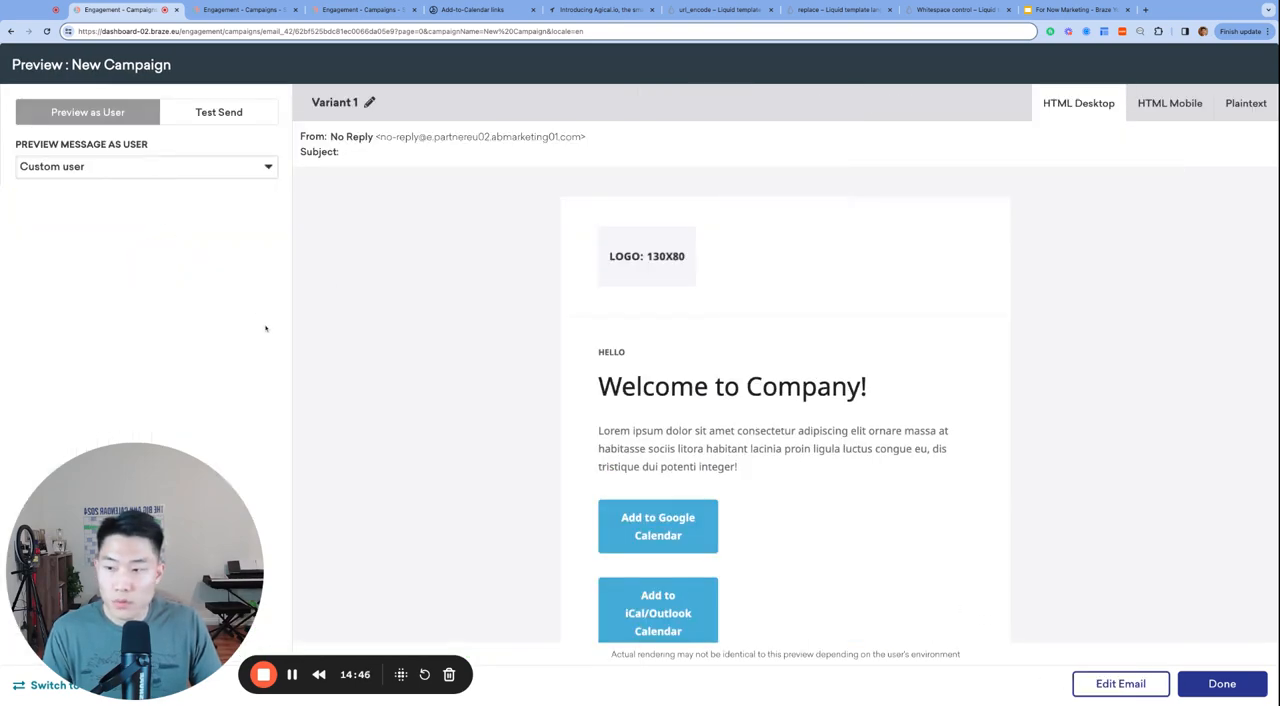
# Step: Enter 'Braze Tech' as the event subject and Zoom Call as the location
pyautogui.scroll(-3)
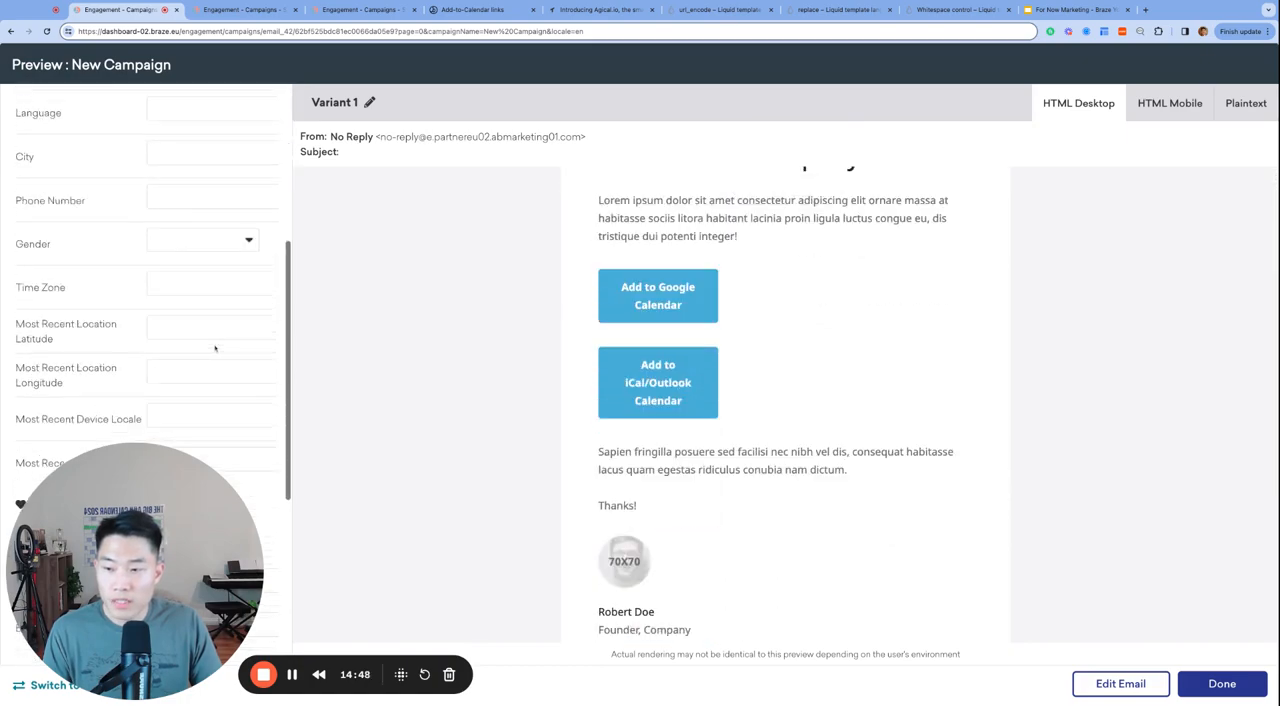
pyautogui.scroll(-3)
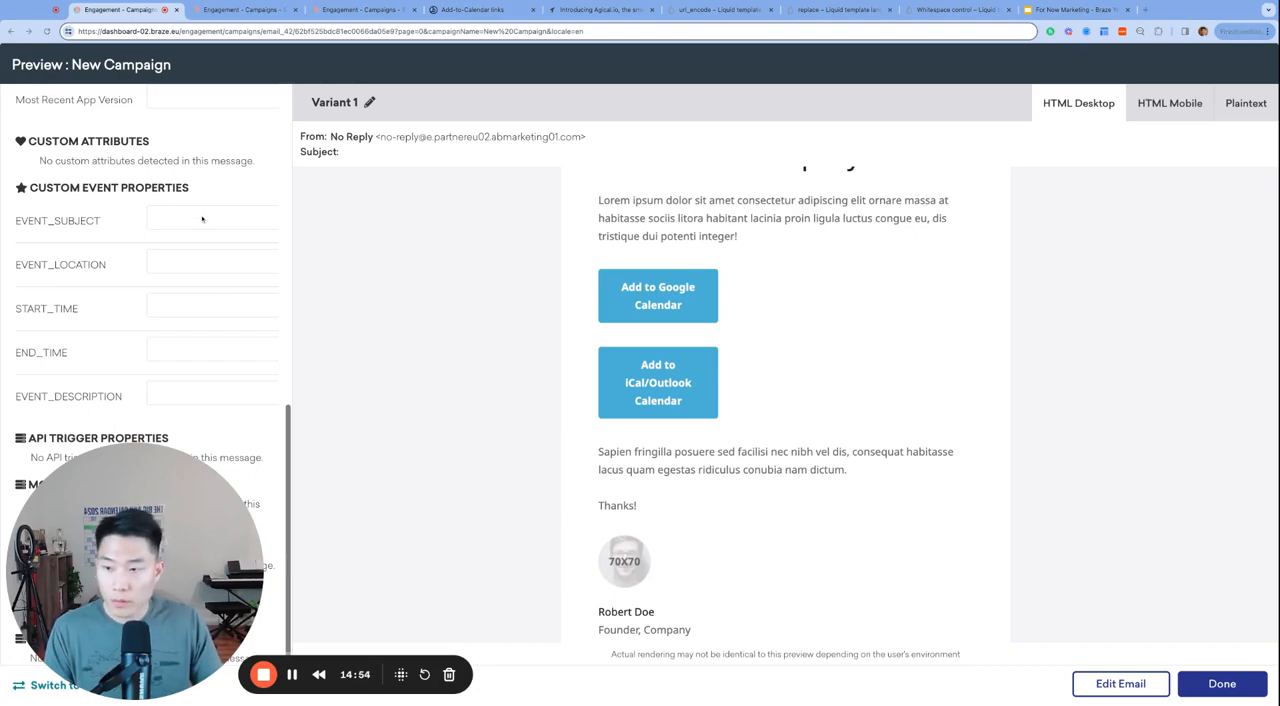
pyautogui.write('Braze Tech')
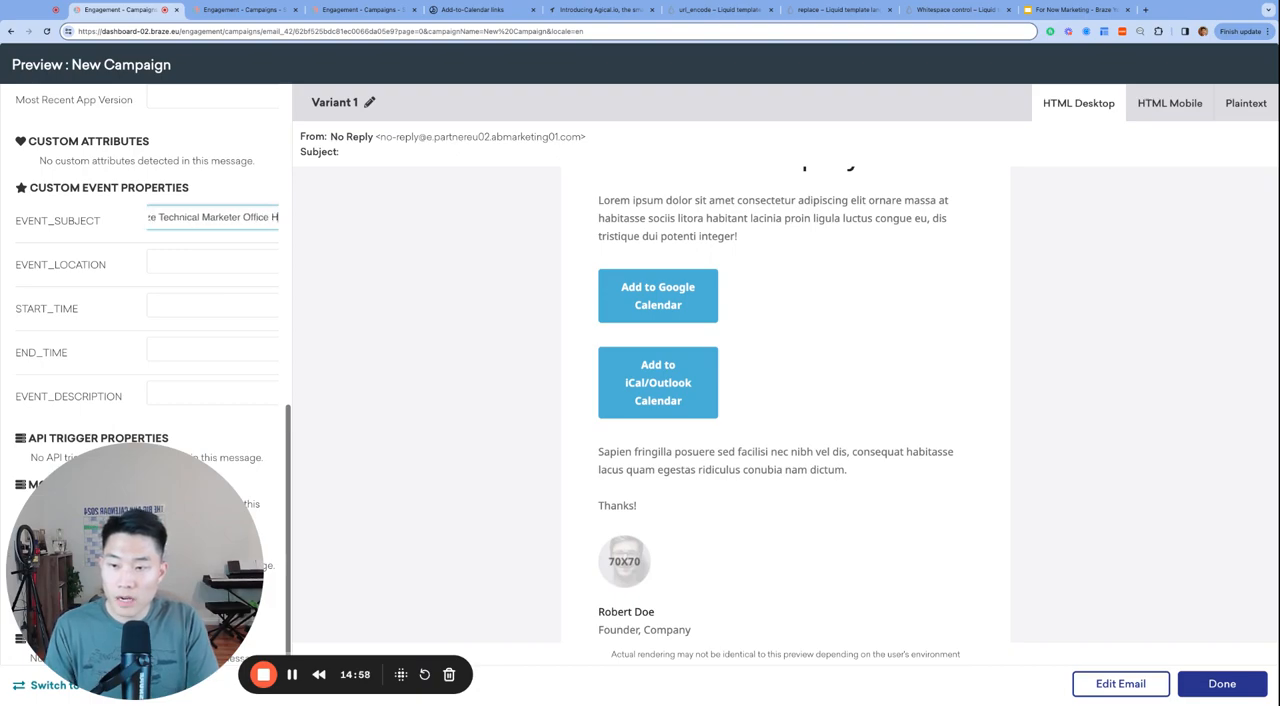
pyautogui.write('Zoom')
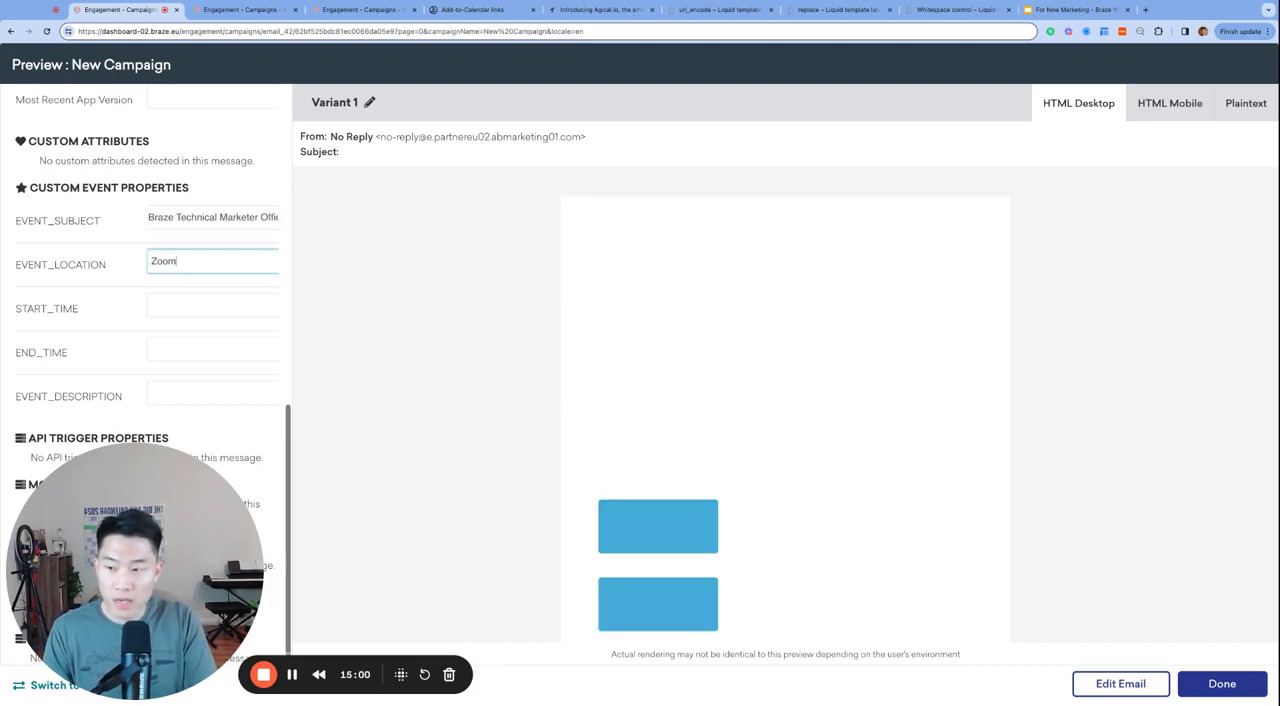
# Step: Enter the February 20 start time, end 2024-02-20T11:30:00-08:00, and the technical discussion description
pyautogui.click(212, 305)
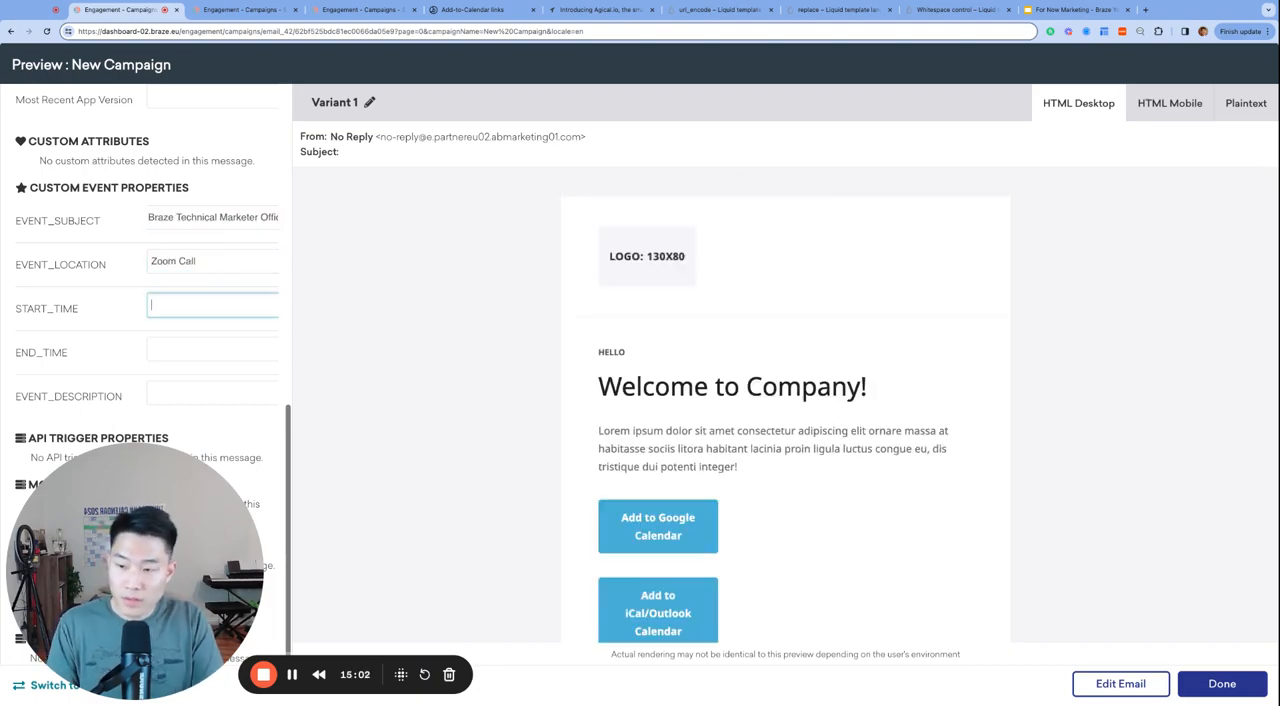
pyautogui.write('2024-02-20')
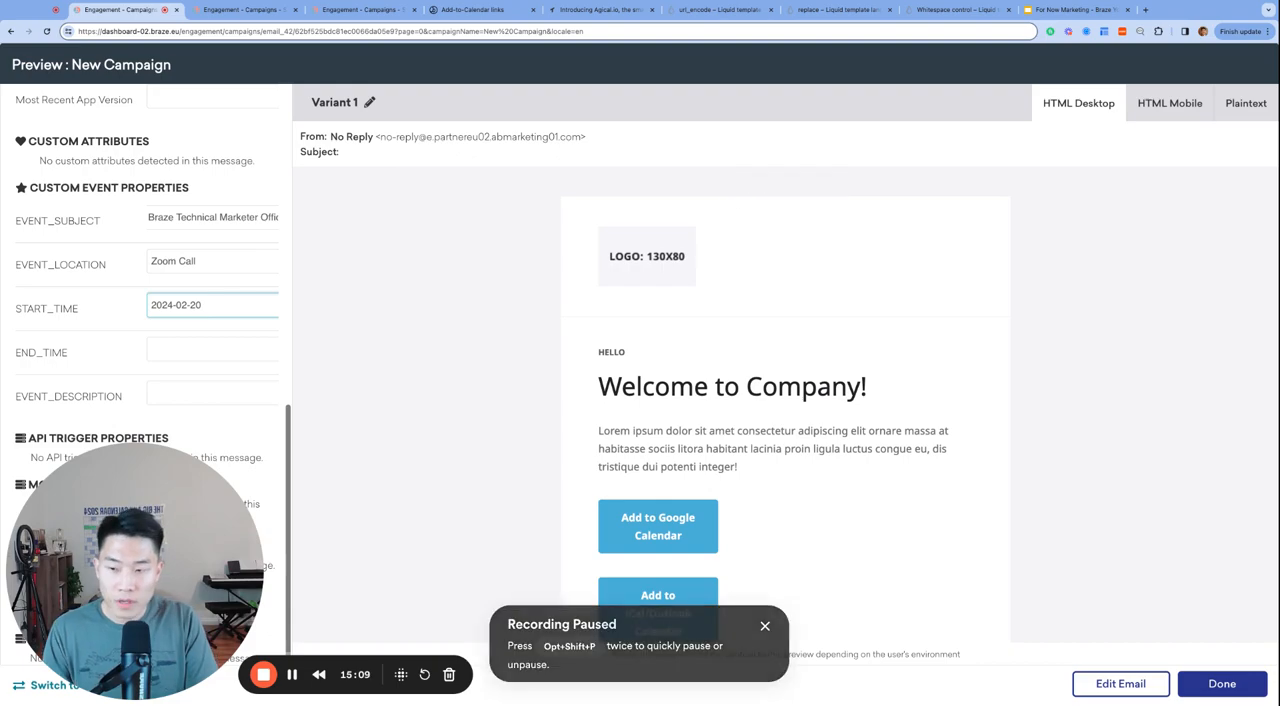
pyautogui.write('T11:30:00')
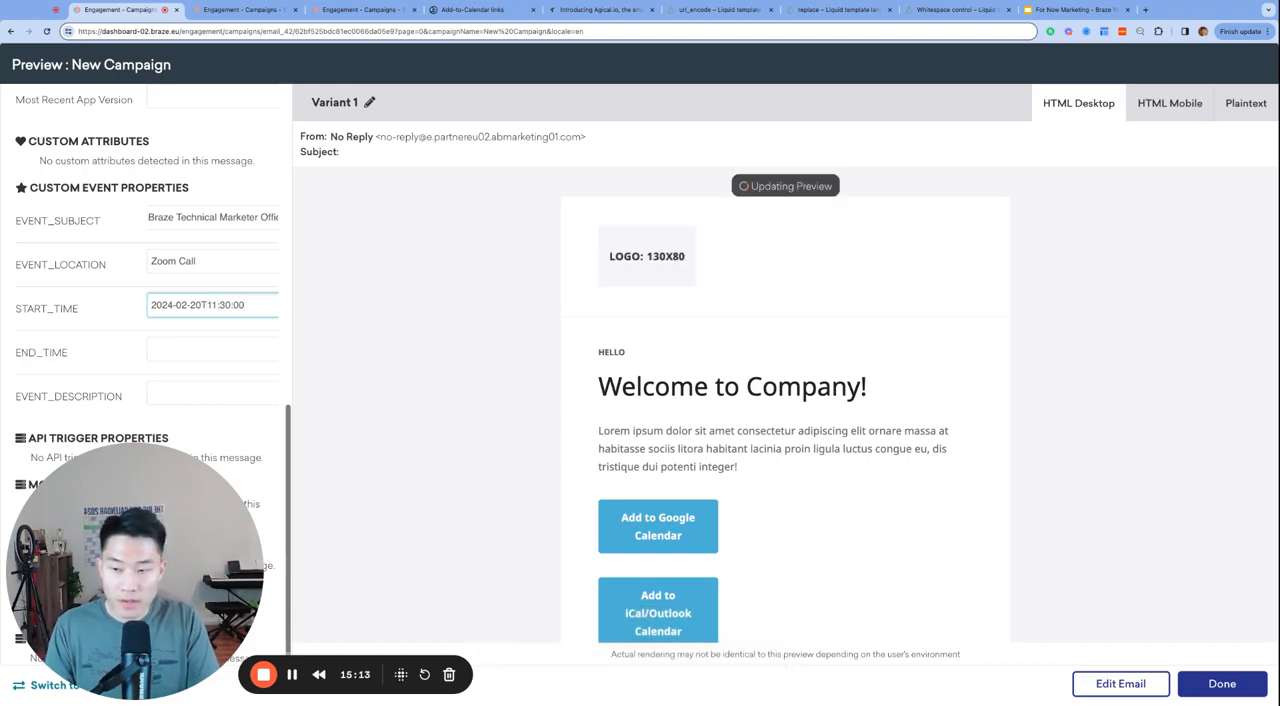
pyautogui.write('-08:00')
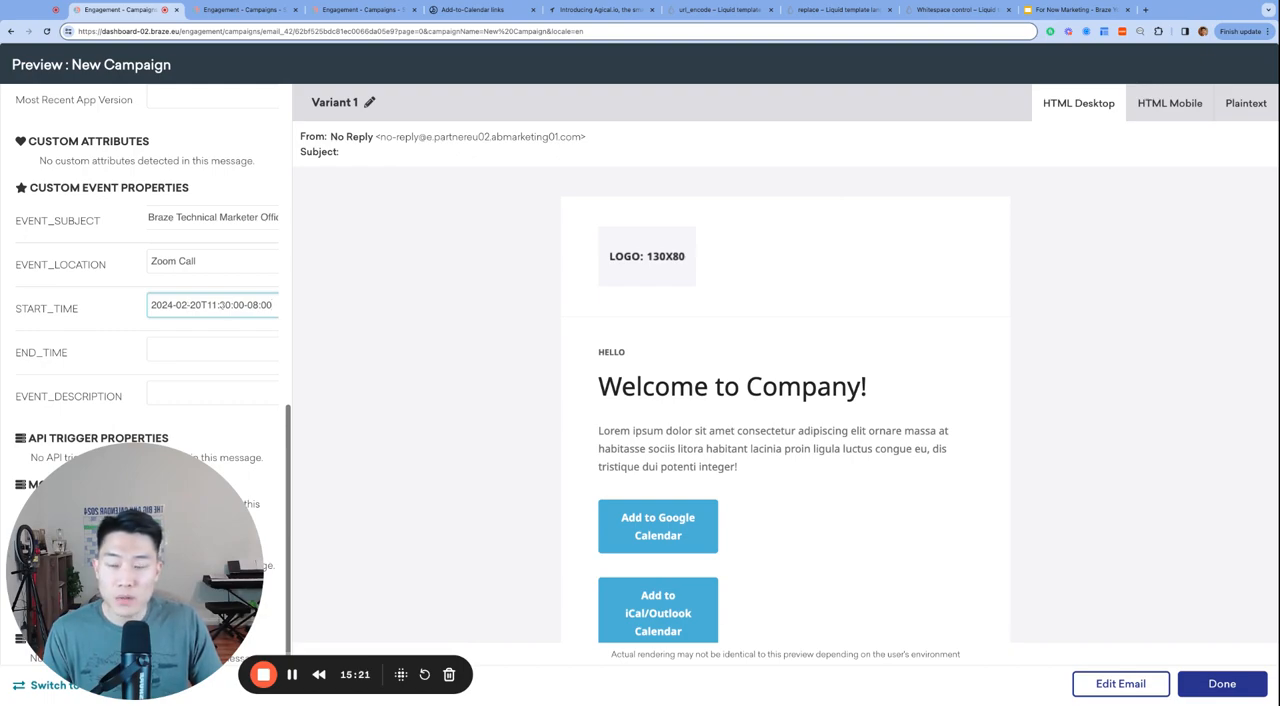
pyautogui.tripleClick(211, 305)
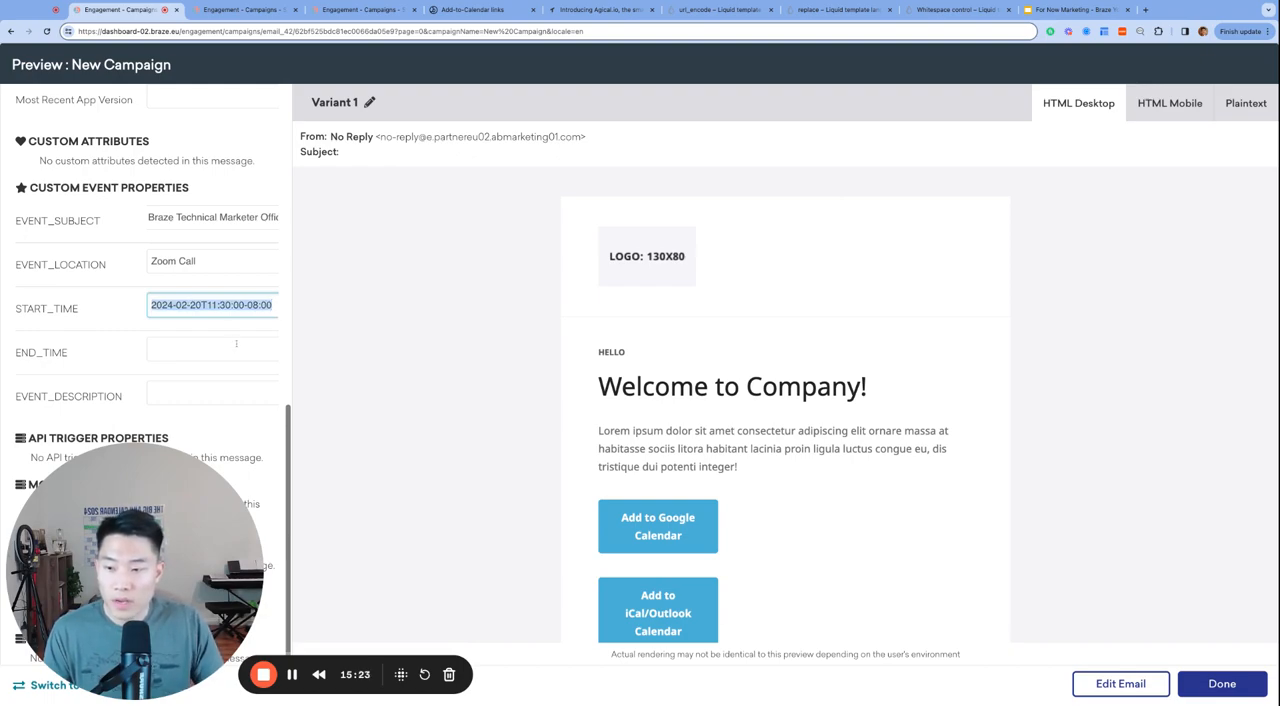
pyautogui.write('2024-02-20T11:30:00-08:00')
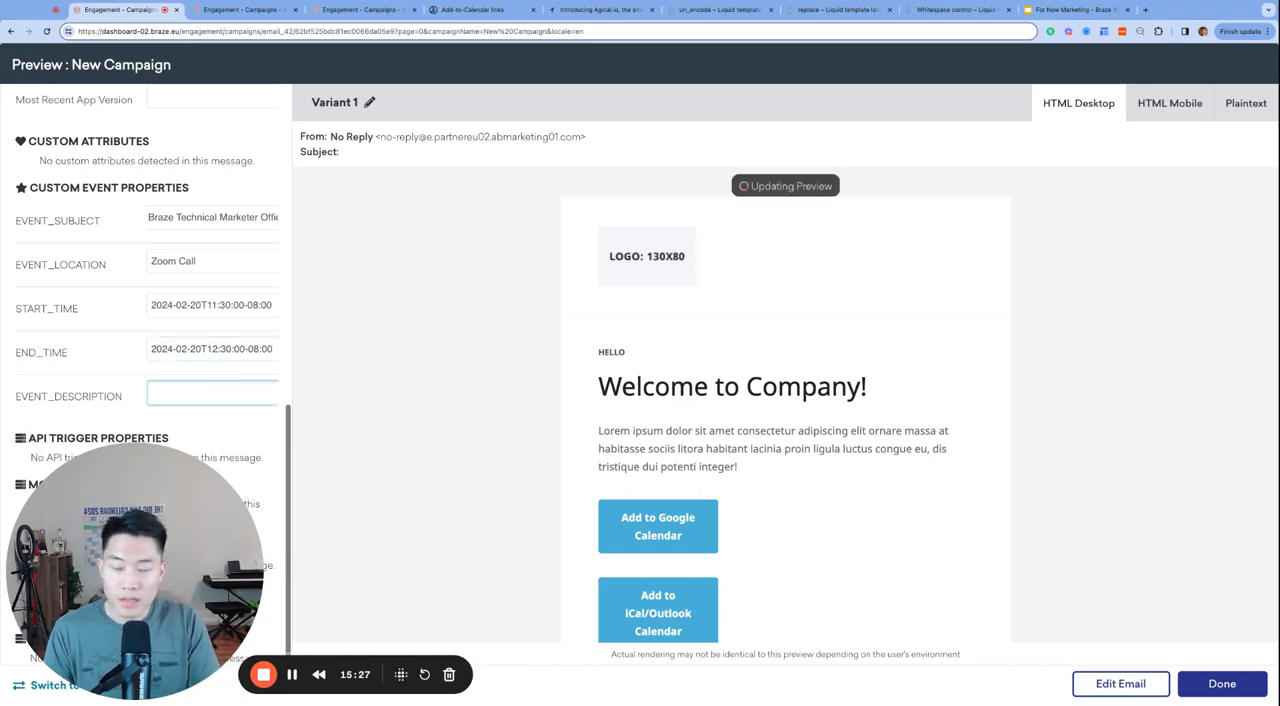
pyautogui.write('Come join us fo')
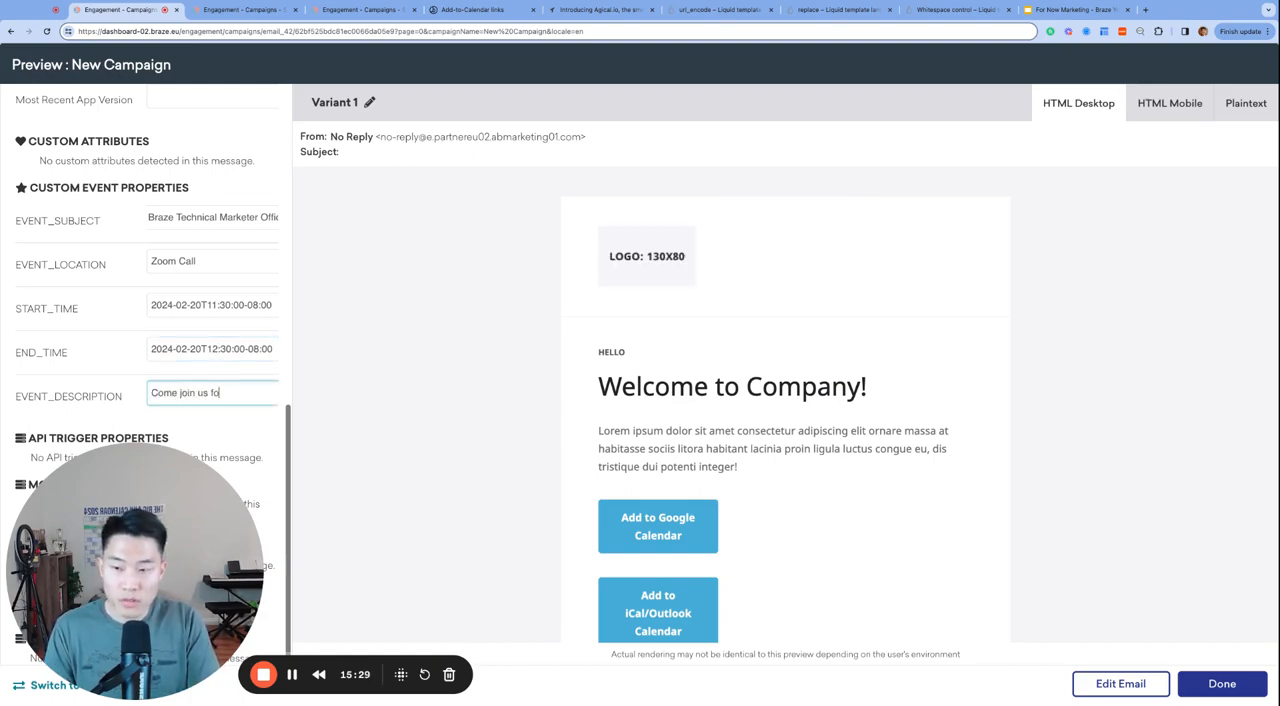
pyautogui.write('r a technical discussion')
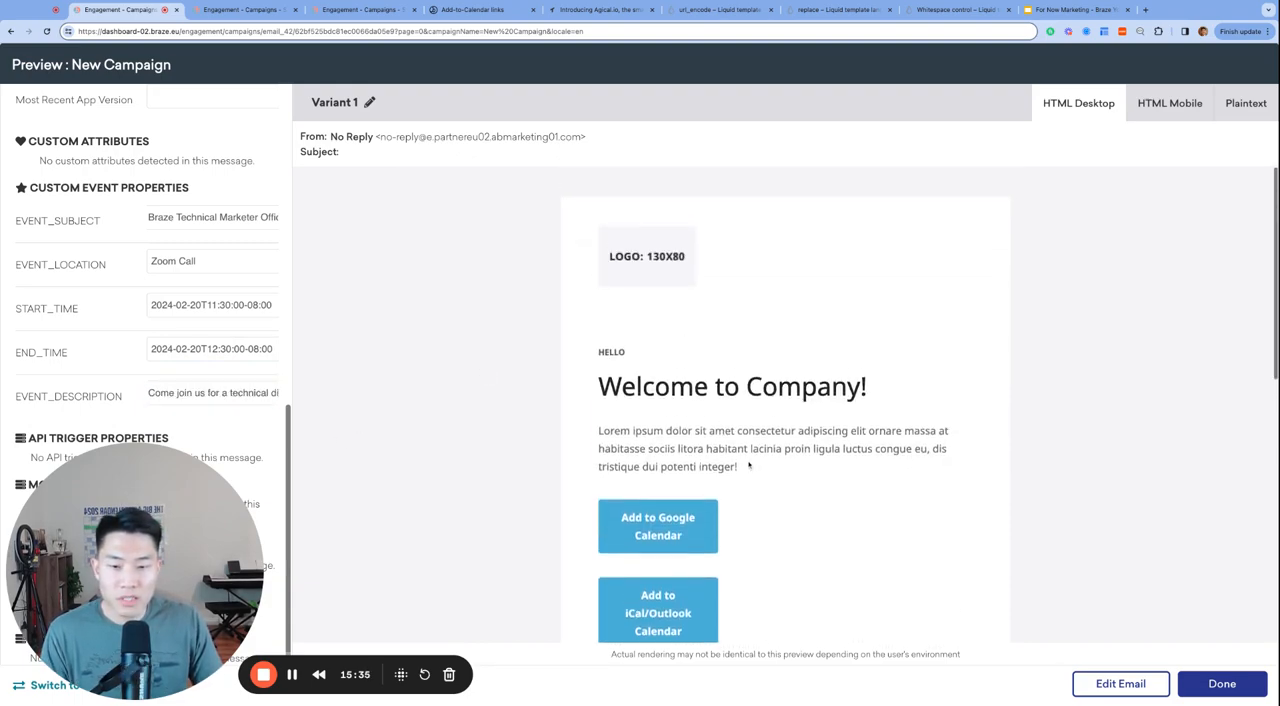
# Step: Scroll the rendered preview and try the Add to Google Calendar button
pyautogui.scroll(-3)
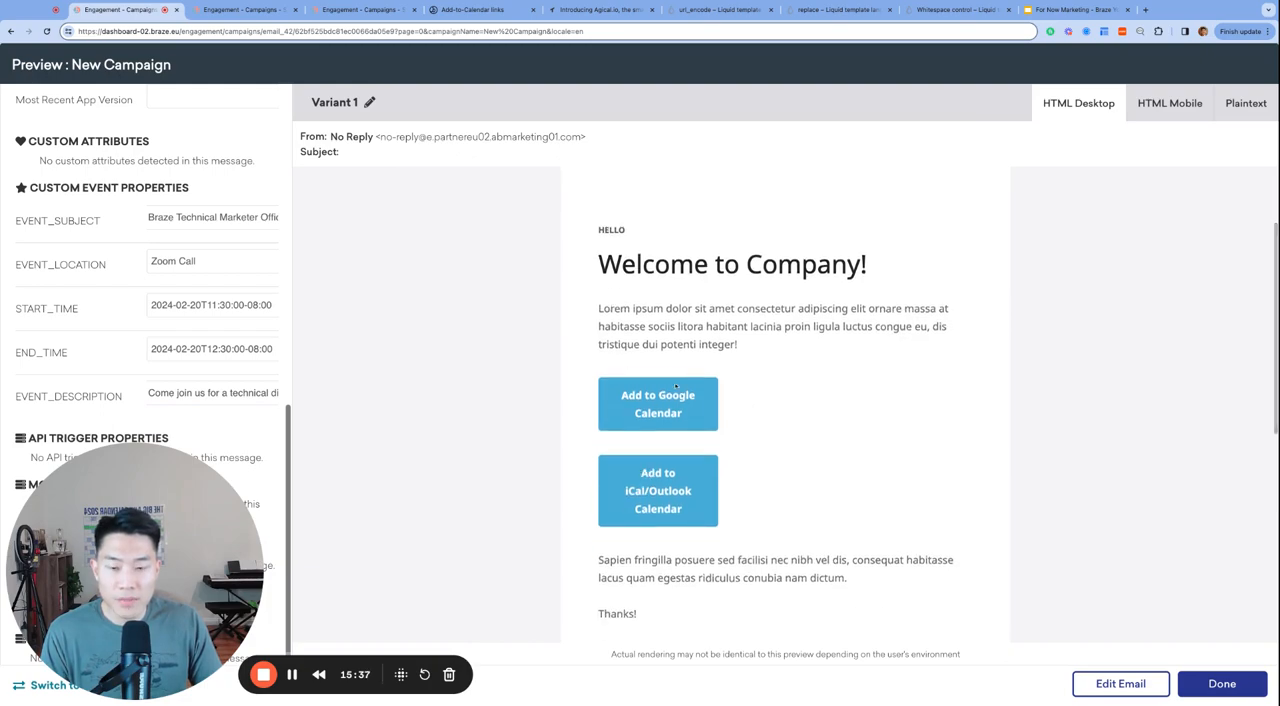
pyautogui.moveTo(553, 526)
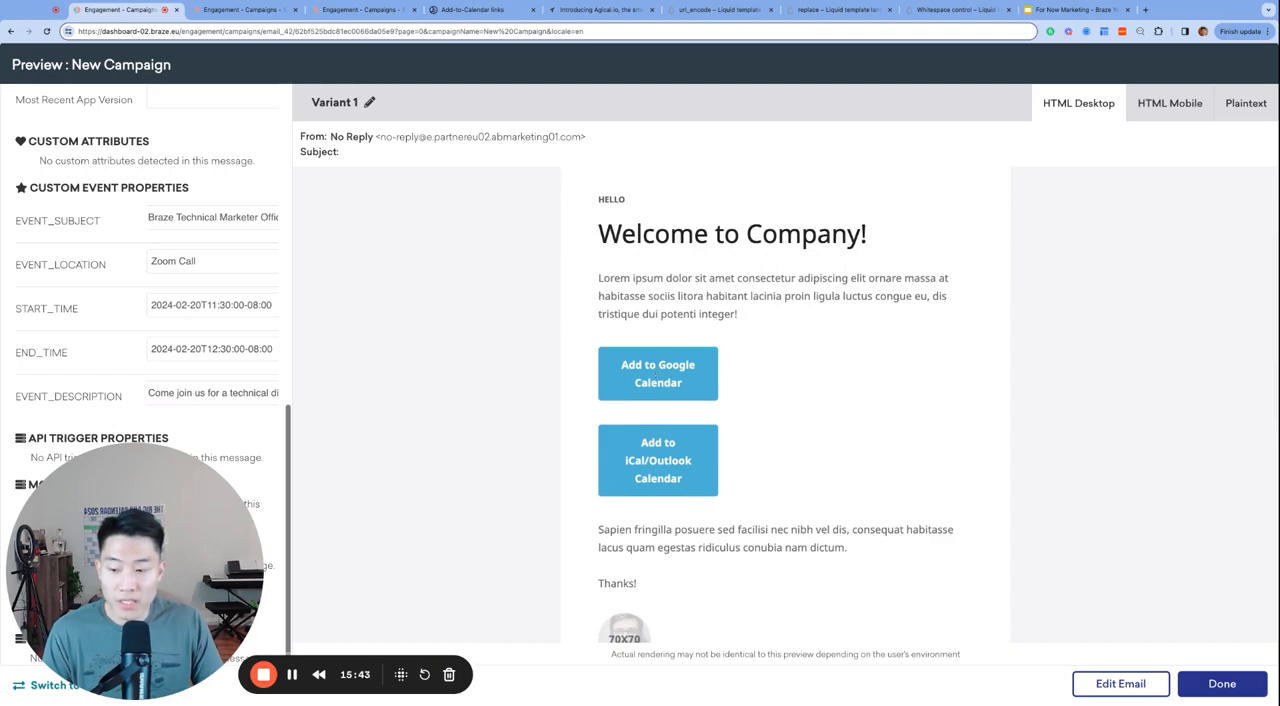
pyautogui.moveTo(628, 452)
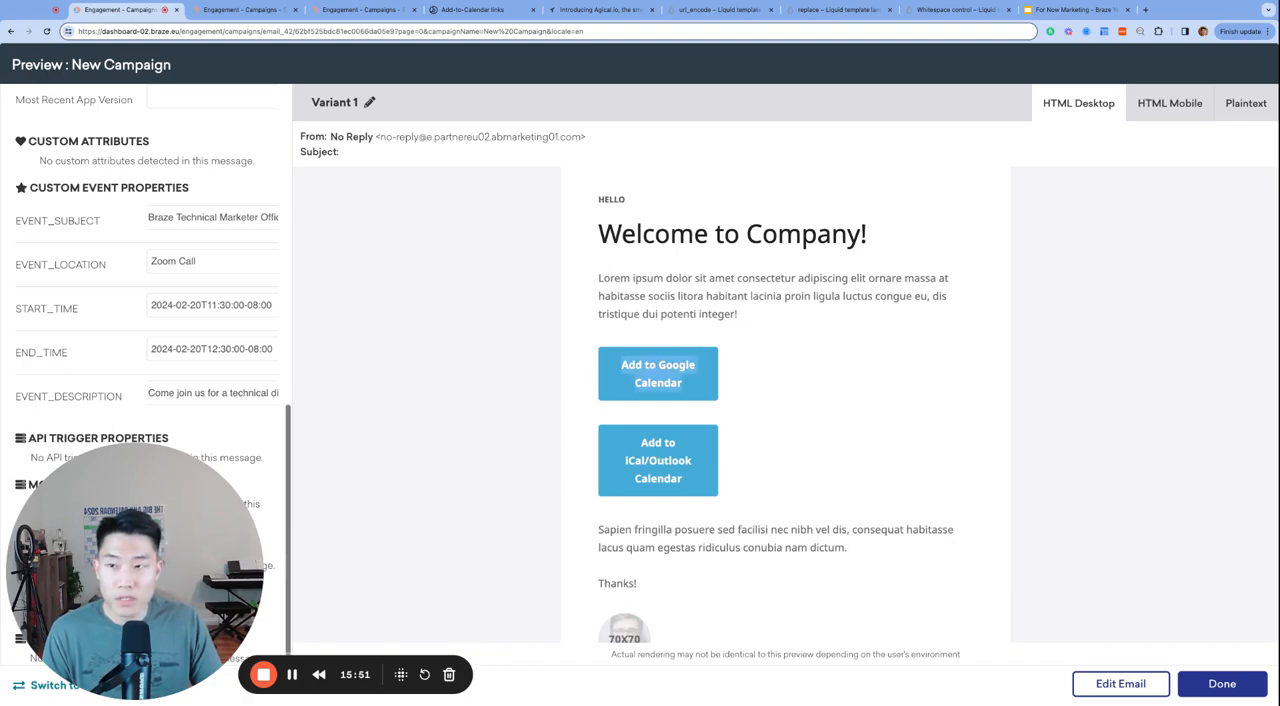
pyautogui.click(657, 374)
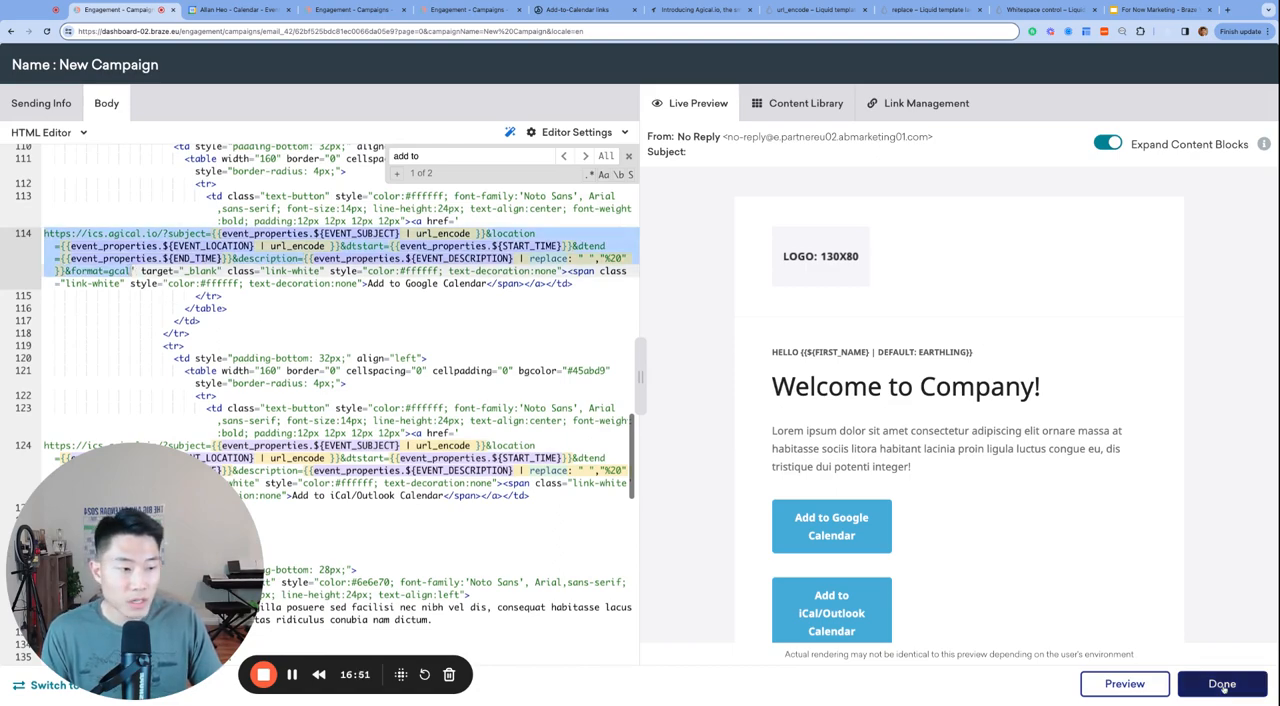
# Step: Finish the HTML email and switch to the drag-and-drop Mystery Flash Sale email
pyautogui.click(1223, 684)
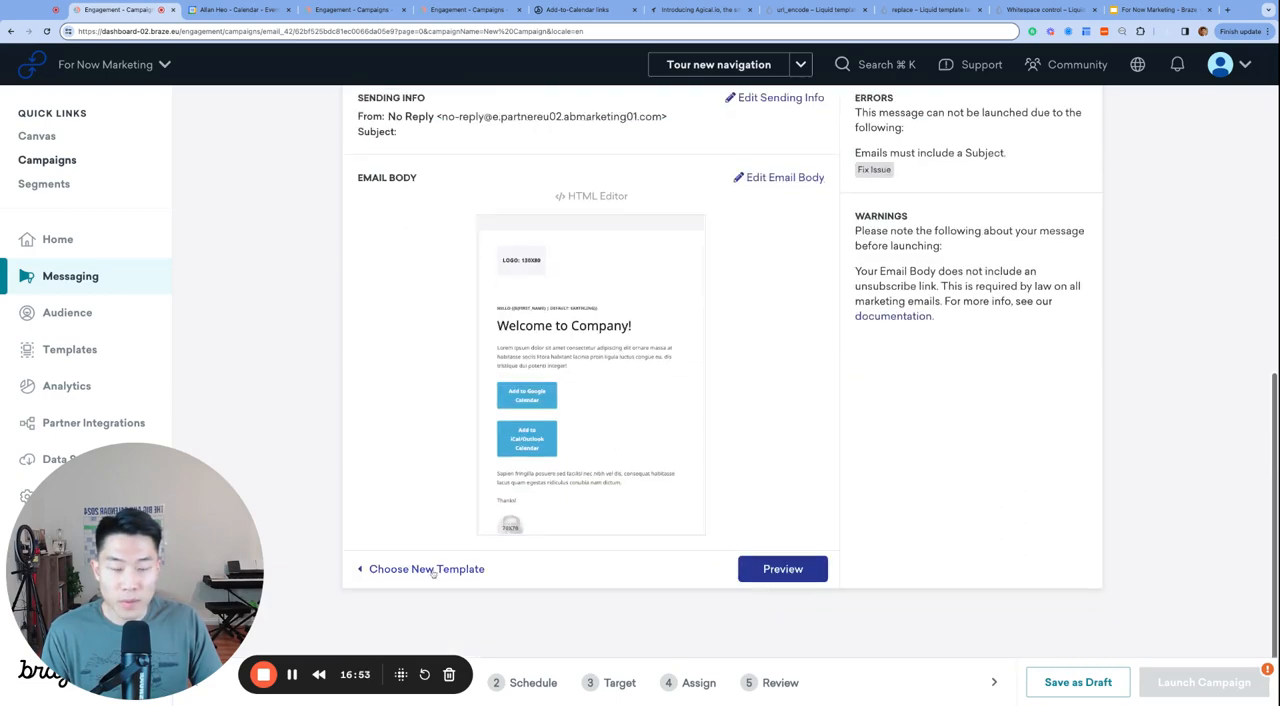
pyautogui.click(428, 569)
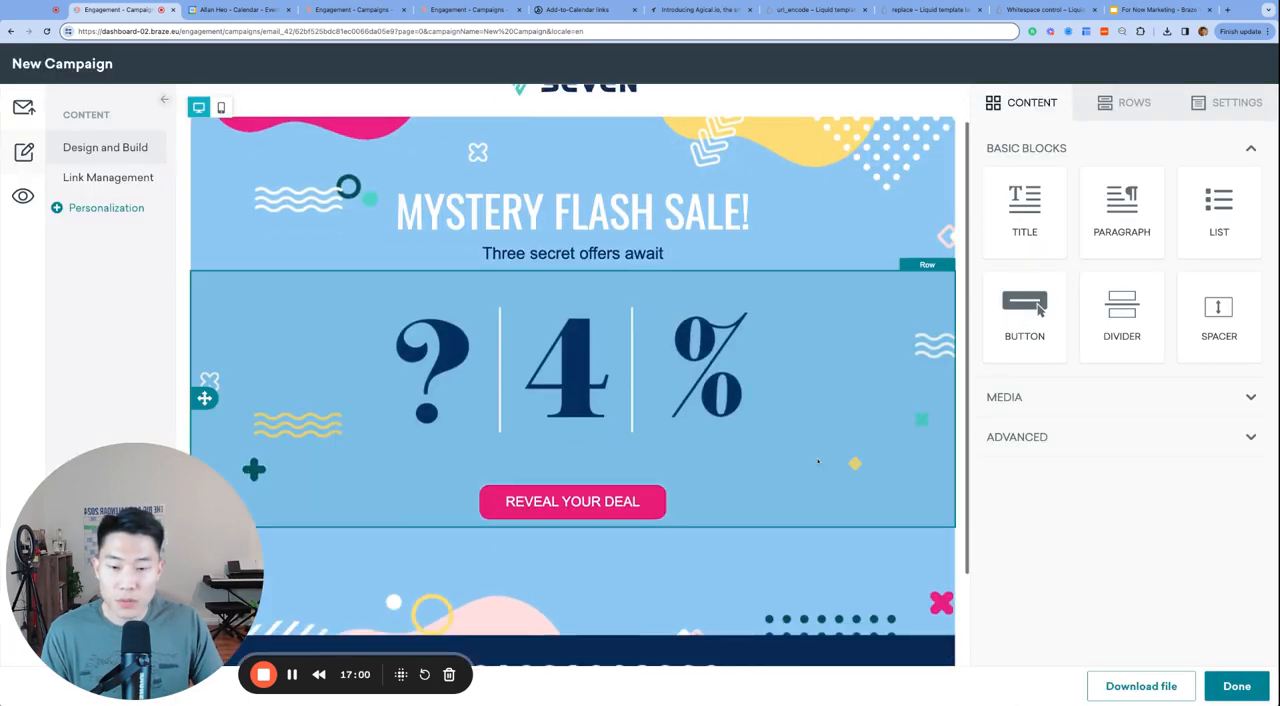
# Step: Add another Button block to the sale offer and start editing the top button's label
pyautogui.click(572, 501)
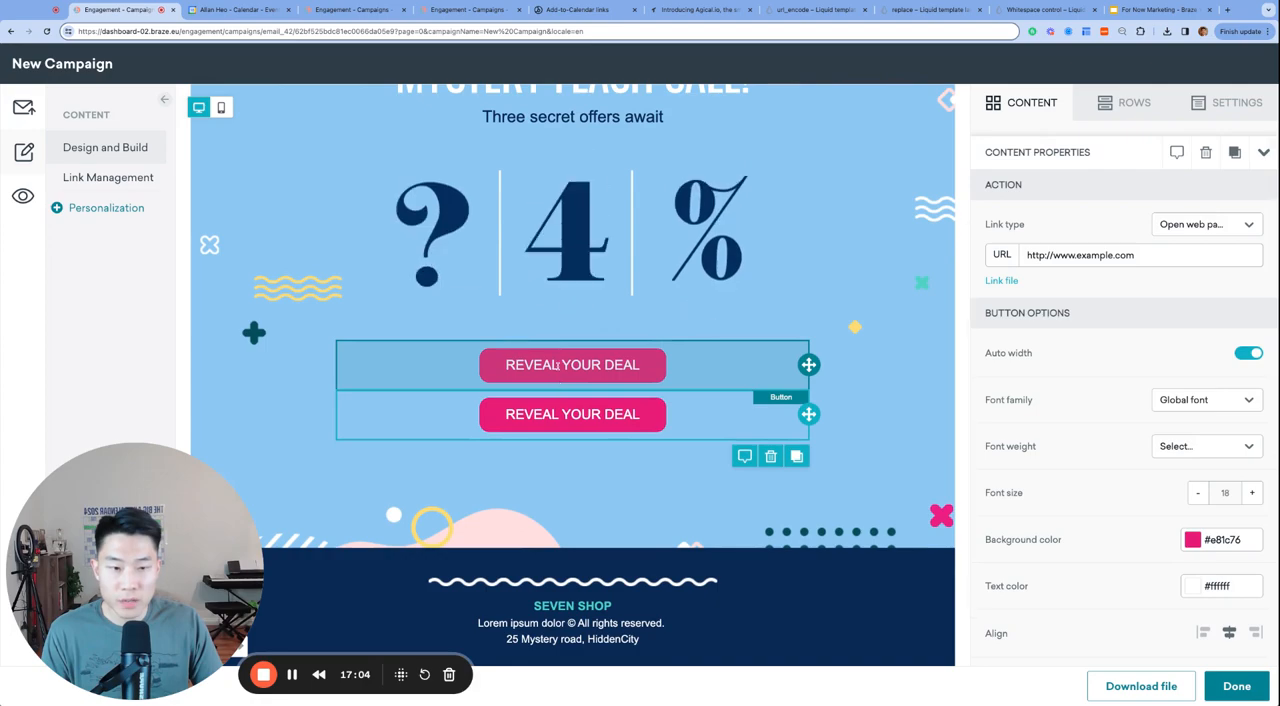
pyautogui.doubleClick(572, 365)
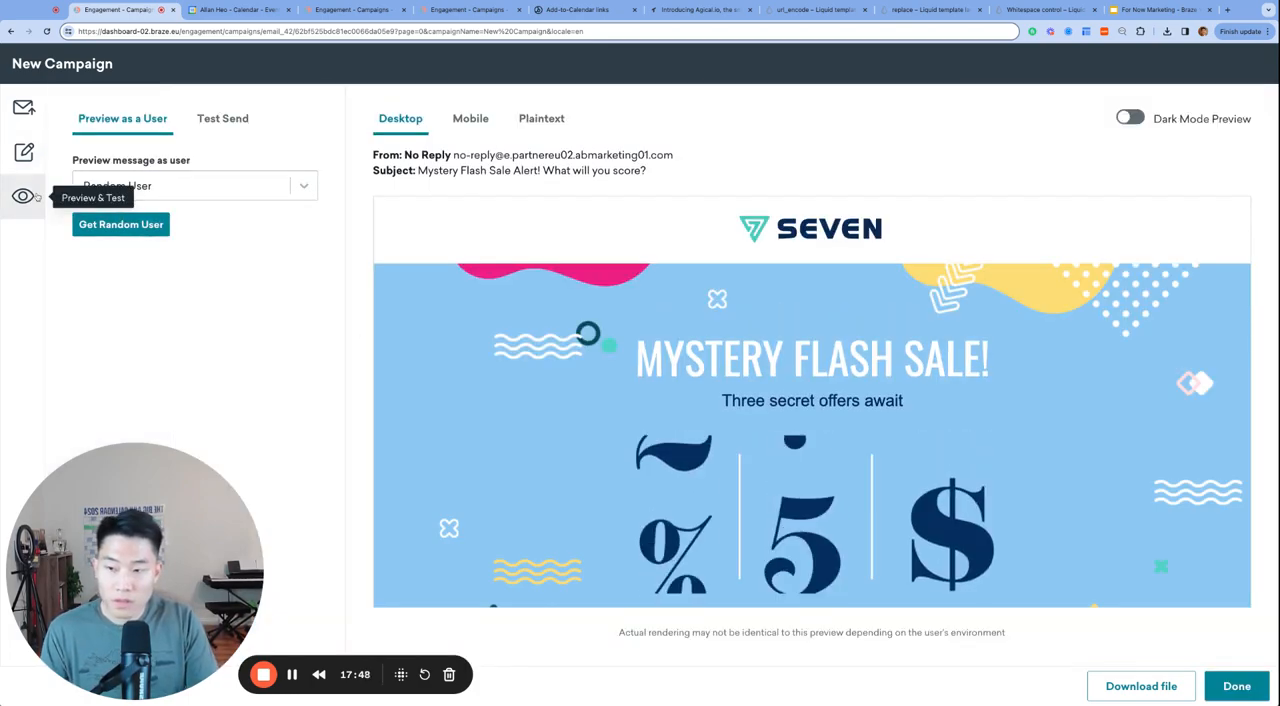
# Step: Preview as Custom User with Event Subject, Event Location, February 20 times ending 12:30, and Event Description
pyautogui.click(194, 186)
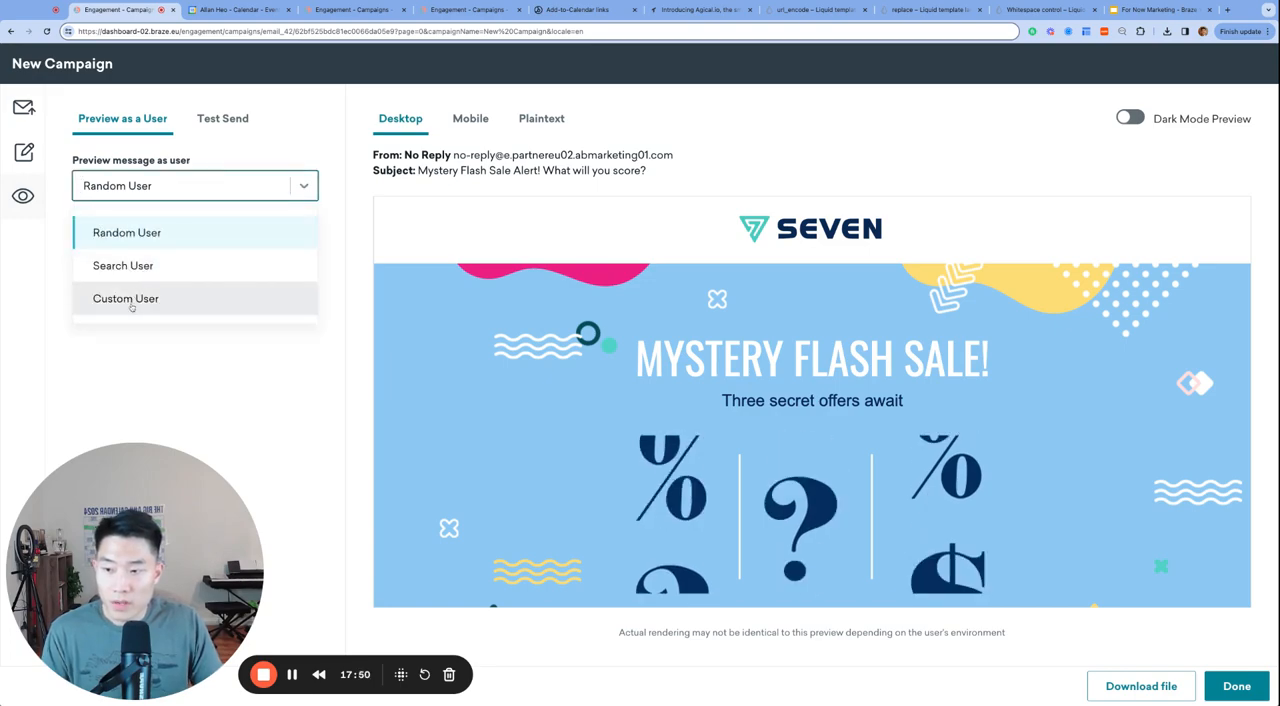
pyautogui.click(126, 298)
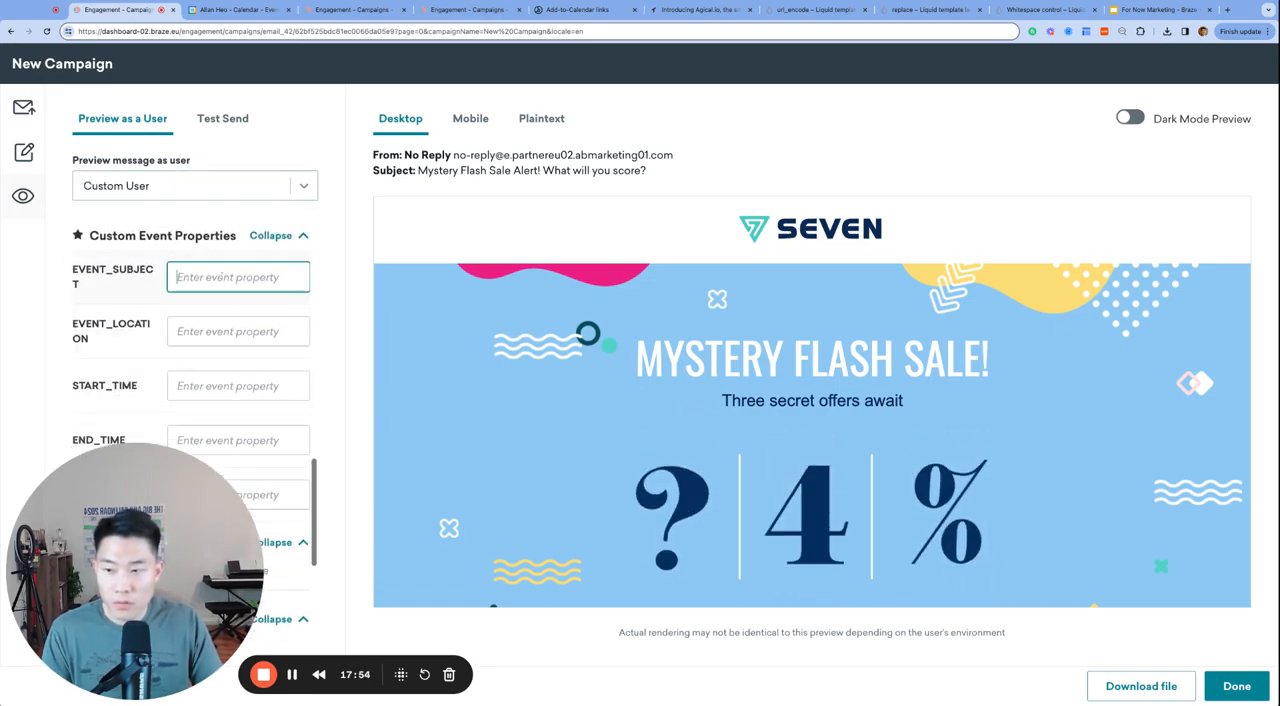
pyautogui.write('Event Subject')
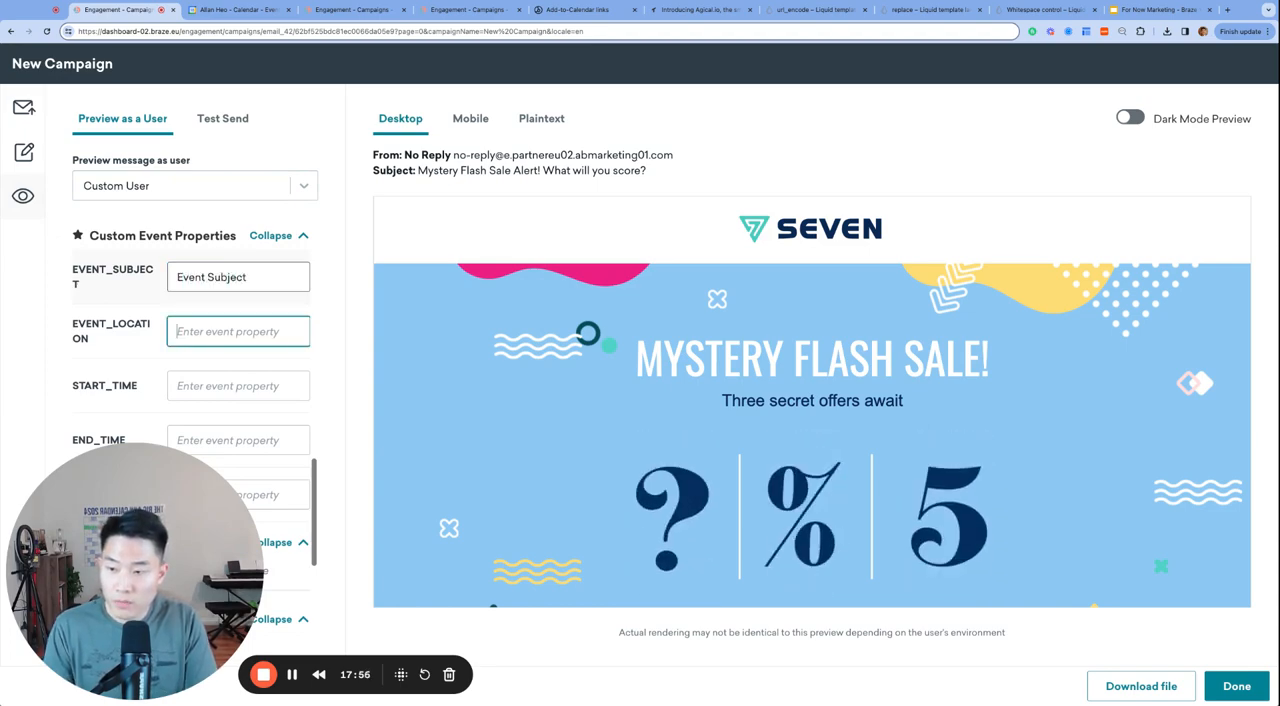
pyautogui.write('Event L')
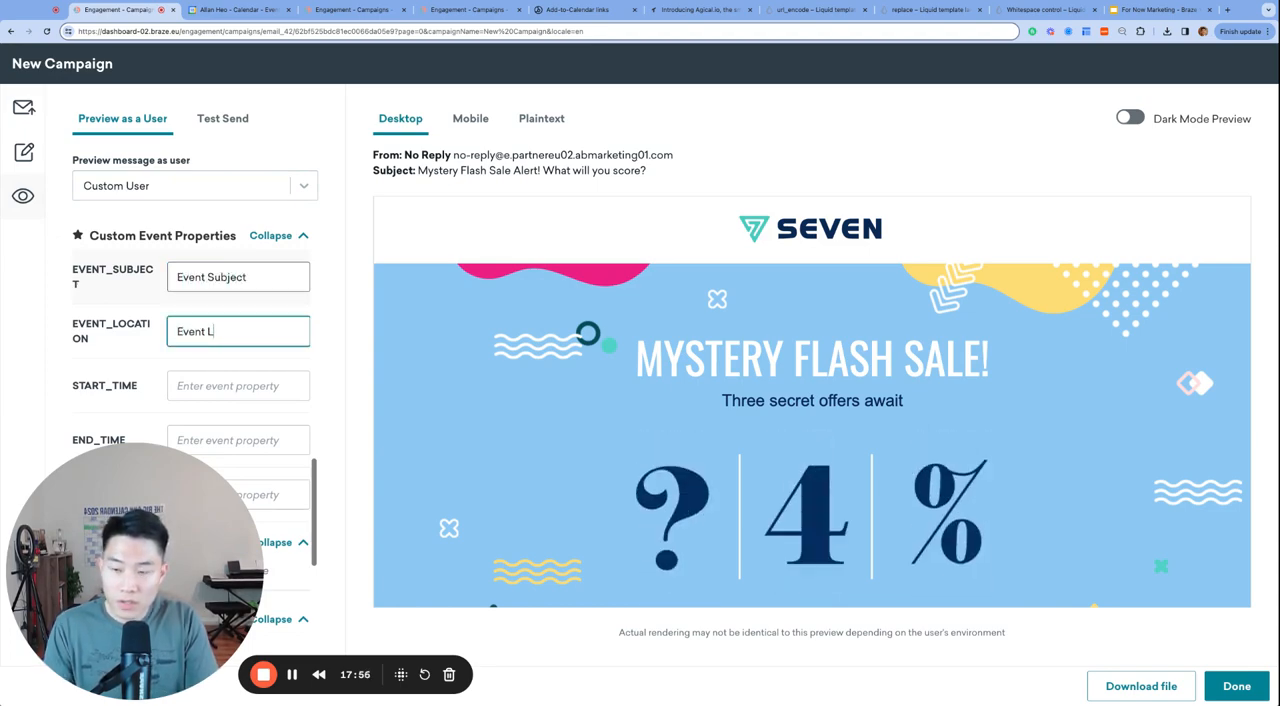
pyautogui.write('2024-02-20T11:30:00-08:')
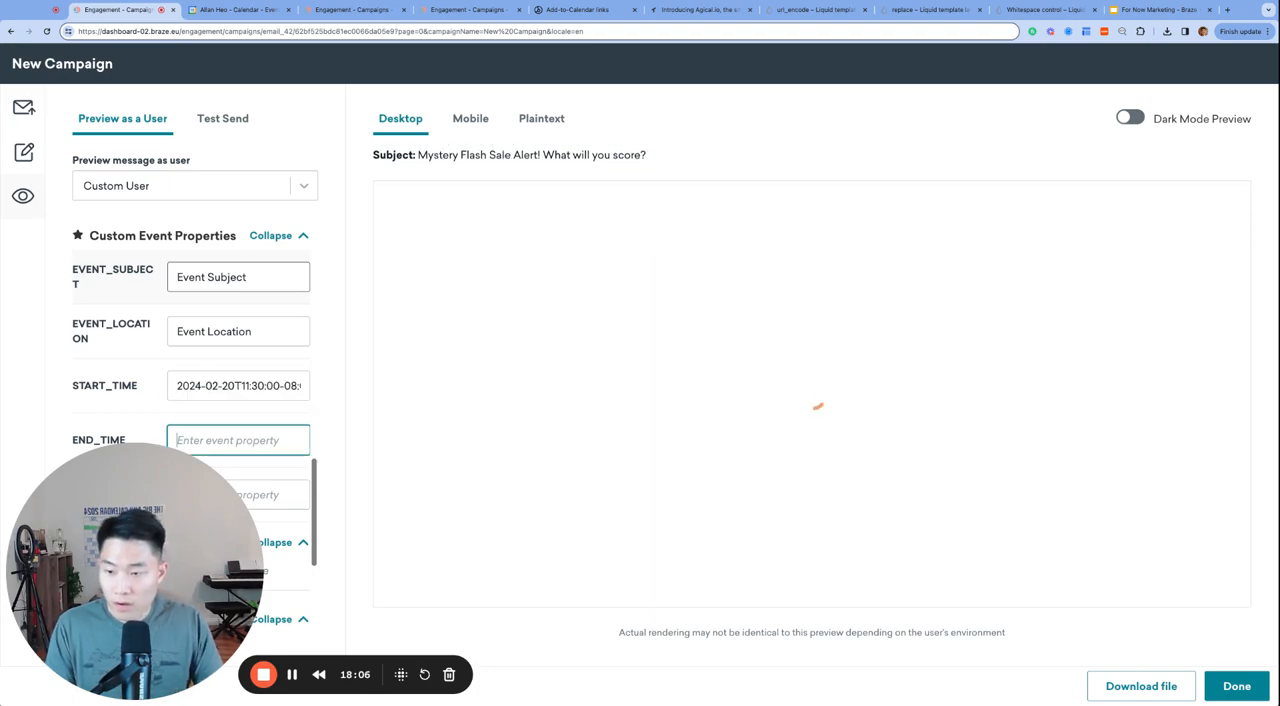
pyautogui.write('2024-02-20T12:30:00-08:00')
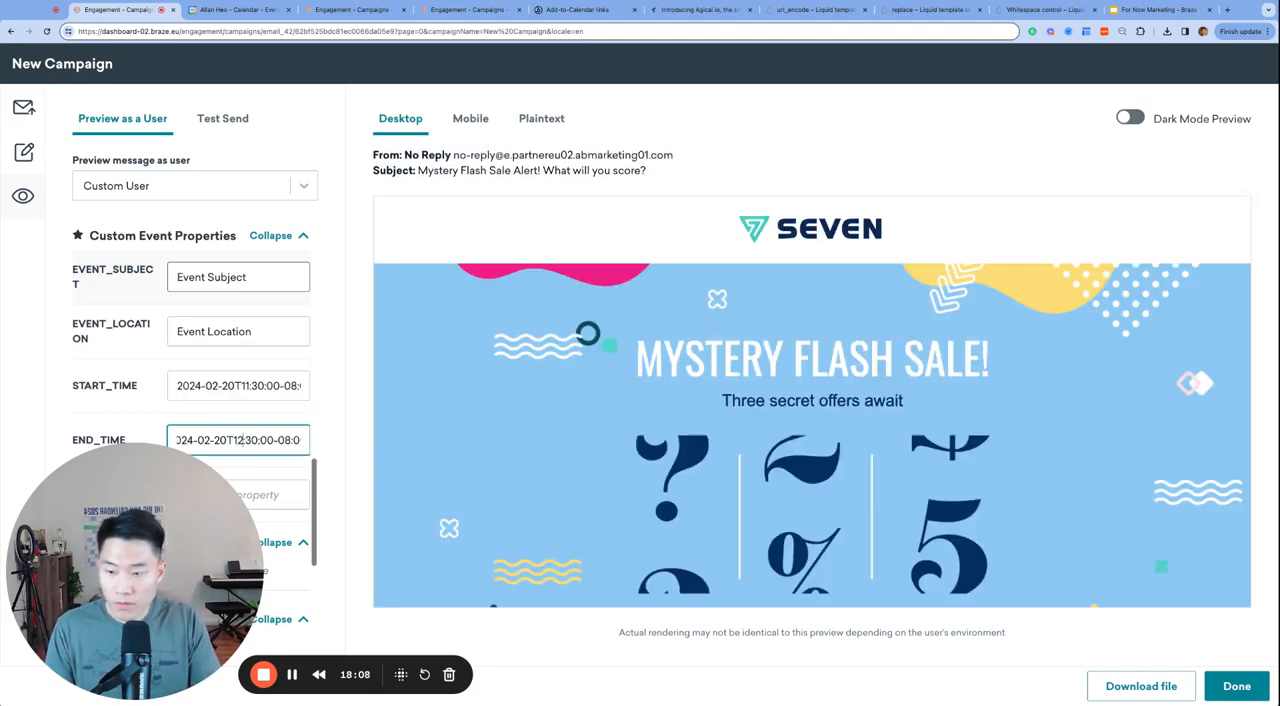
pyautogui.scroll(-3)
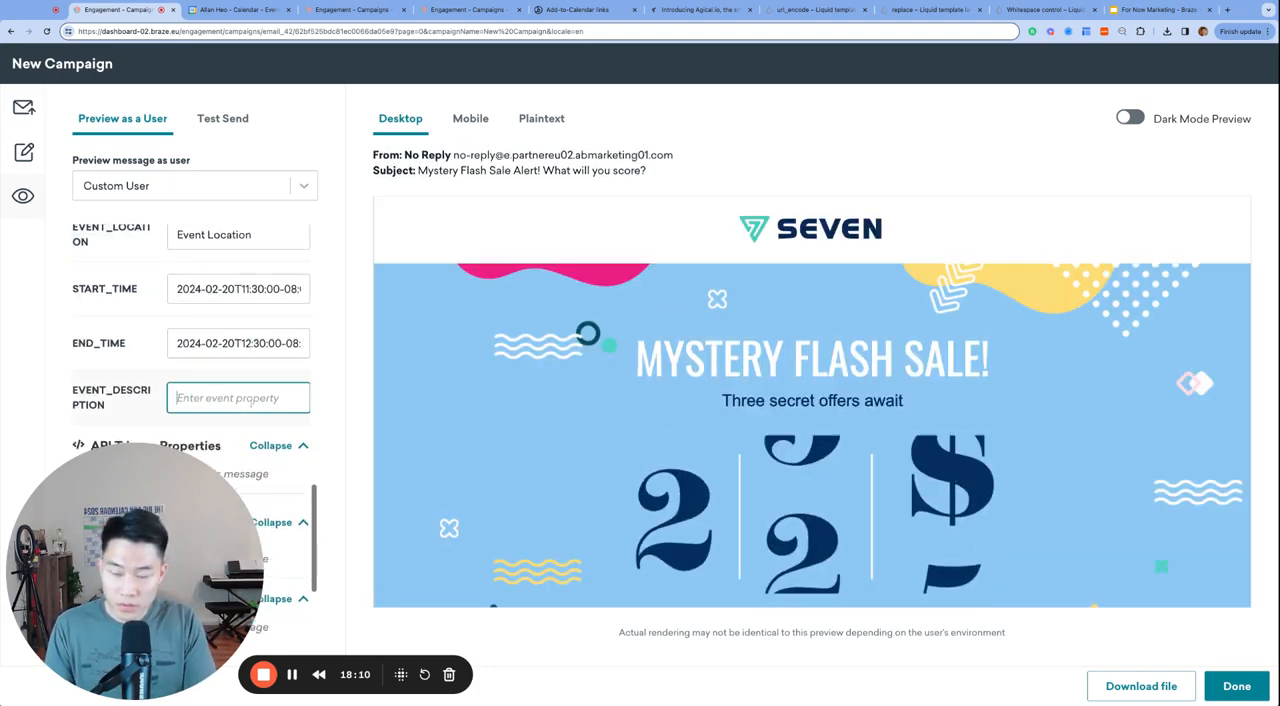
pyautogui.write('Event Description')
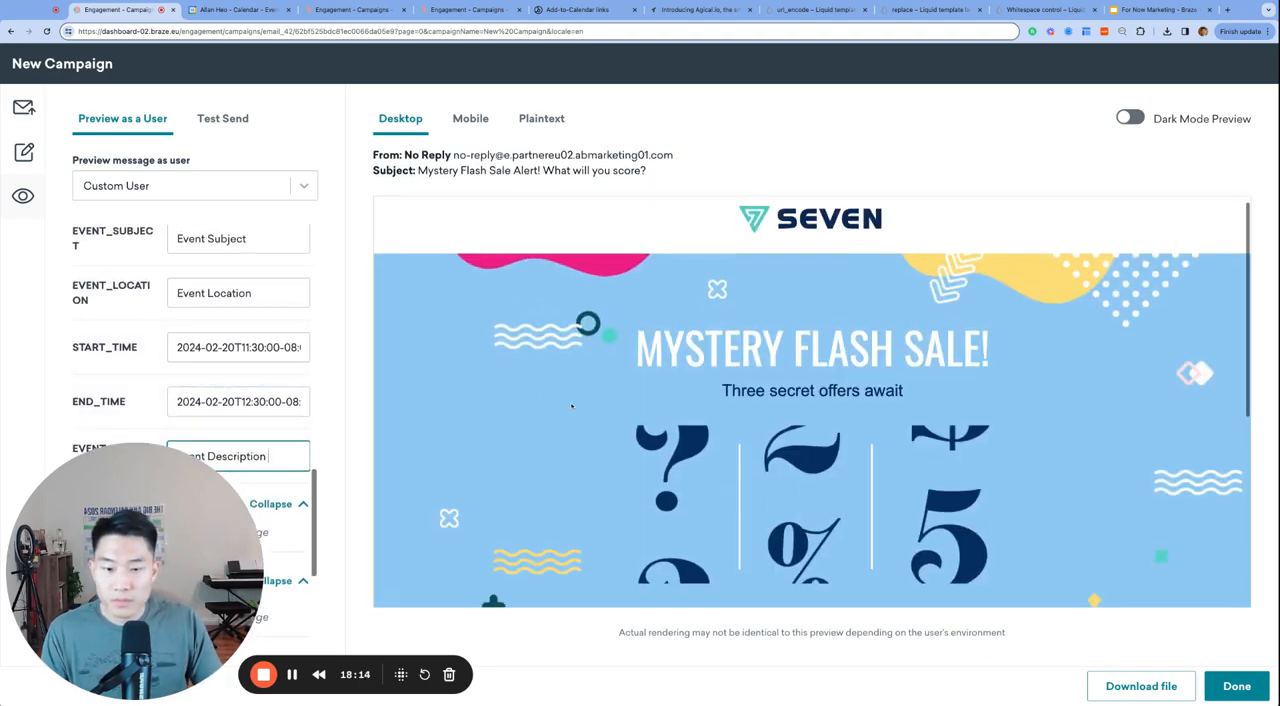
pyautogui.scroll(-3)
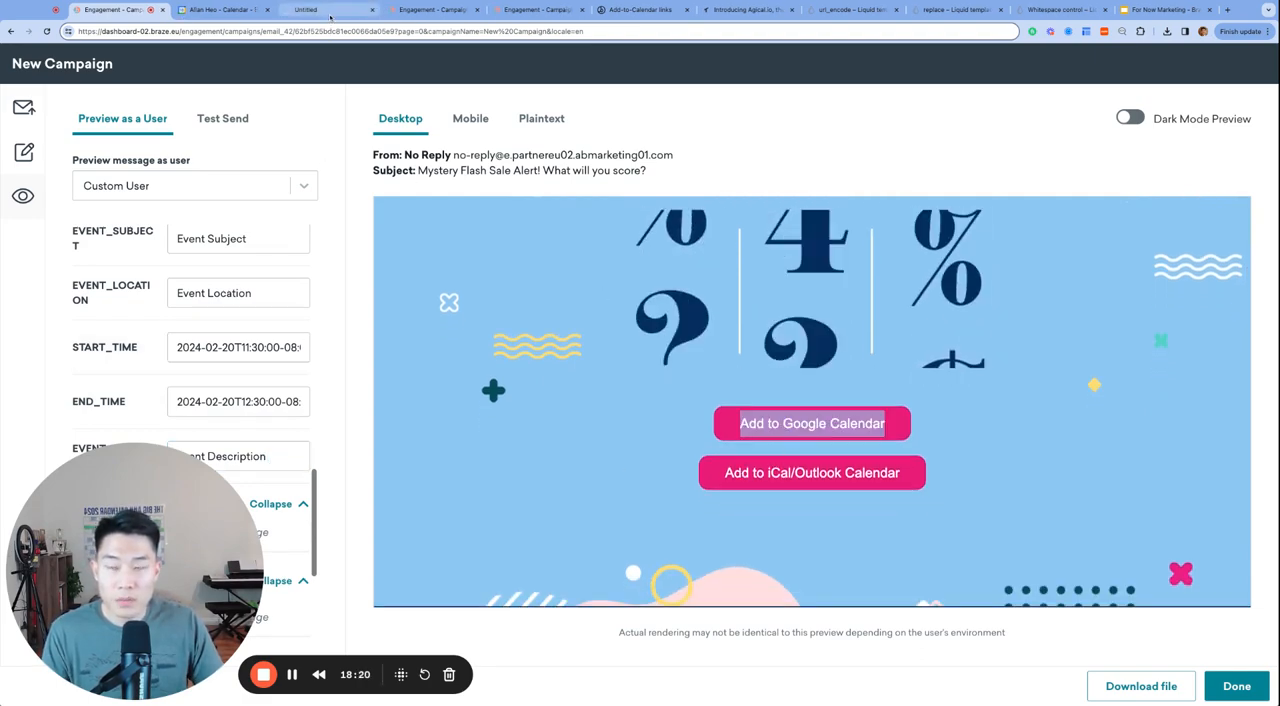
# Step: Open the prefilled Google Calendar event and check its Event Subject title and location
pyautogui.click(812, 423)
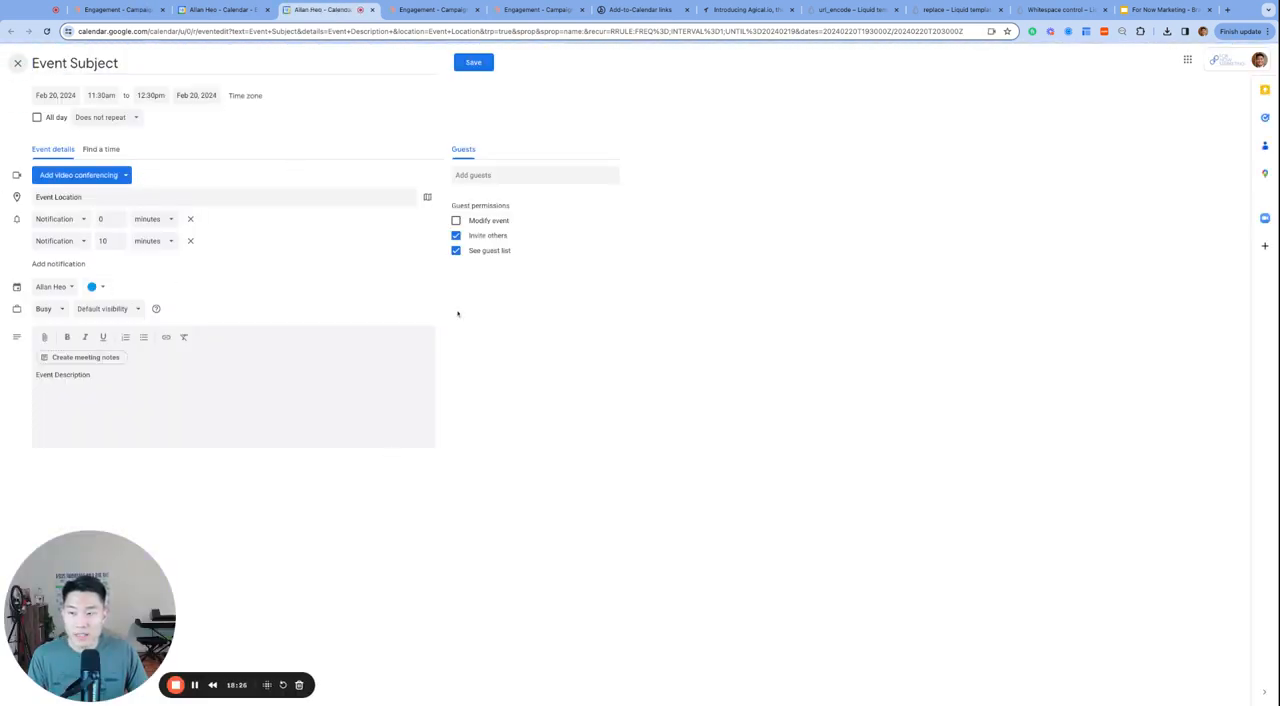
pyautogui.doubleClick(93, 65)
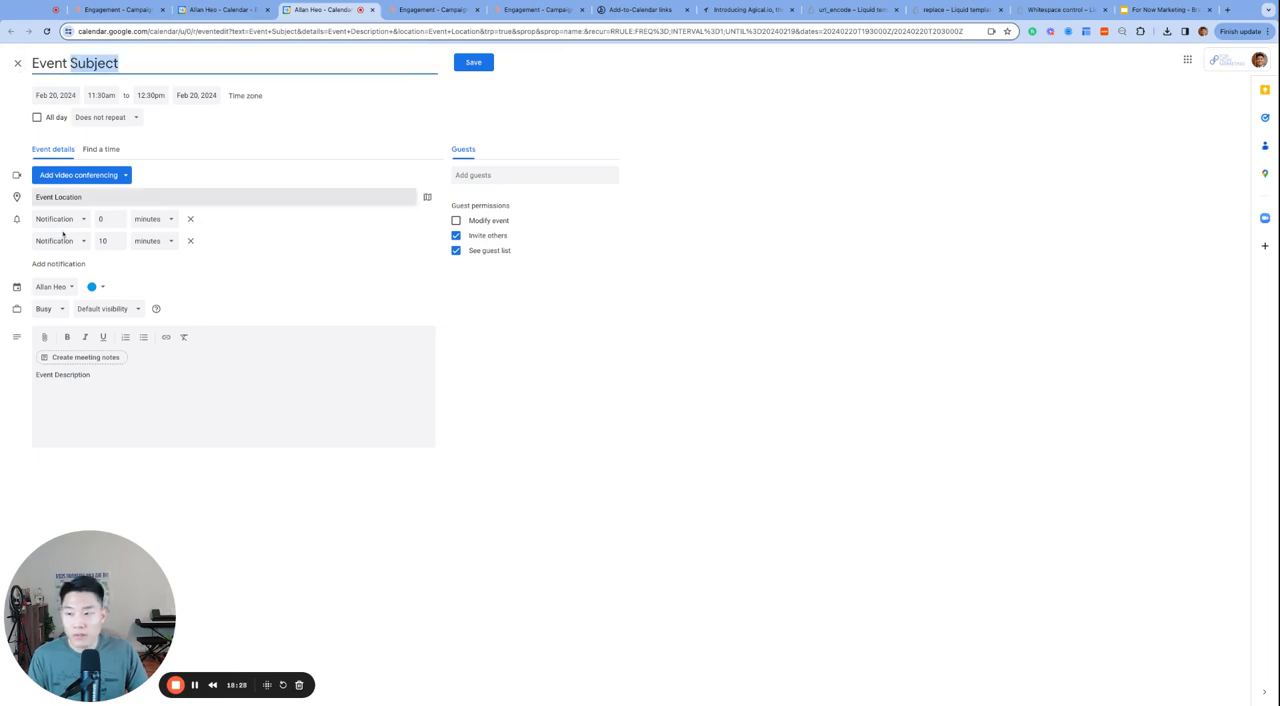
pyautogui.click(200, 196)
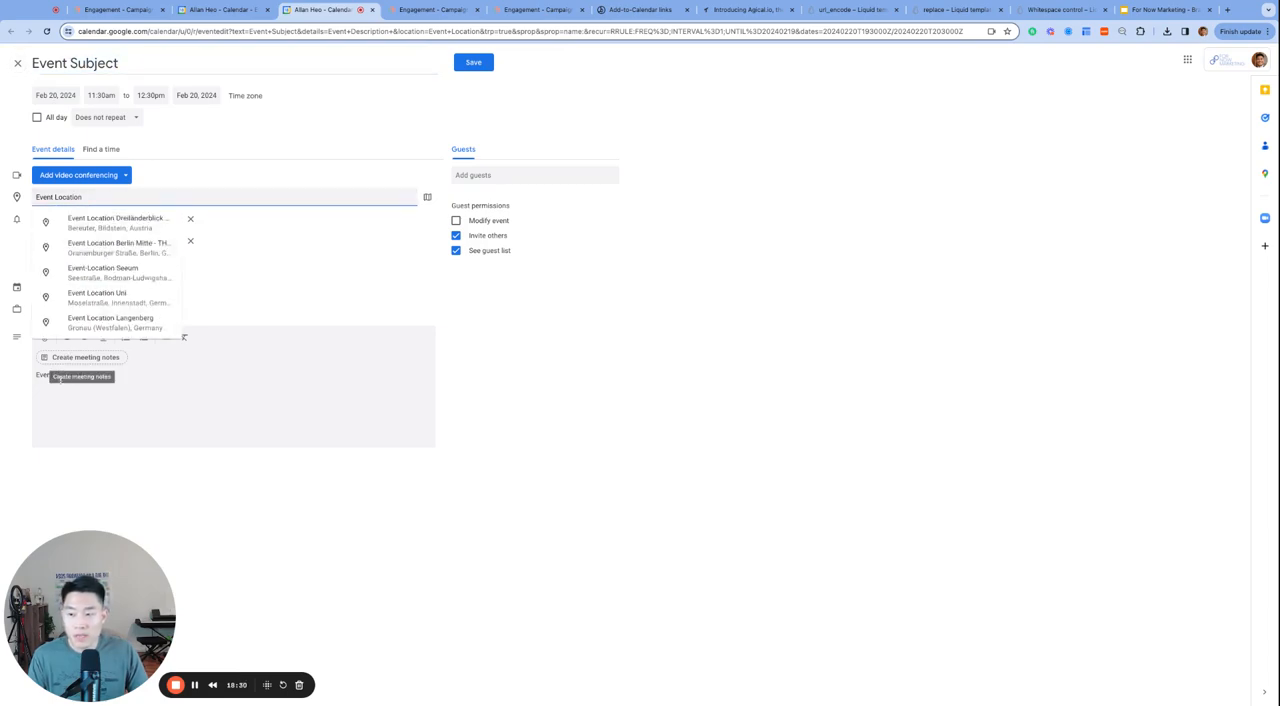